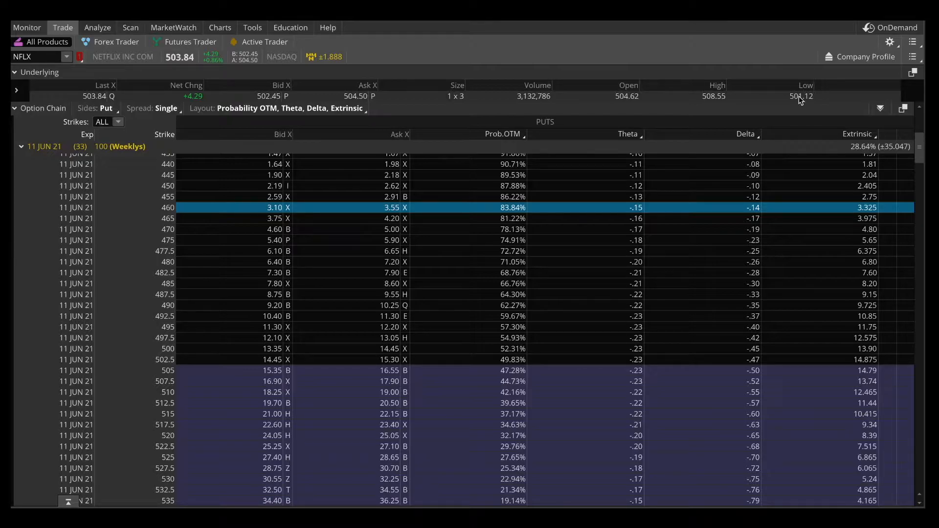
mouse_move(793, 98)
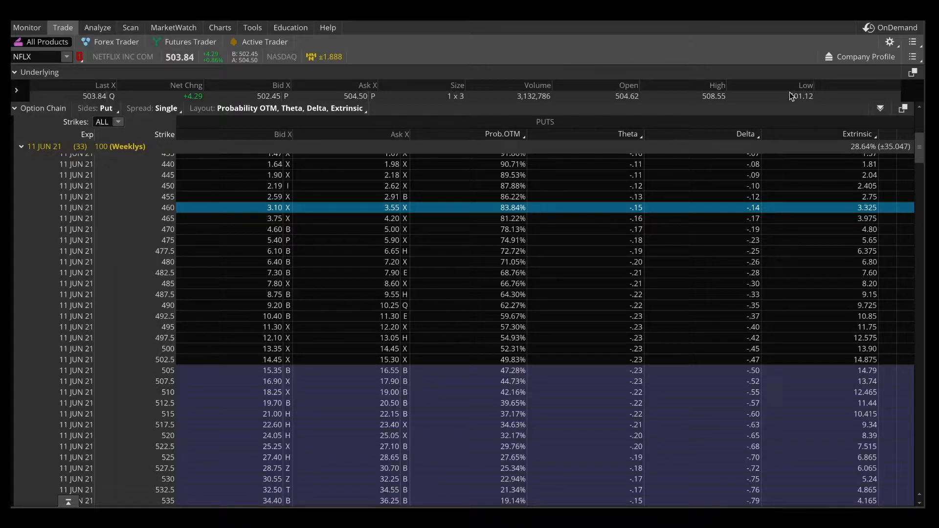
mouse_move(203, 174)
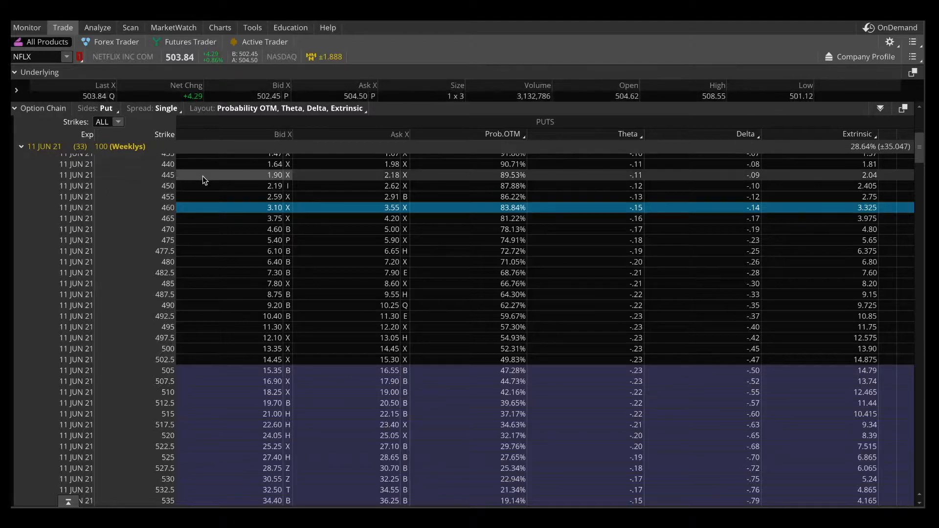
mouse_move(333, 205)
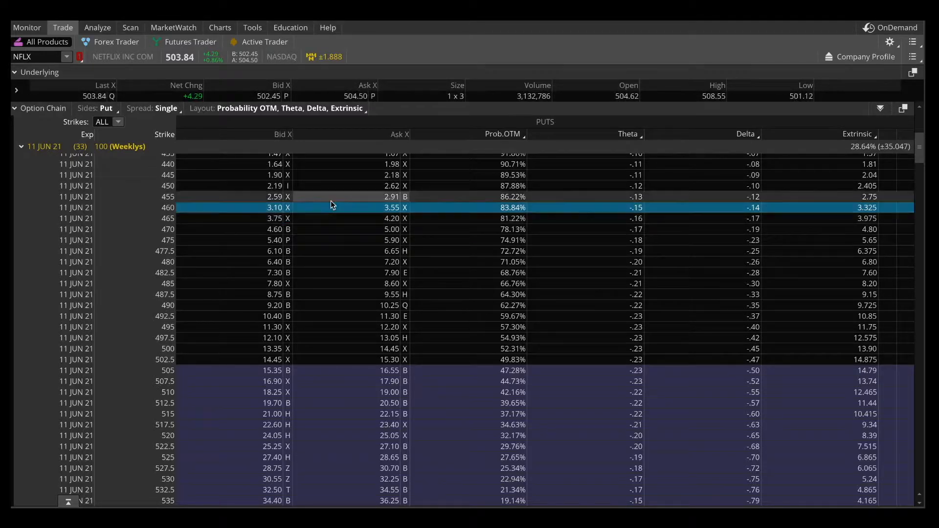
mouse_move(403, 195)
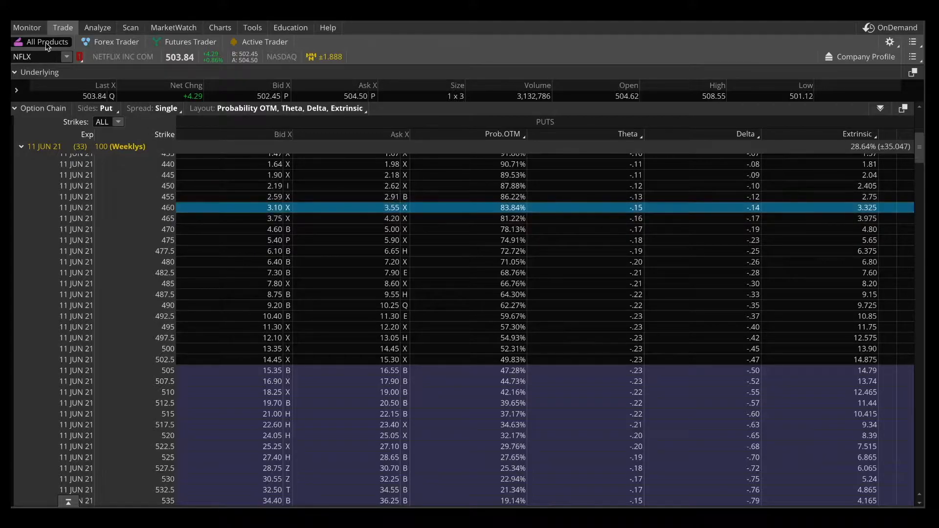
Step: Draft a one-contract sale of the NFLX 11 Jun 21 460 put at 3.10 and analyze it
click(274, 208)
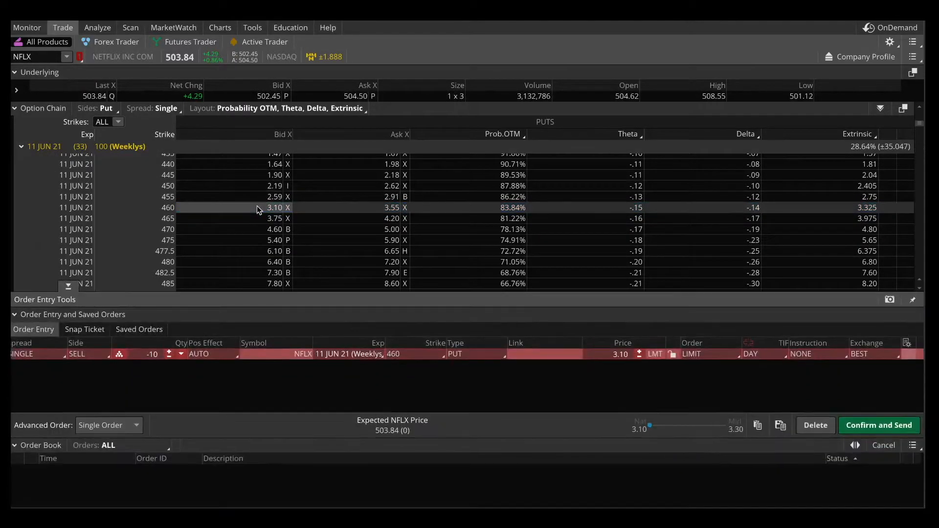
click(171, 354)
text(-1)
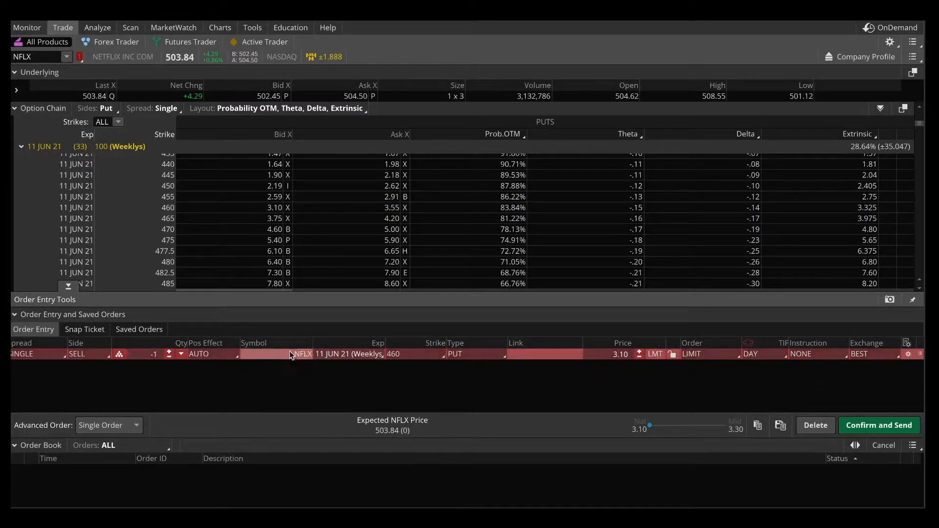
right_click(293, 354)
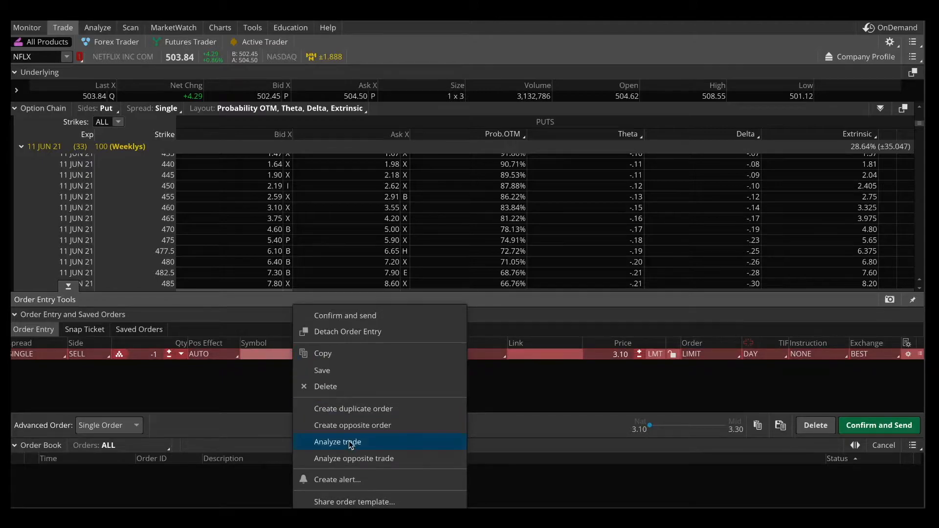
click(337, 441)
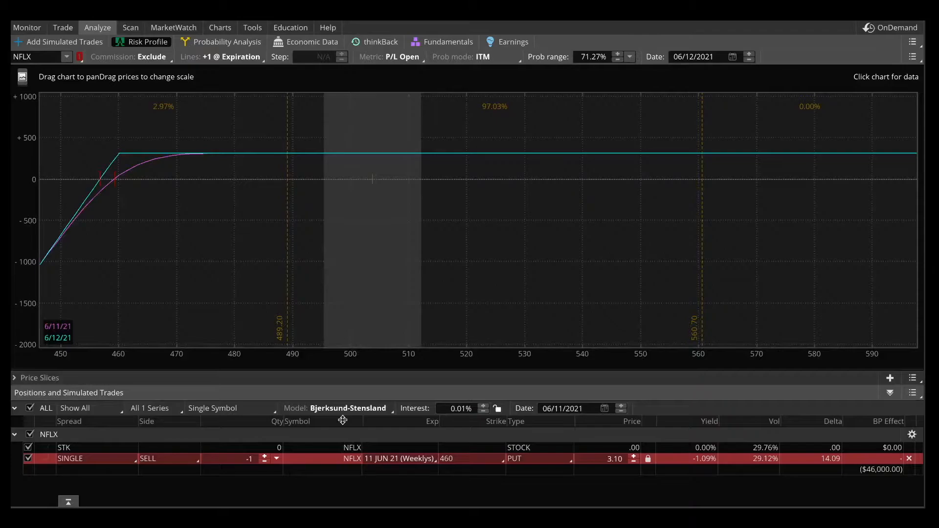
mouse_move(258, 203)
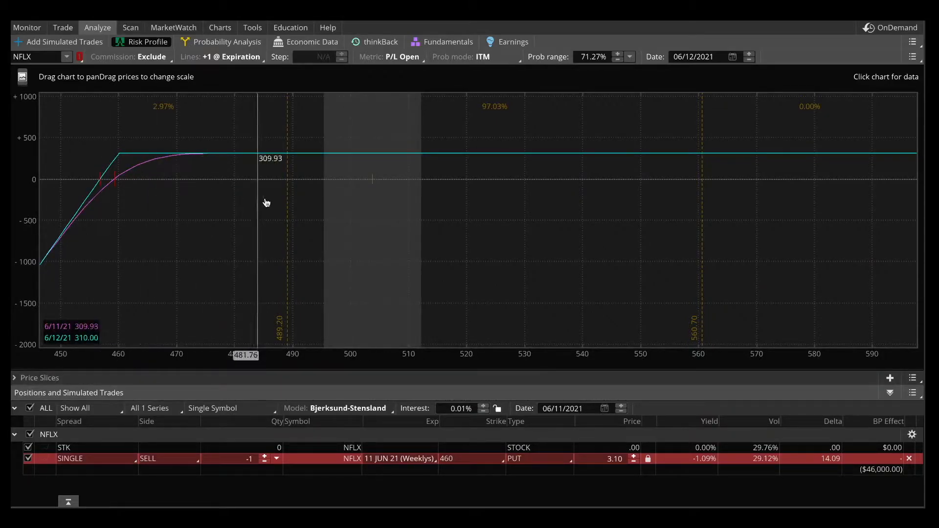
mouse_move(267, 203)
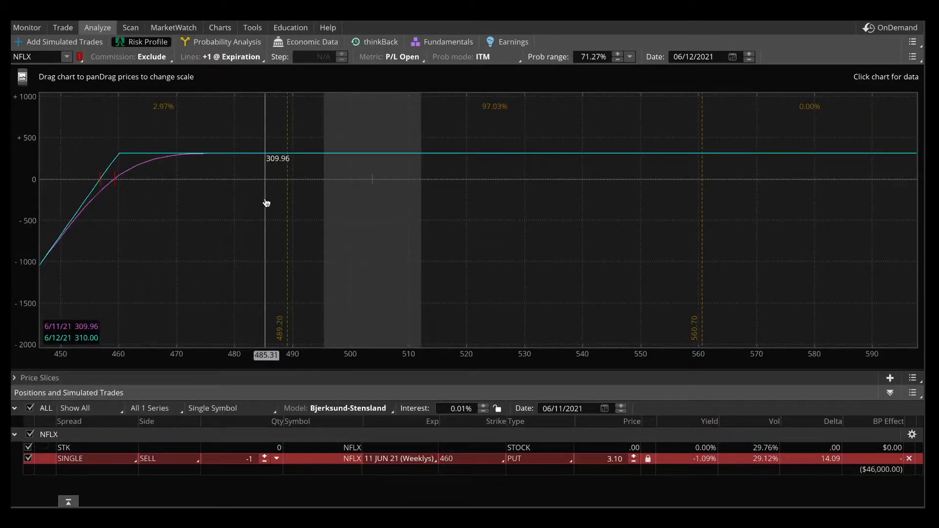
mouse_move(339, 146)
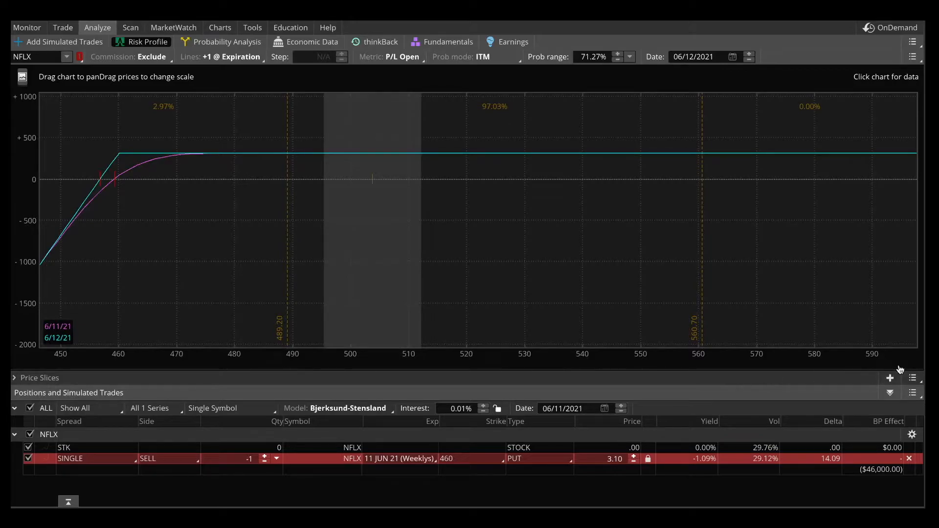
mouse_move(187, 335)
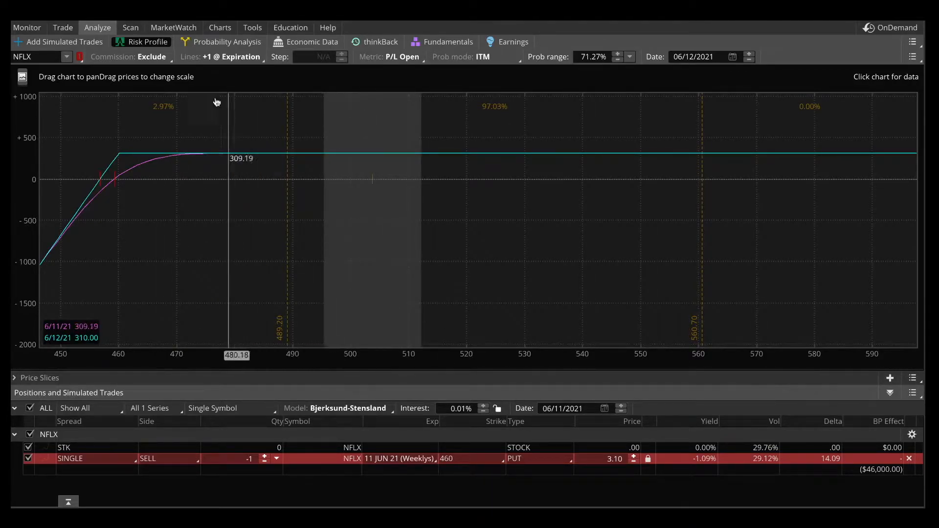
mouse_move(33, 157)
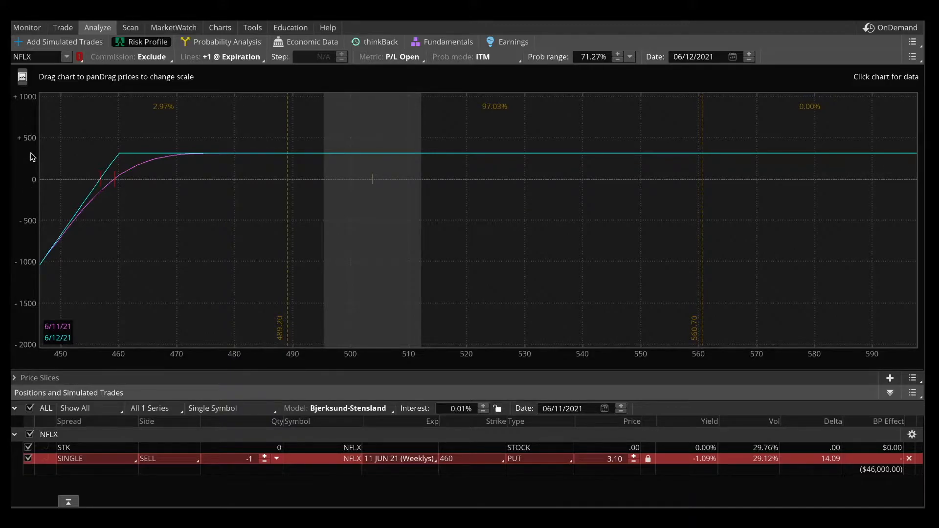
mouse_move(103, 253)
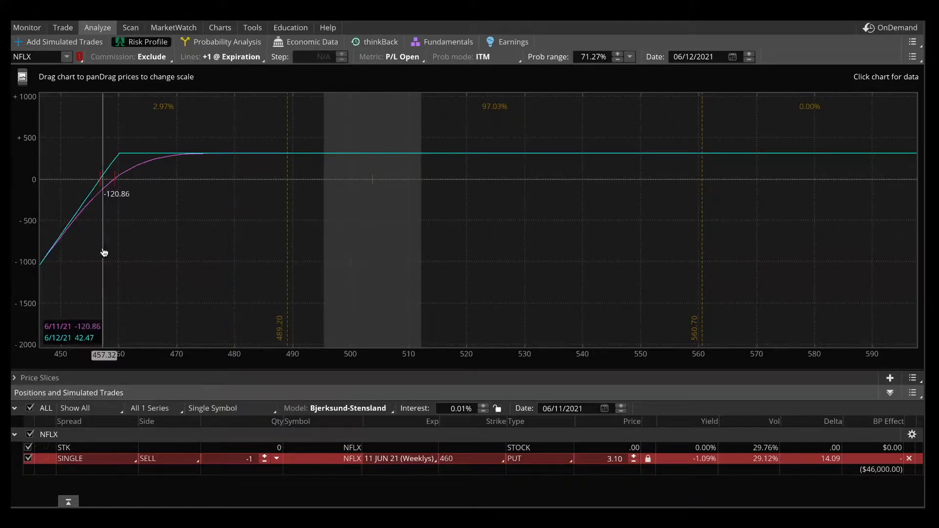
mouse_move(832, 132)
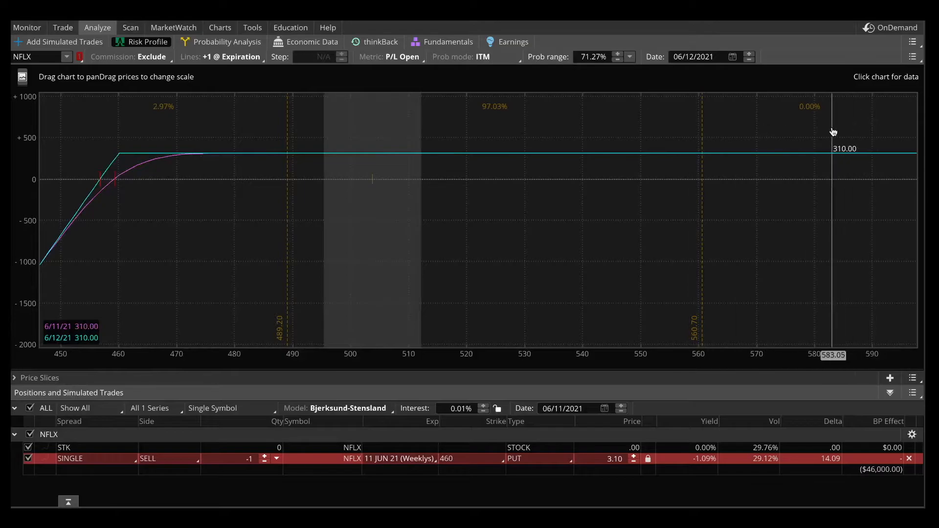
mouse_move(695, 56)
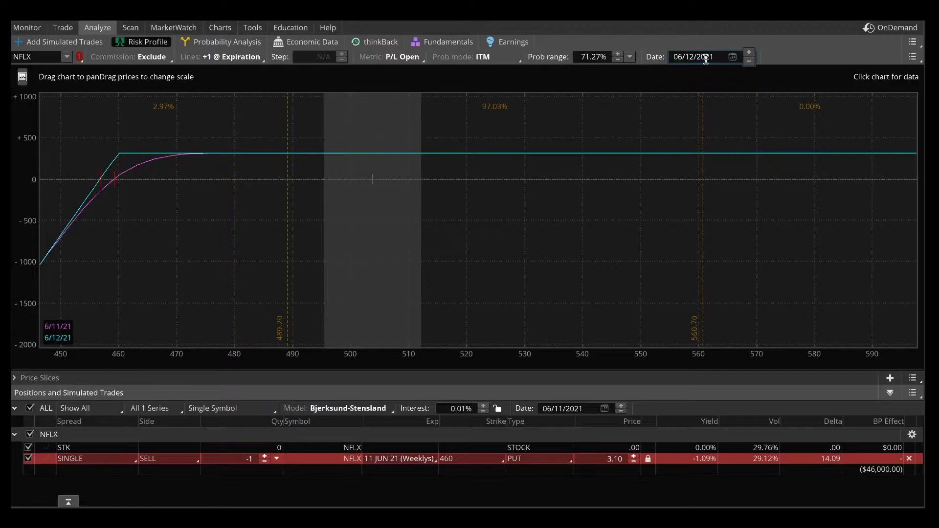
mouse_move(89, 184)
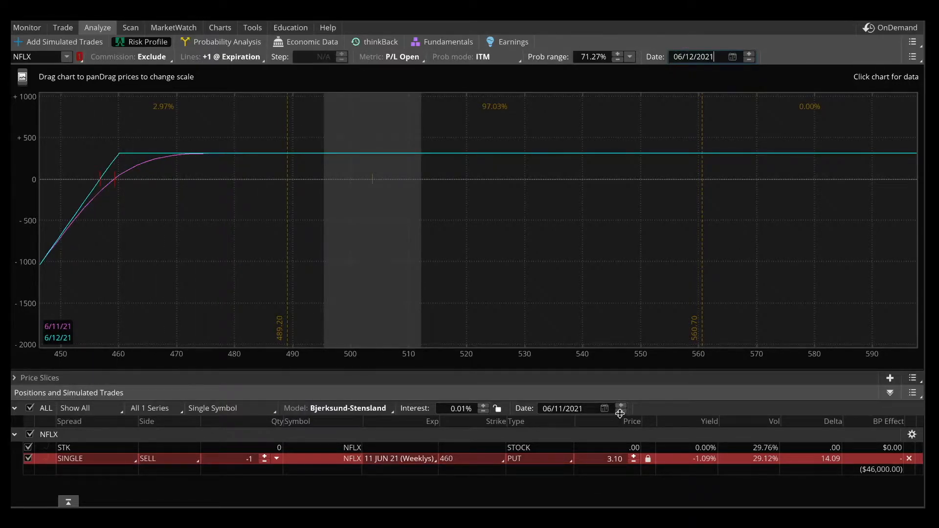
Step: Step the analysis date back from 06/11/2021 to 05/26/2021
click(621, 413)
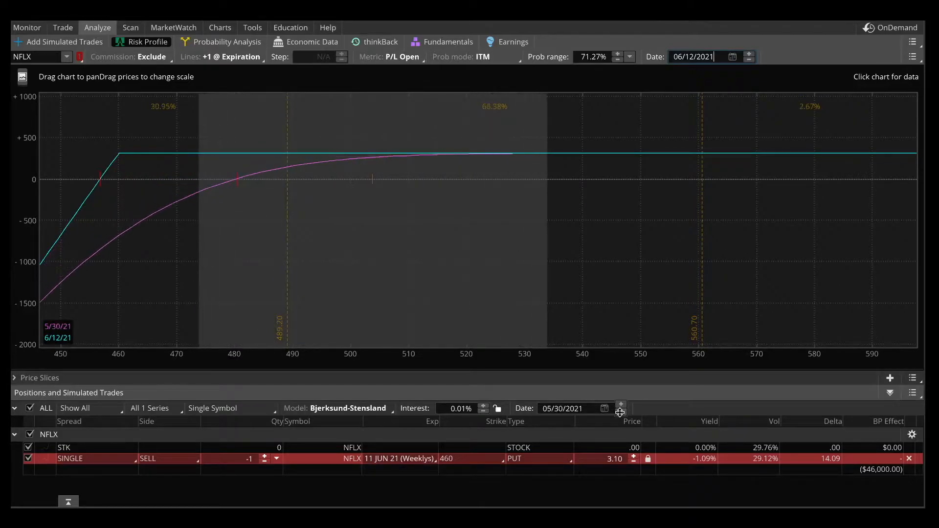
click(621, 412)
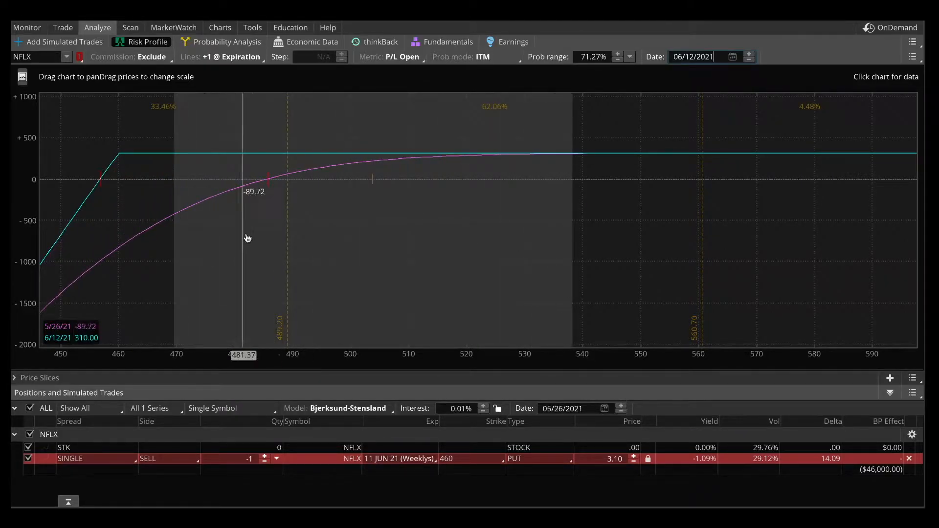
mouse_move(316, 214)
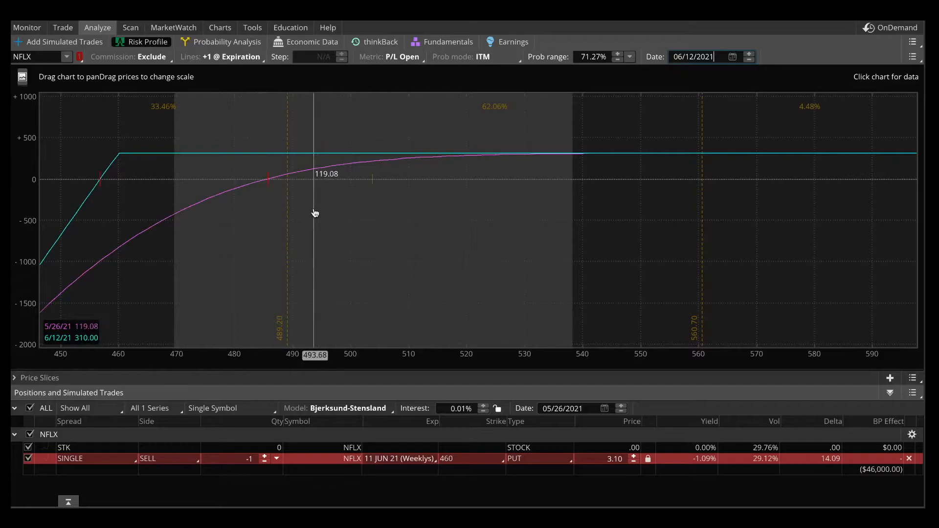
mouse_move(414, 181)
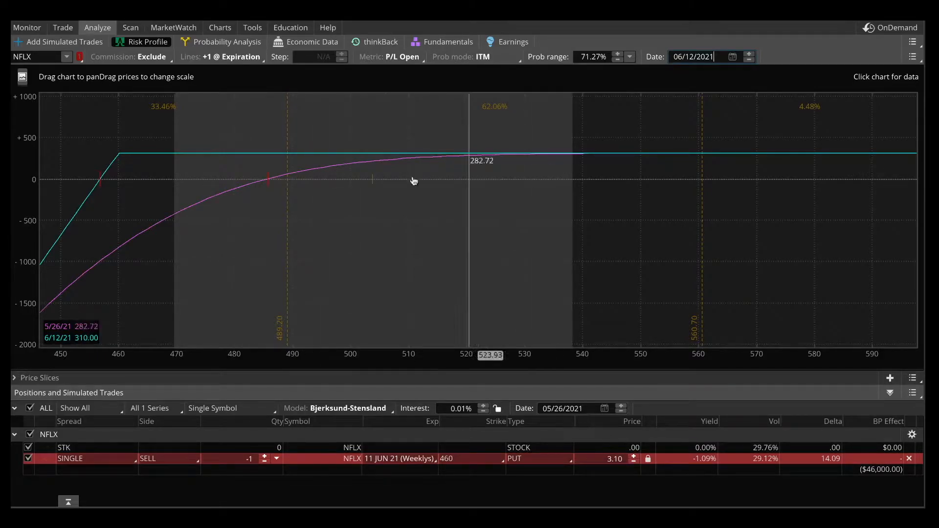
mouse_move(534, 182)
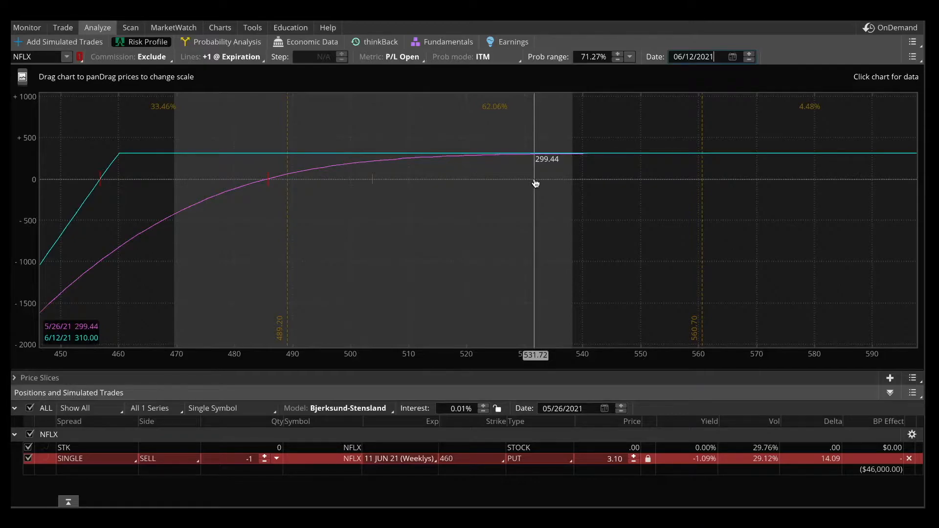
mouse_move(32, 184)
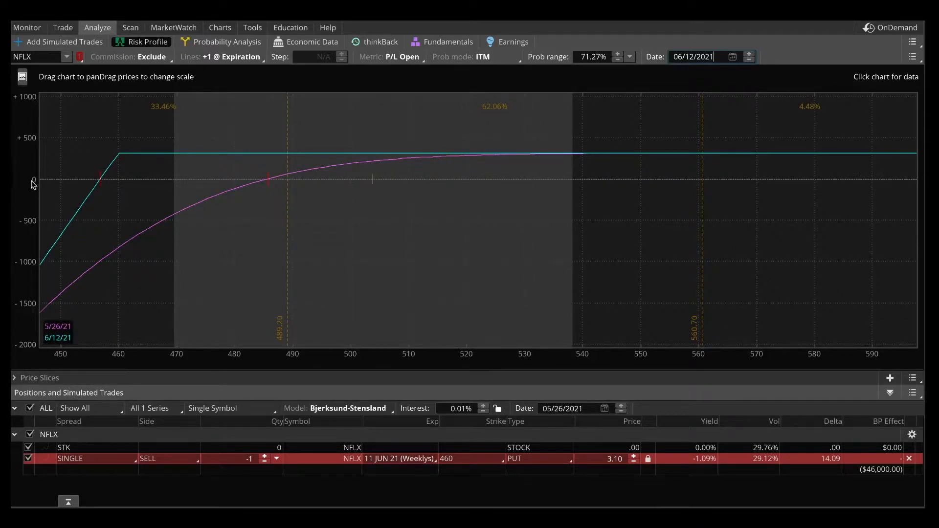
mouse_move(84, 188)
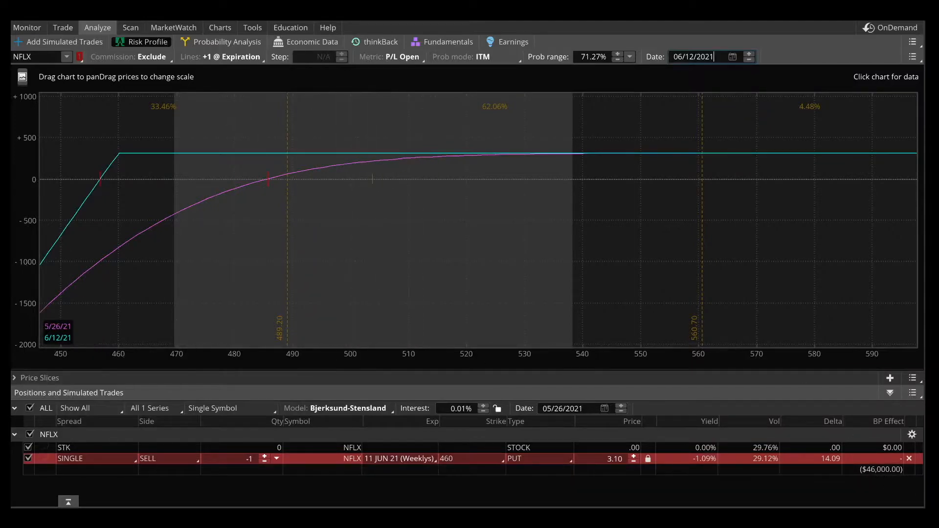
mouse_move(913, 378)
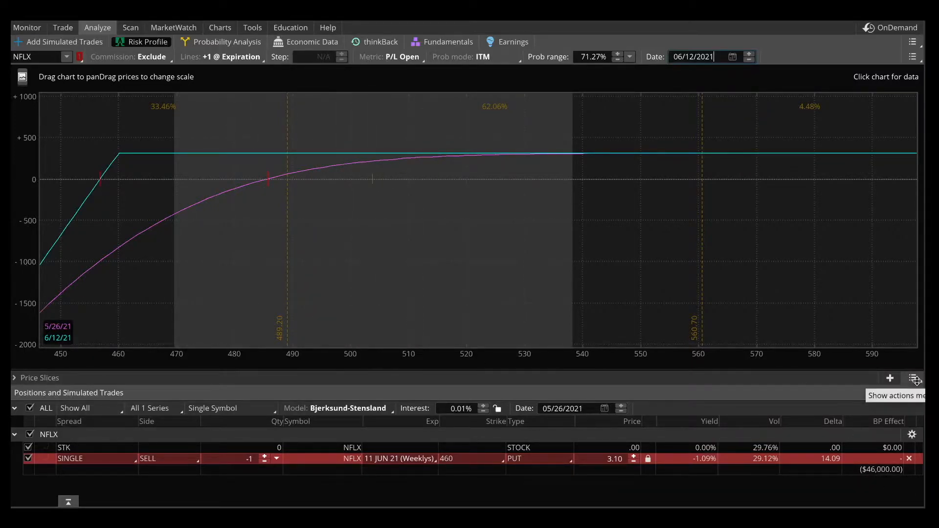
Step: Set a Break Even price slice on the 6/12/21 curve, splitting 6.77% and 93.23%
click(915, 378)
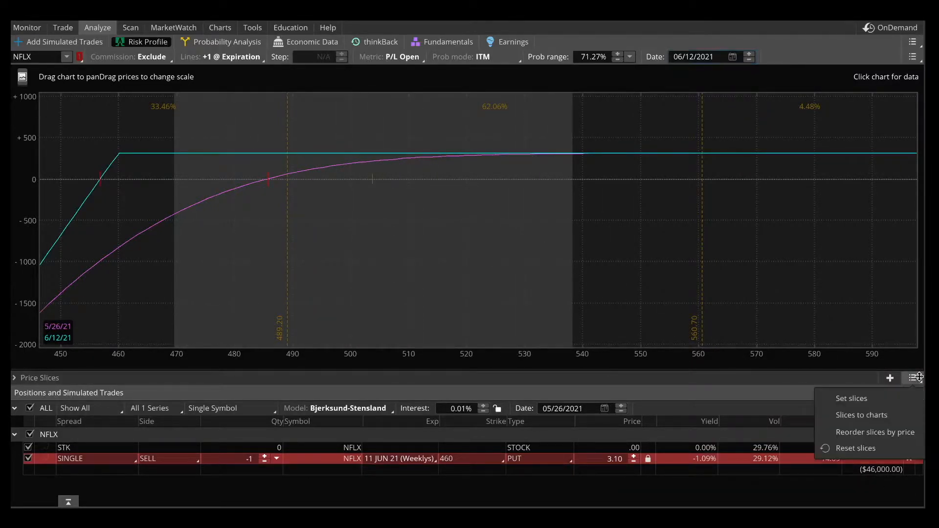
click(851, 398)
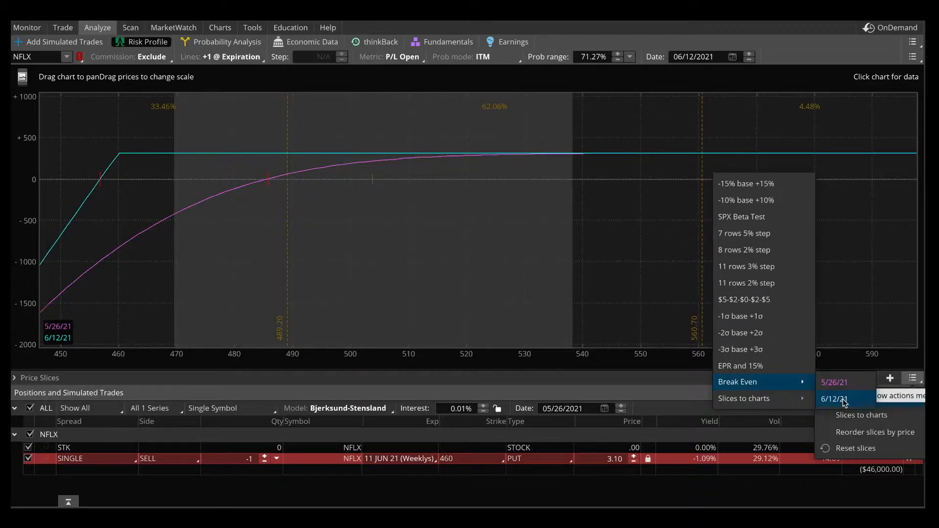
click(833, 399)
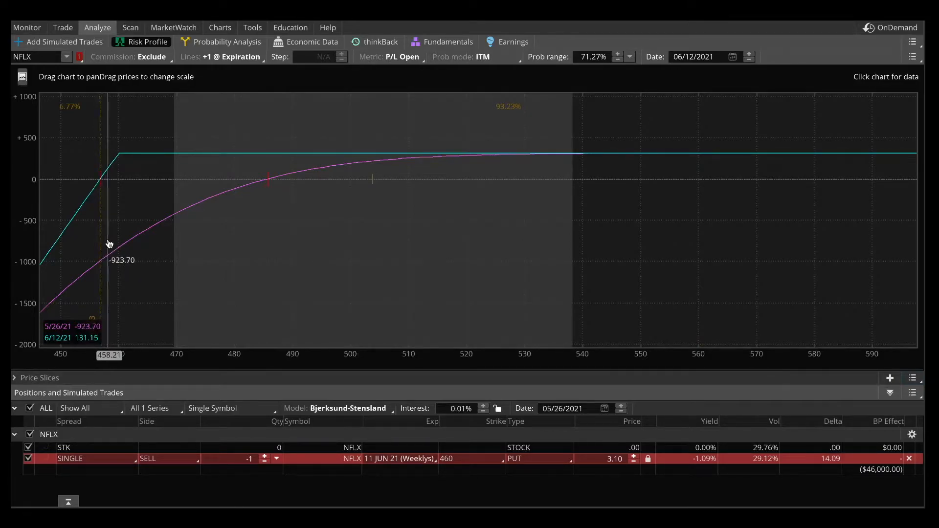
mouse_move(95, 120)
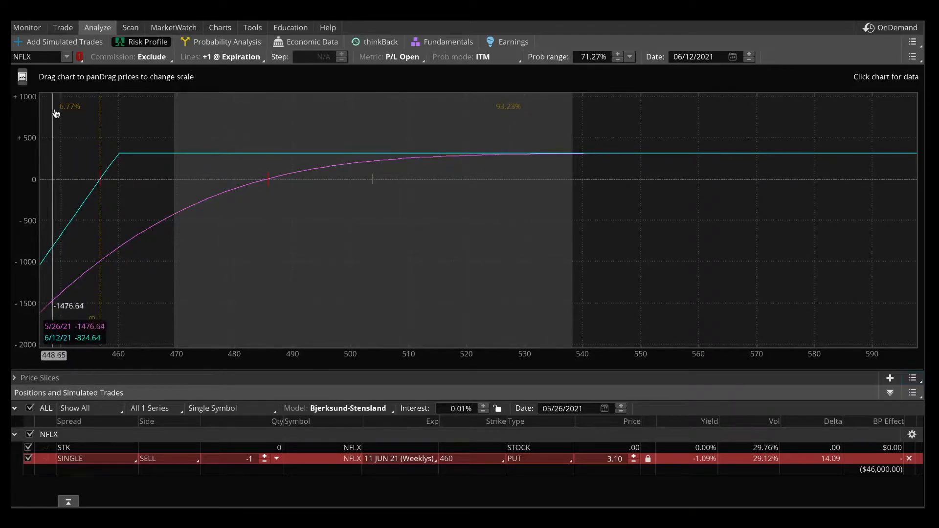
mouse_move(511, 115)
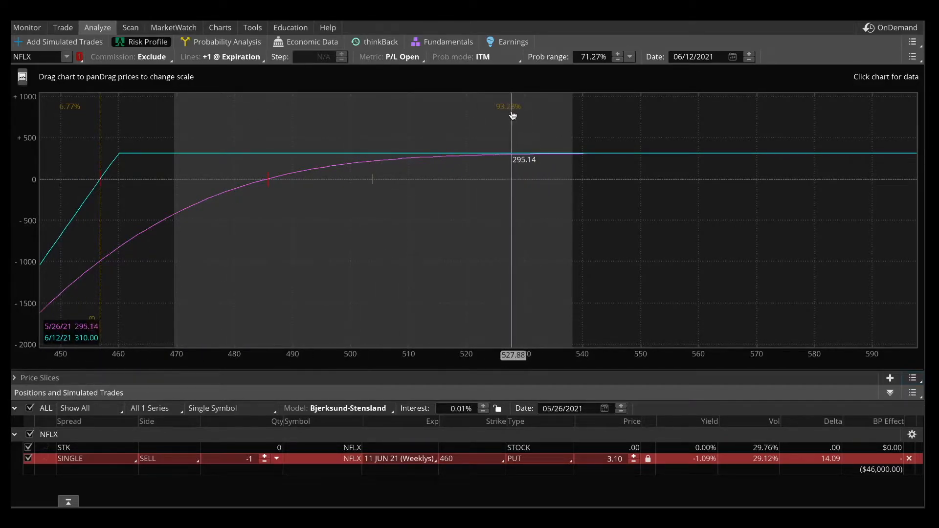
mouse_move(507, 108)
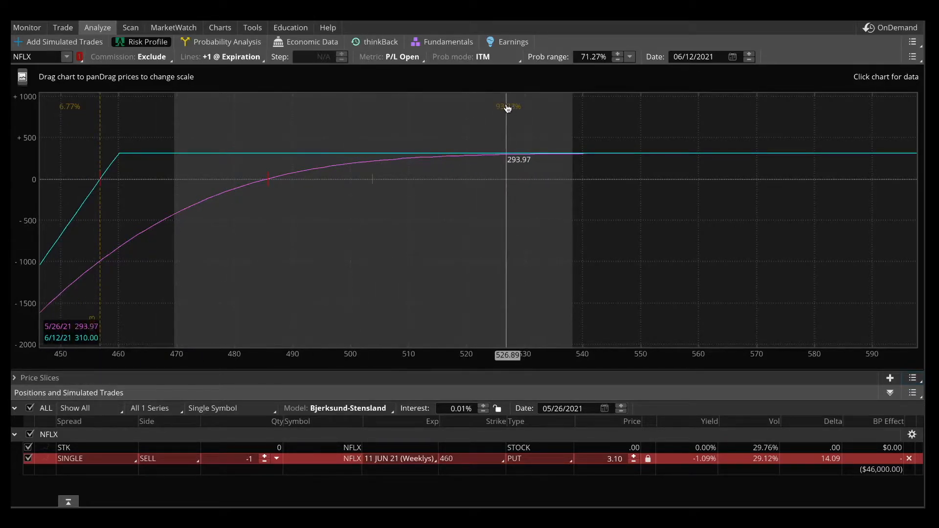
mouse_move(65, 88)
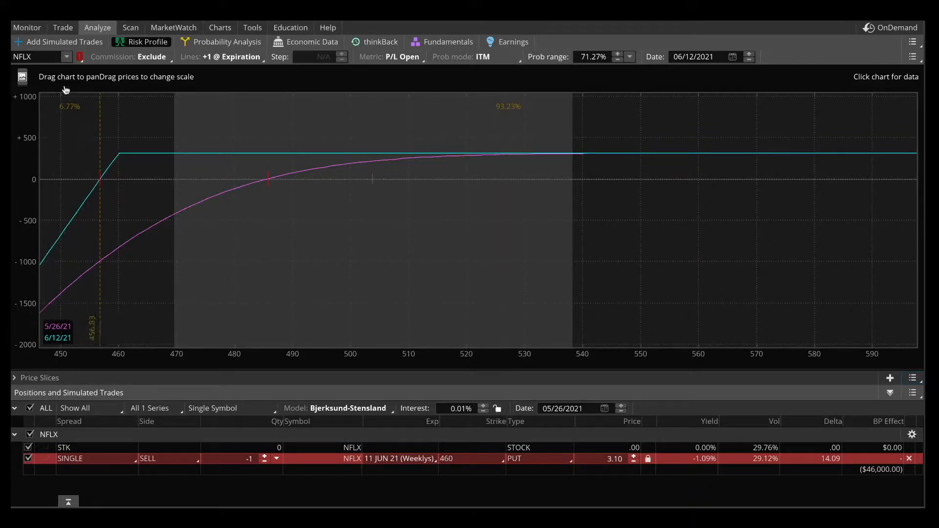
mouse_move(69, 118)
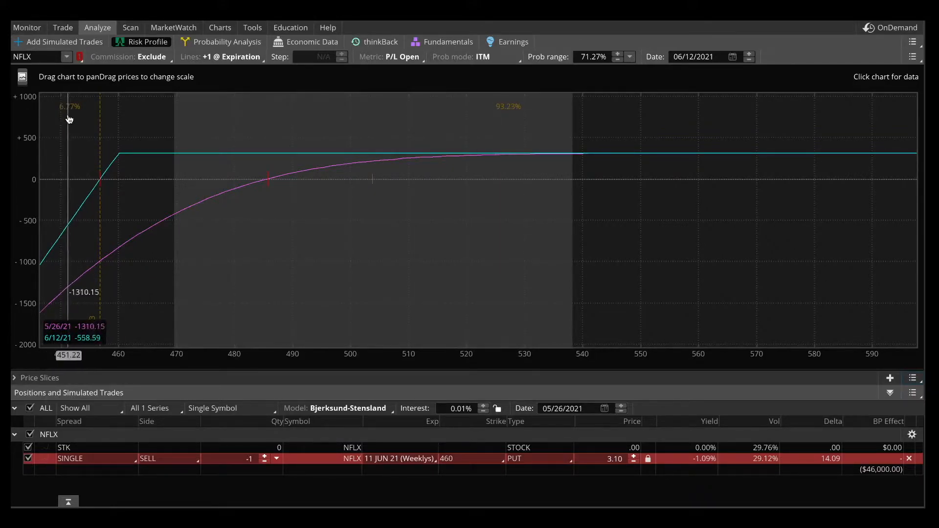
mouse_move(366, 167)
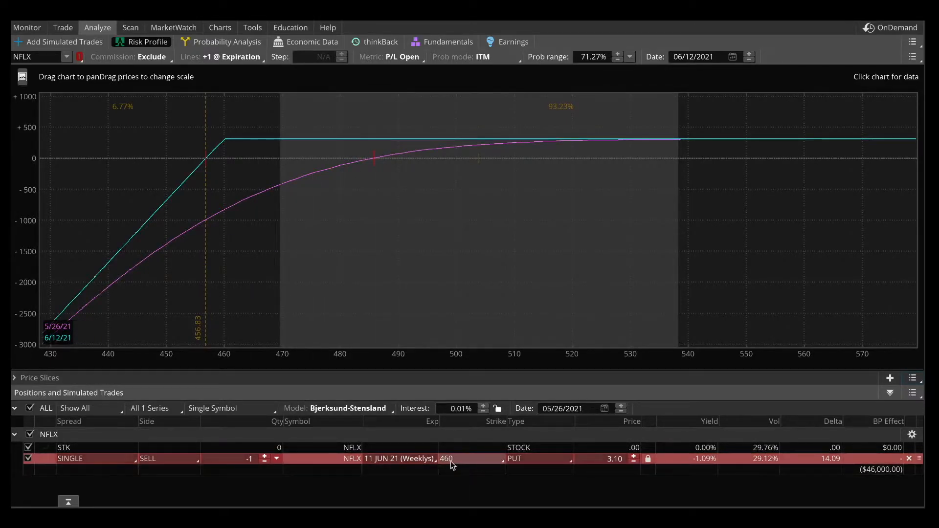
mouse_move(237, 108)
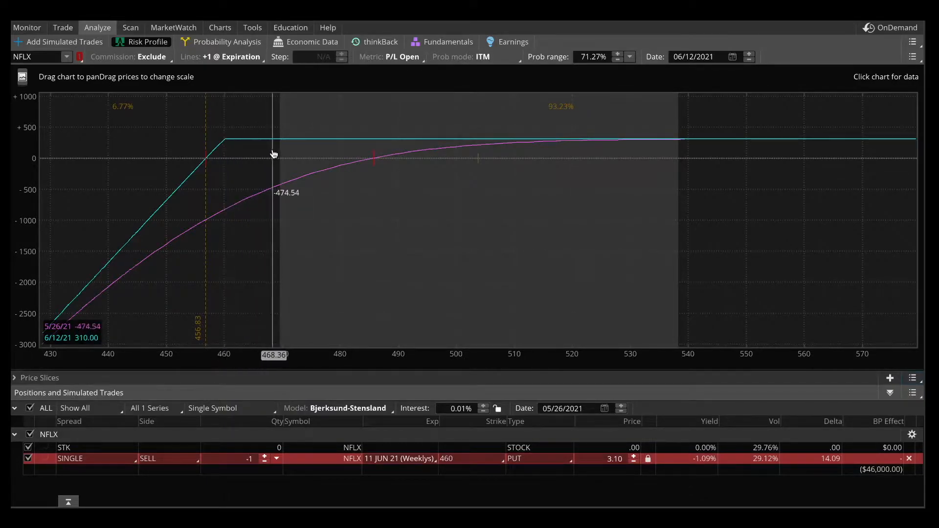
mouse_move(86, 340)
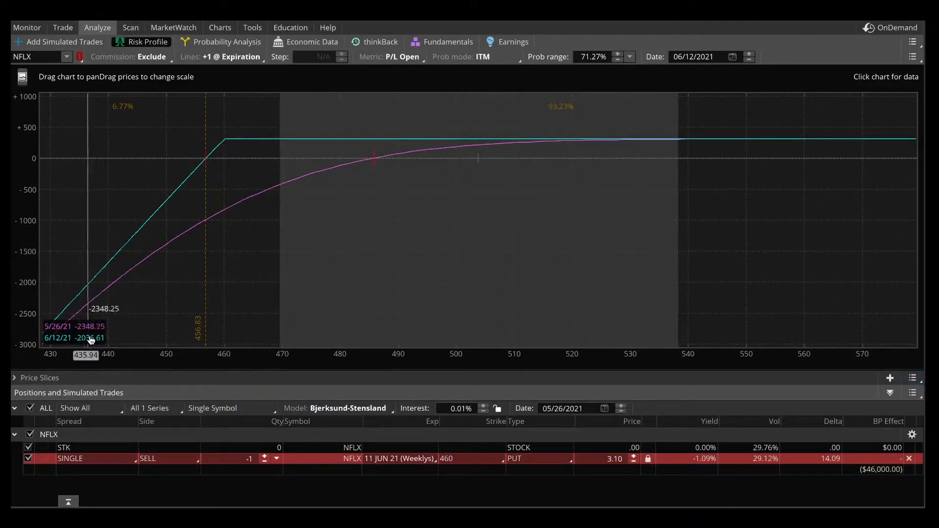
mouse_move(307, 143)
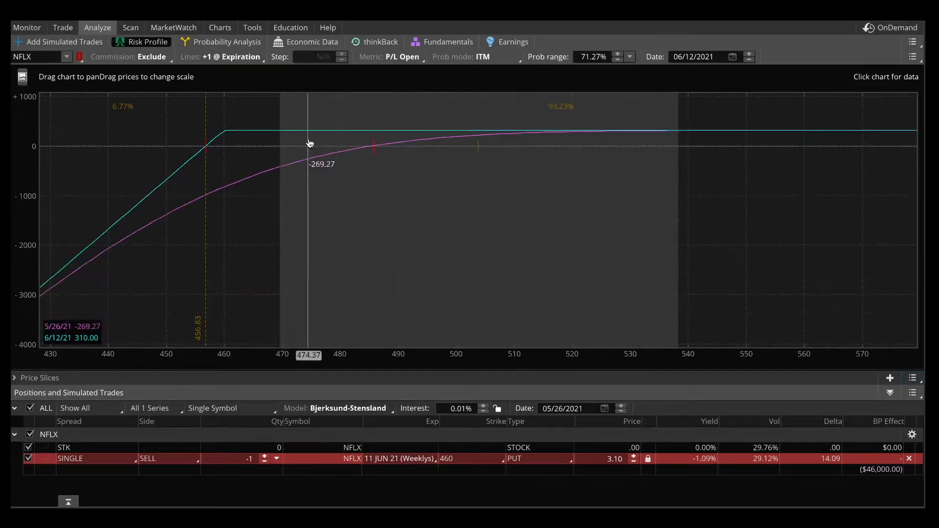
mouse_move(590, 141)
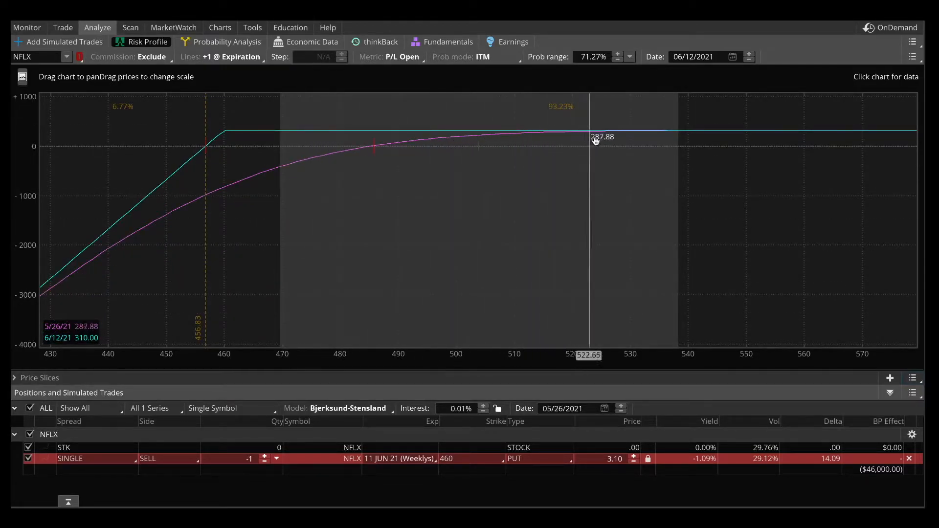
mouse_move(606, 139)
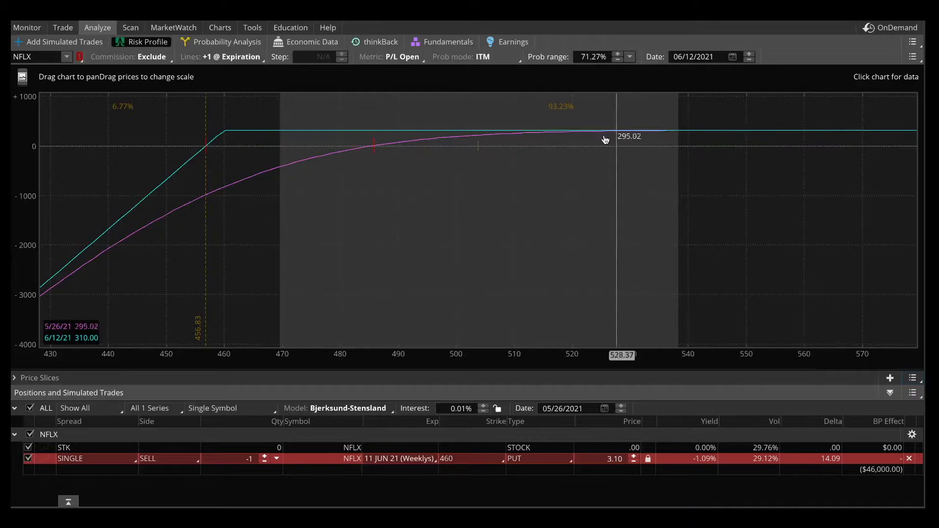
mouse_move(233, 158)
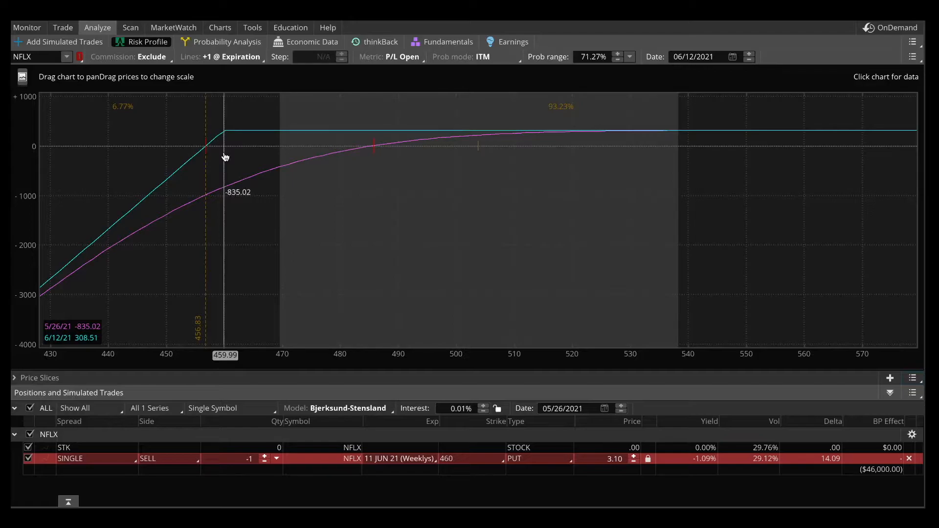
mouse_move(226, 150)
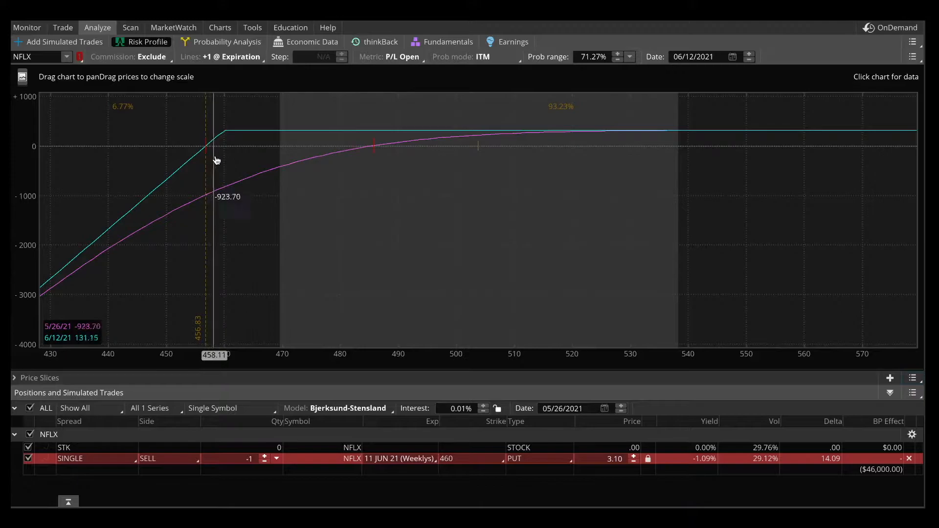
mouse_move(618, 464)
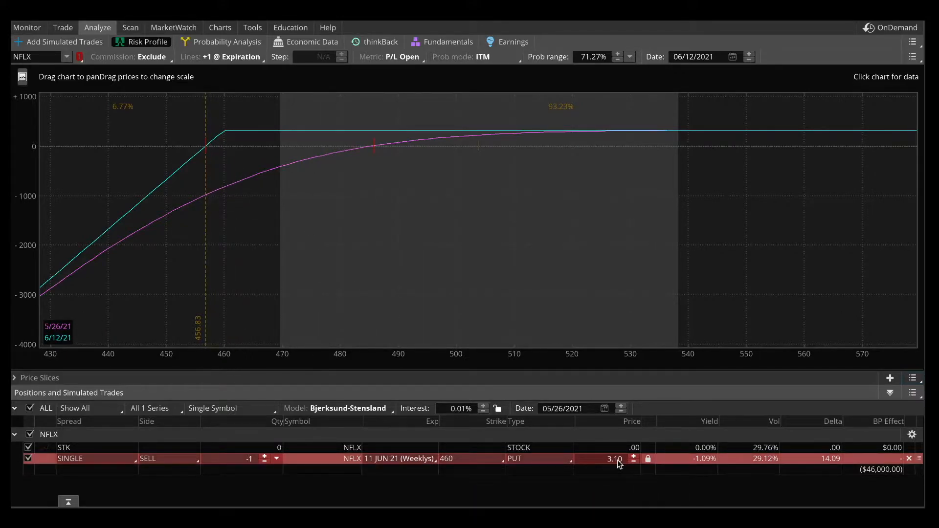
mouse_move(387, 304)
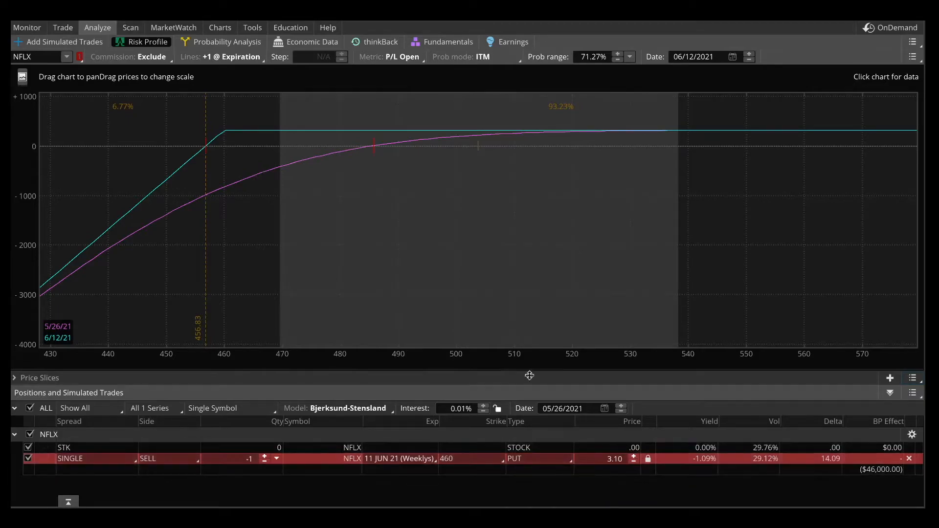
mouse_move(204, 342)
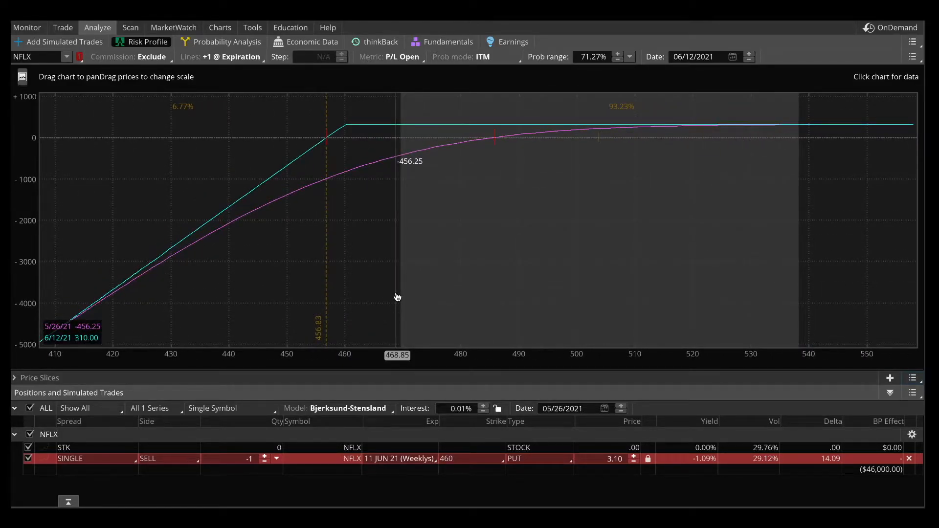
mouse_move(208, 292)
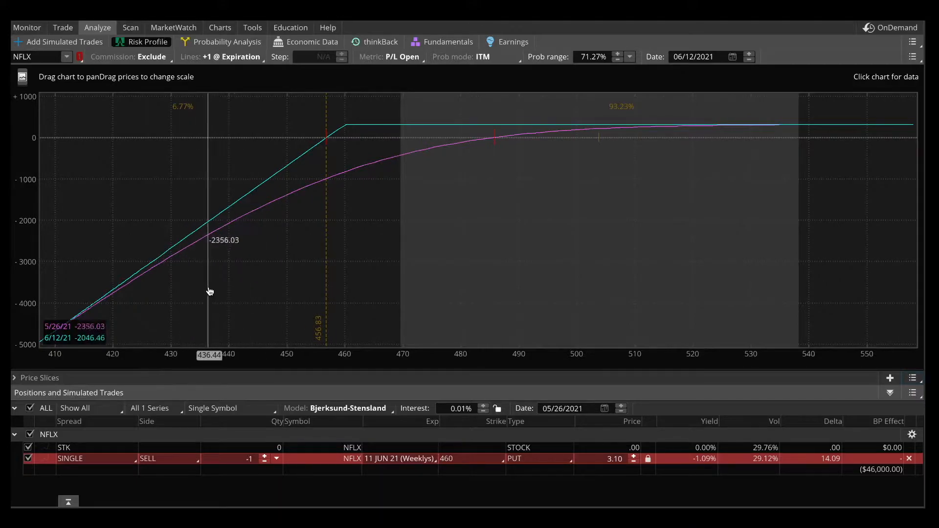
mouse_move(210, 291)
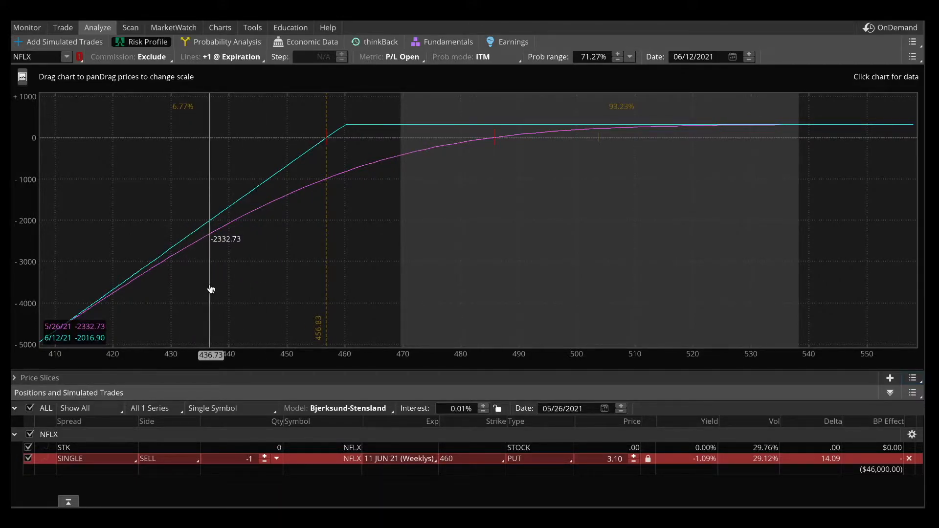
mouse_move(171, 135)
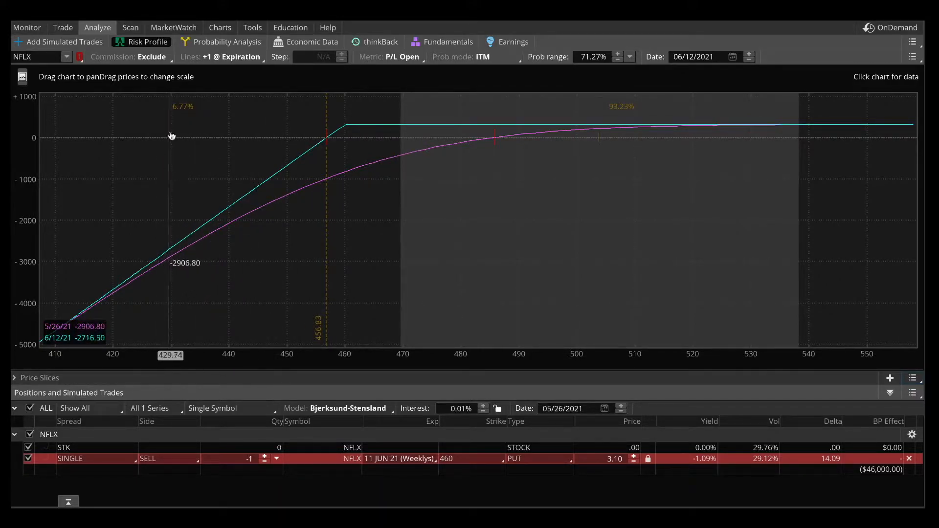
mouse_move(102, 47)
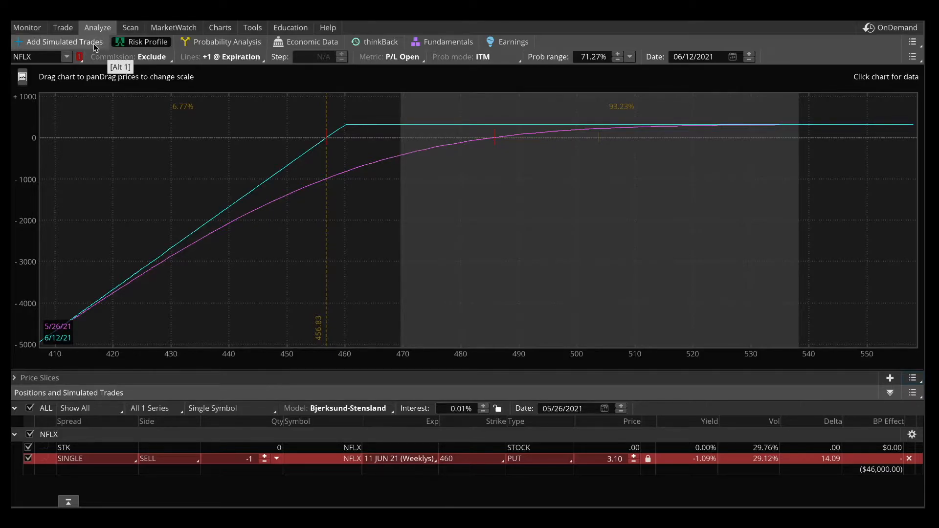
Step: Add a one-contract long 440 put from the NFLX option chain
click(64, 41)
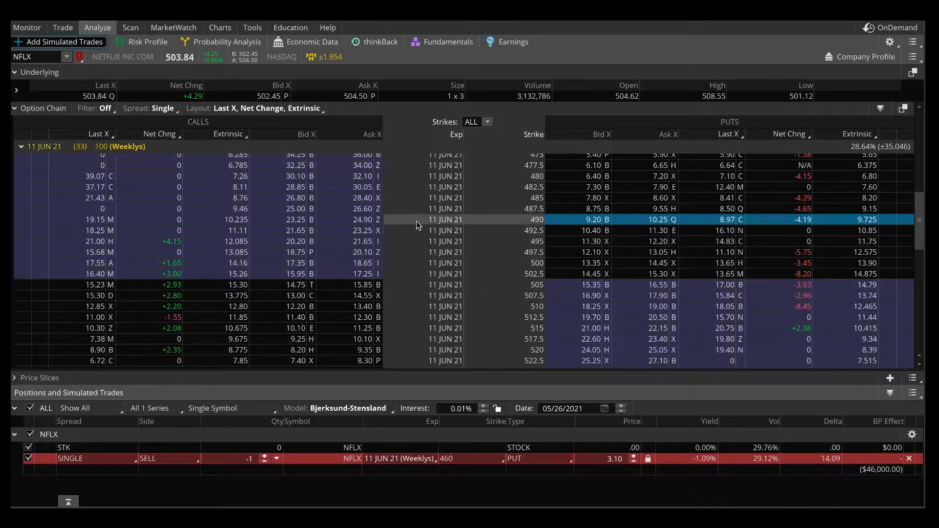
scroll(up, 3)
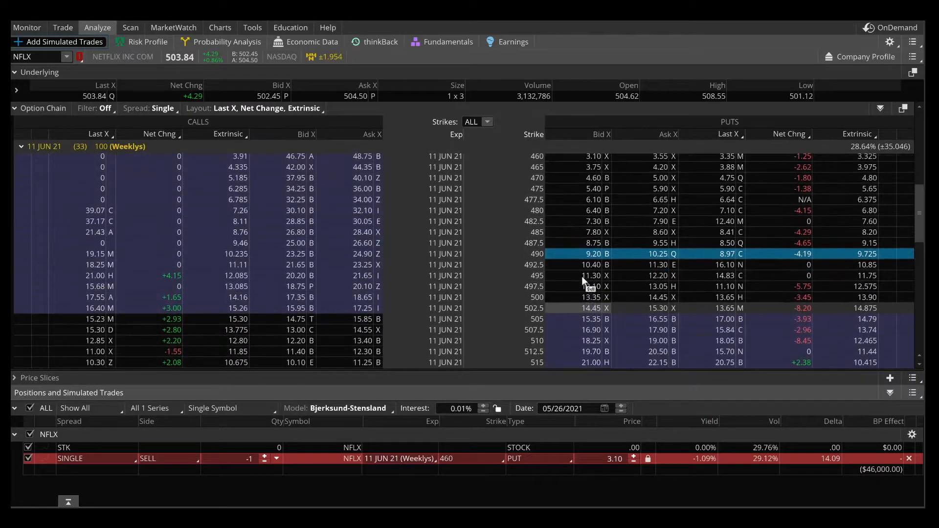
scroll(up, 3)
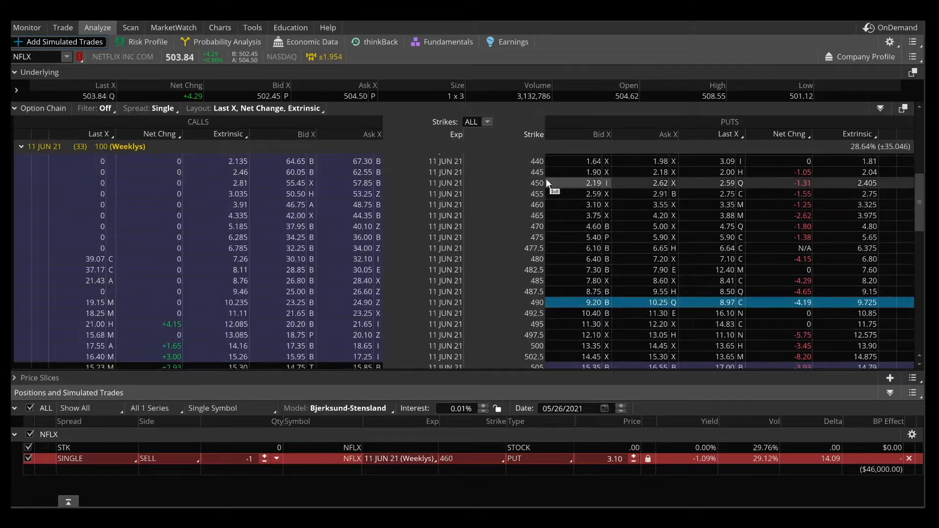
mouse_move(593, 161)
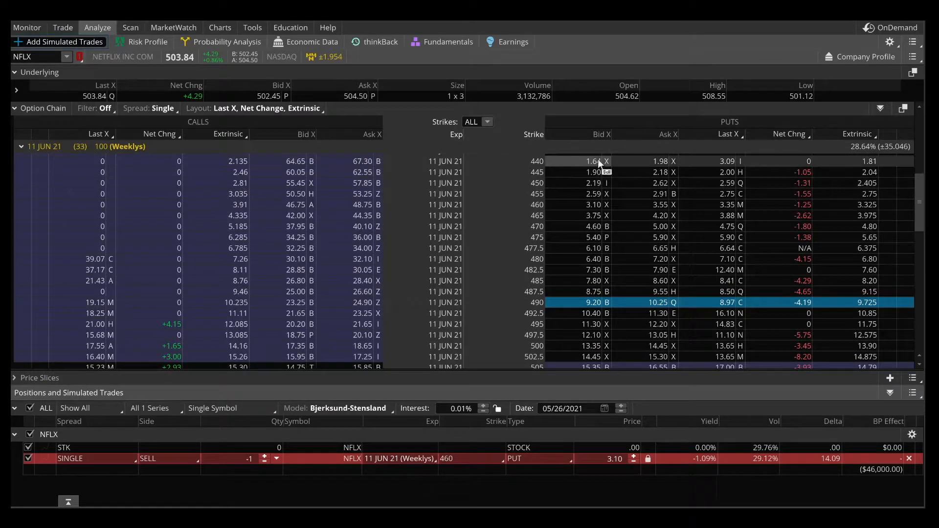
mouse_move(654, 167)
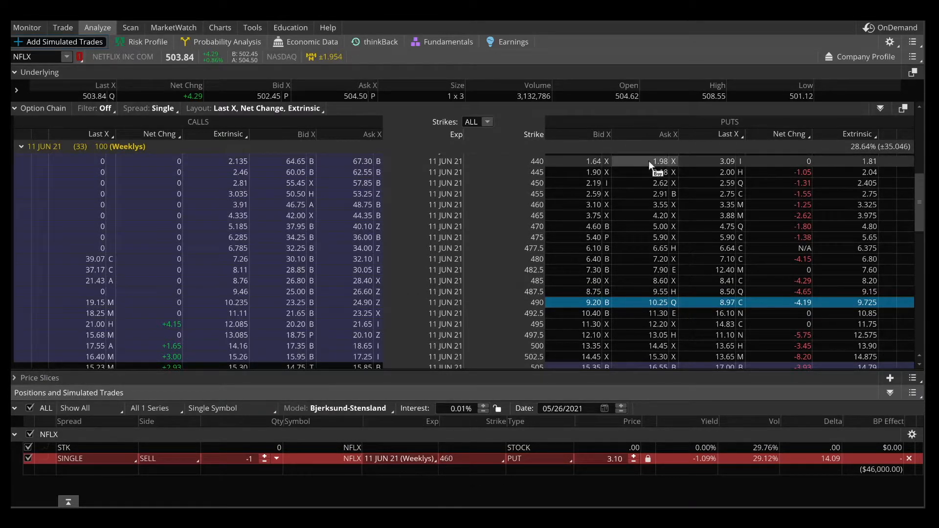
click(657, 161)
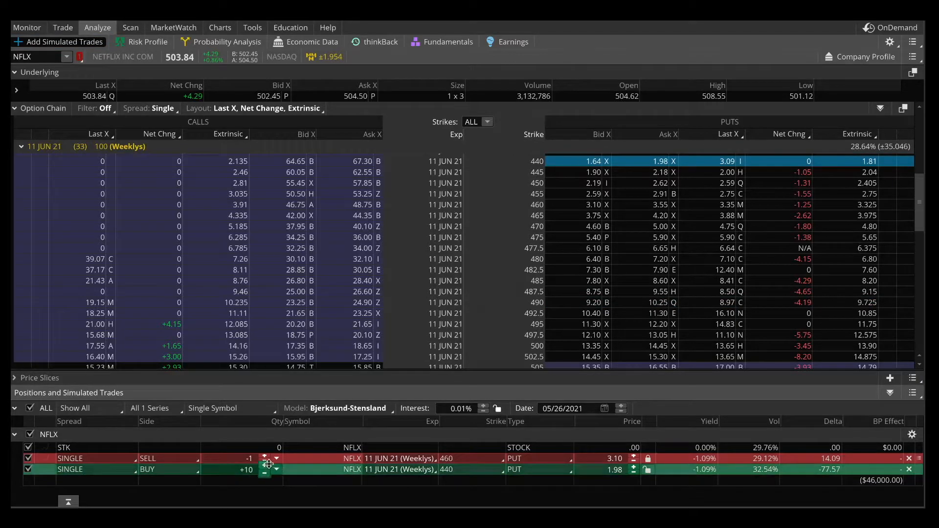
click(263, 473)
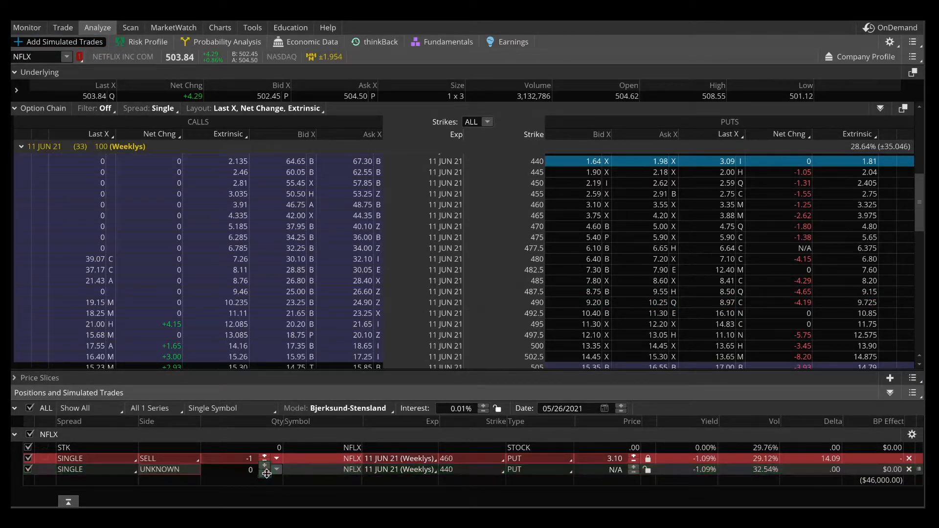
click(264, 470)
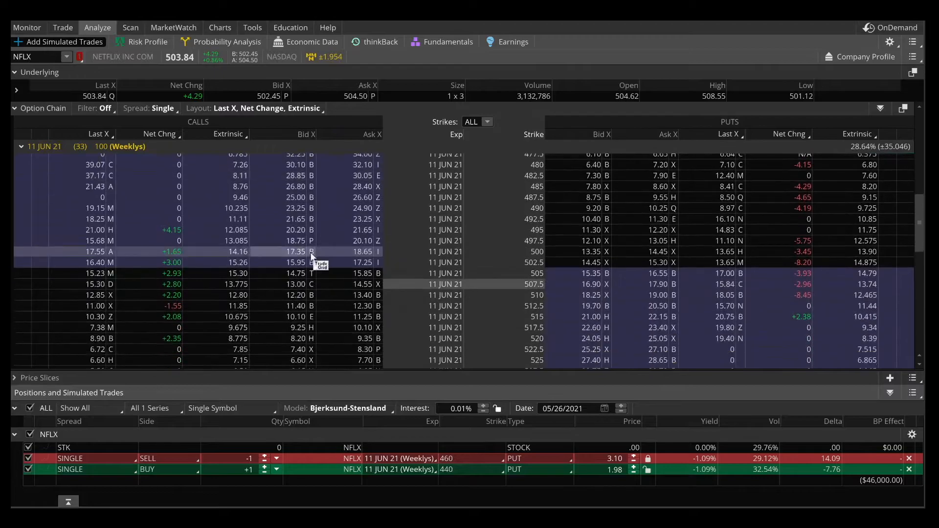
Step: Set the short 560 call and long 570 call to one contract each
scroll(down, 3)
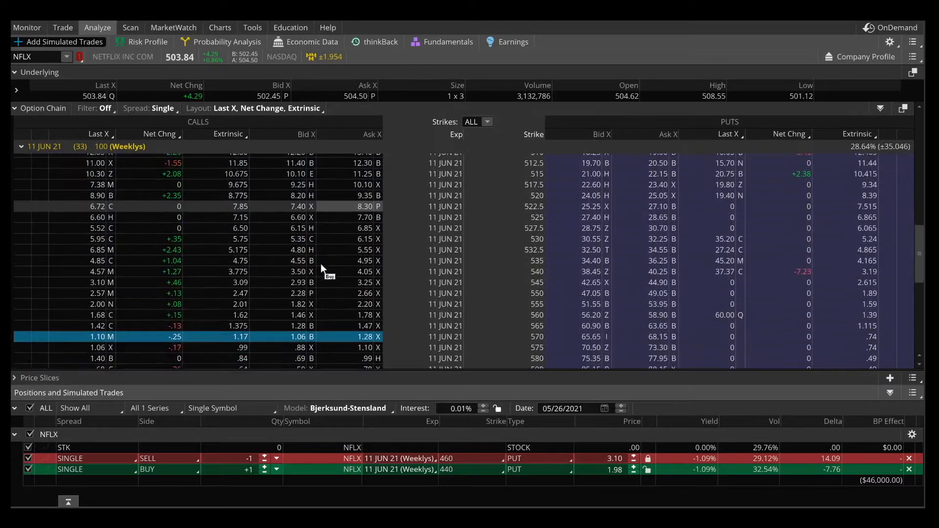
mouse_move(236, 298)
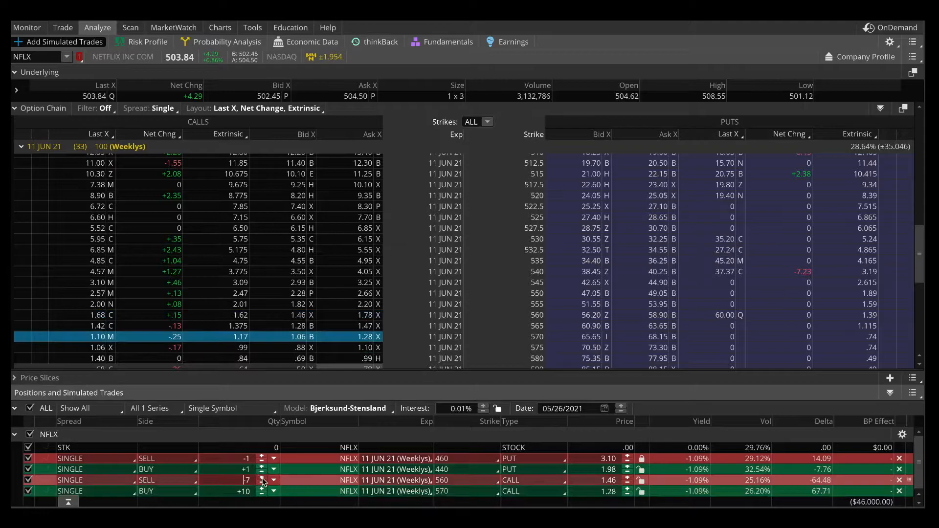
click(262, 480)
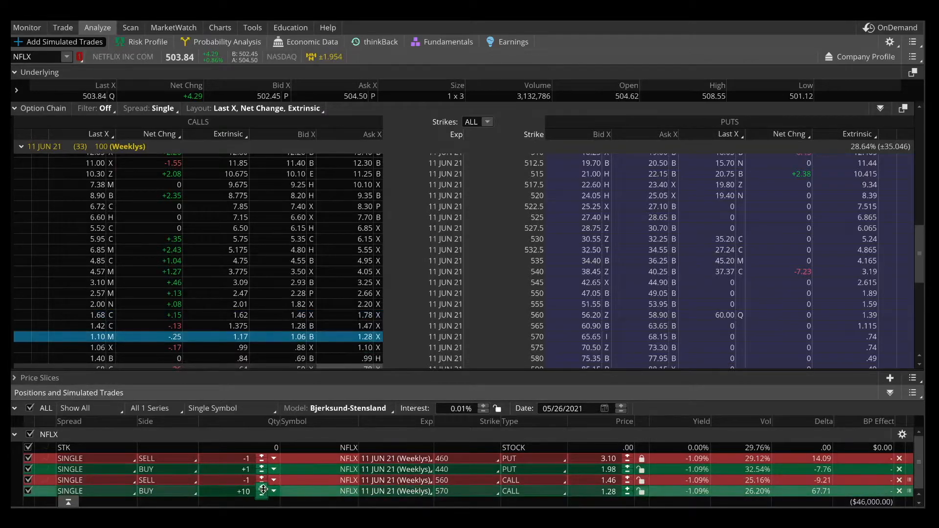
click(261, 494)
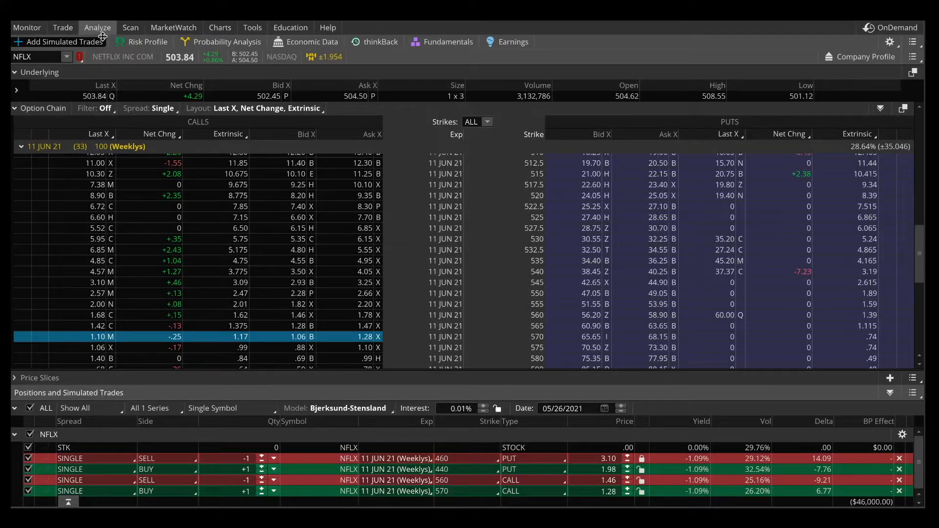
click(141, 41)
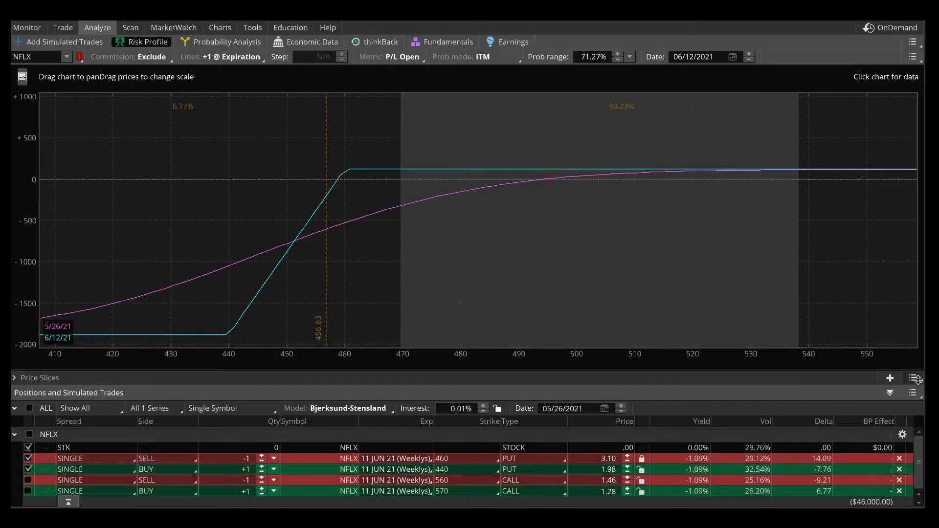
Step: Add a 6/12/21 Break Even slice marking the put spread's 458.90 breakeven
click(912, 378)
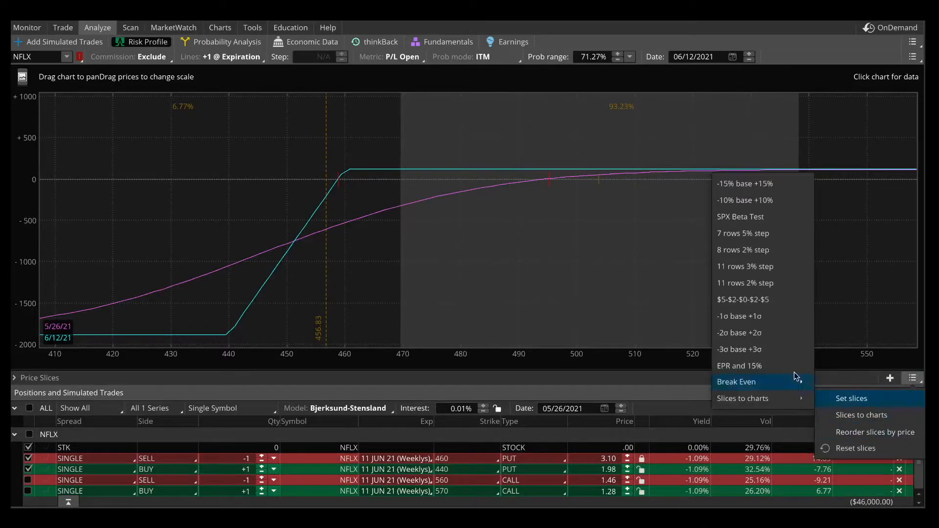
click(736, 382)
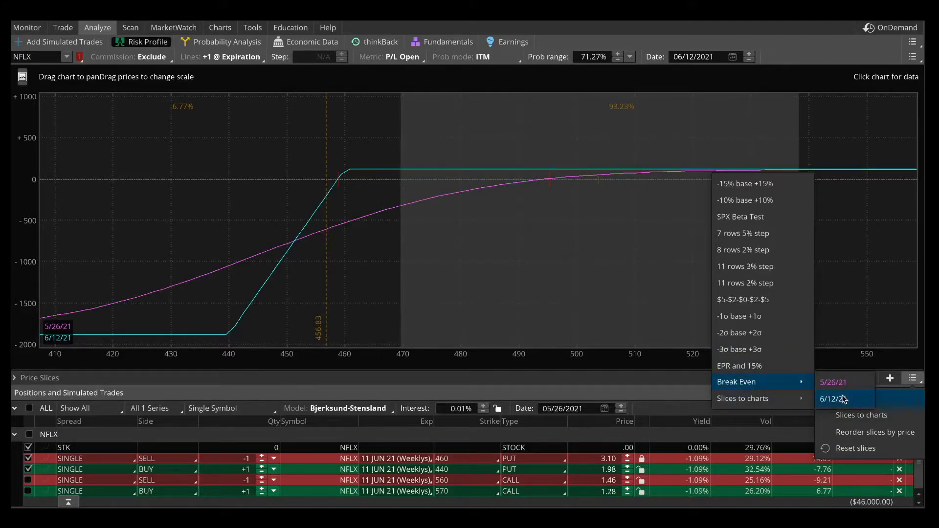
click(839, 399)
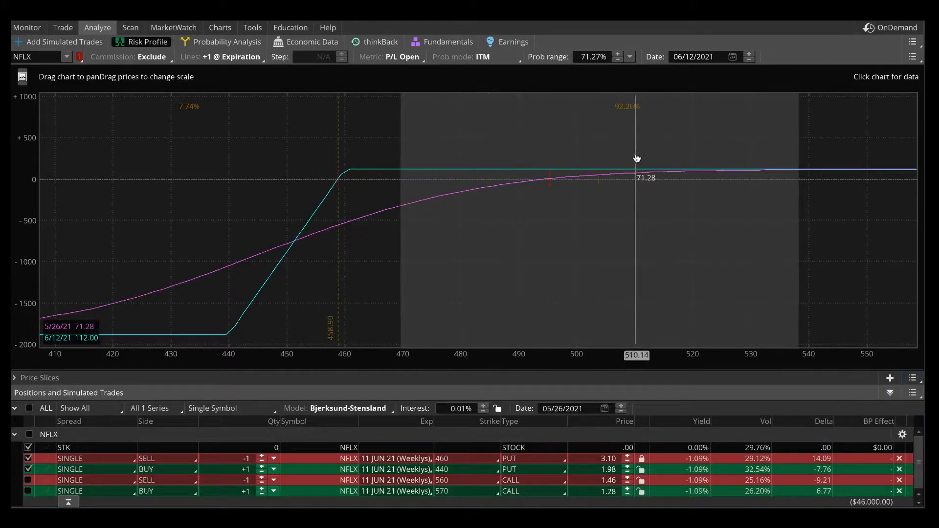
mouse_move(480, 491)
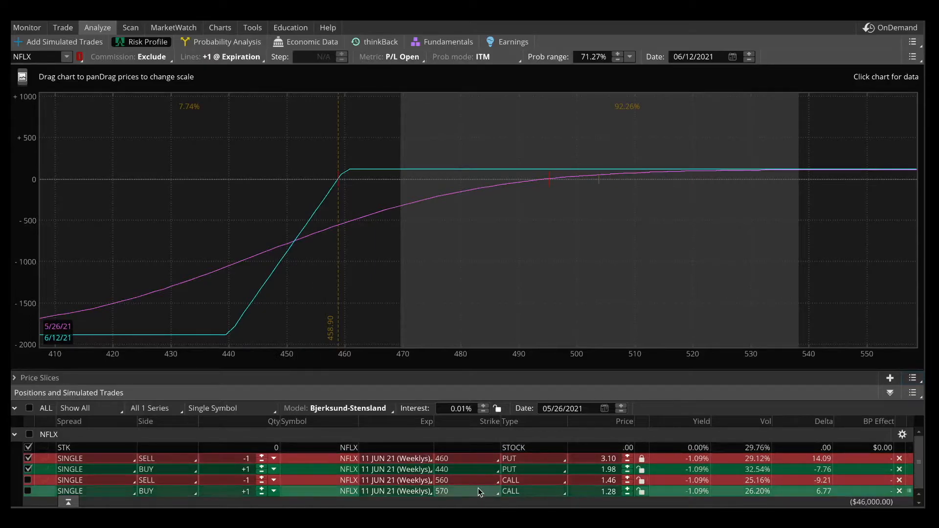
mouse_move(331, 342)
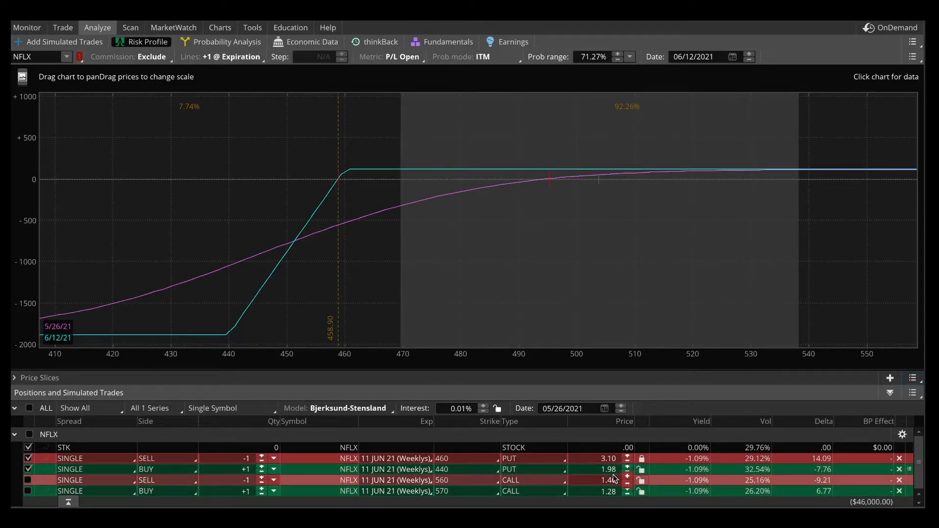
mouse_move(370, 157)
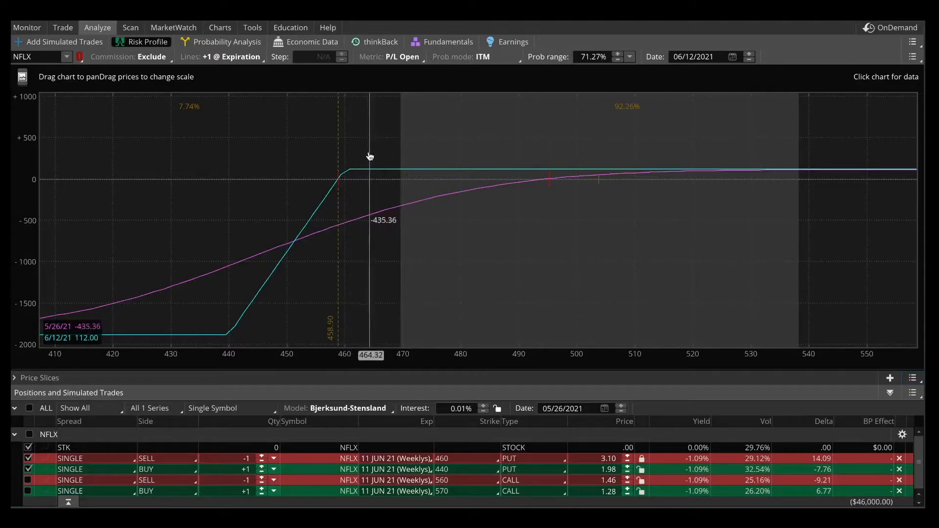
mouse_move(569, 238)
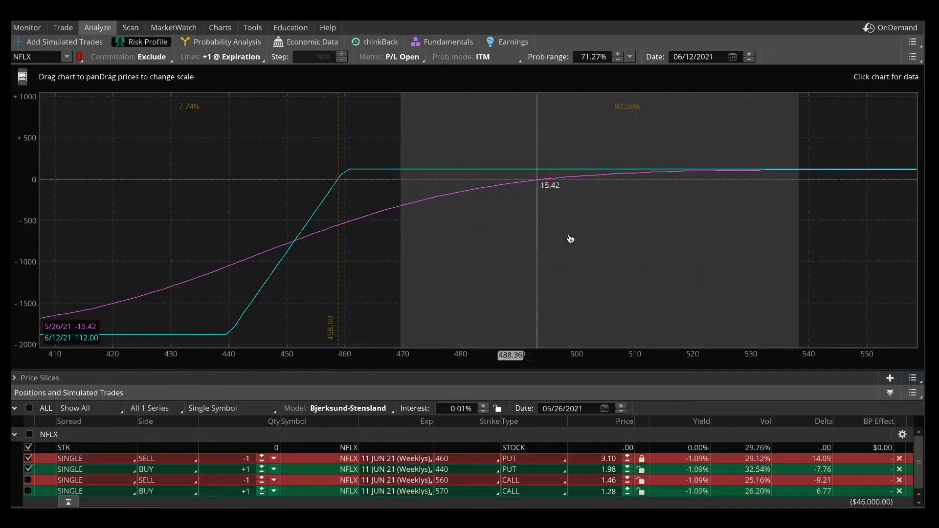
mouse_move(644, 167)
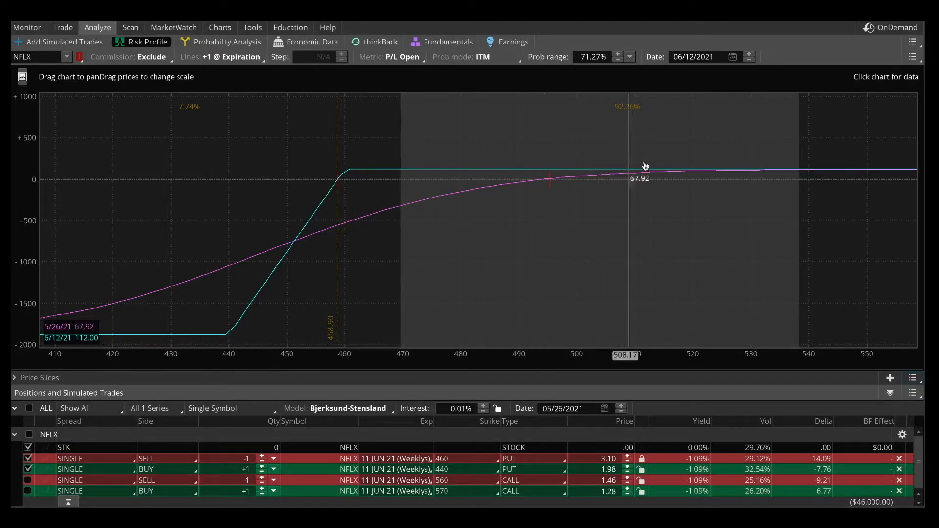
mouse_move(459, 158)
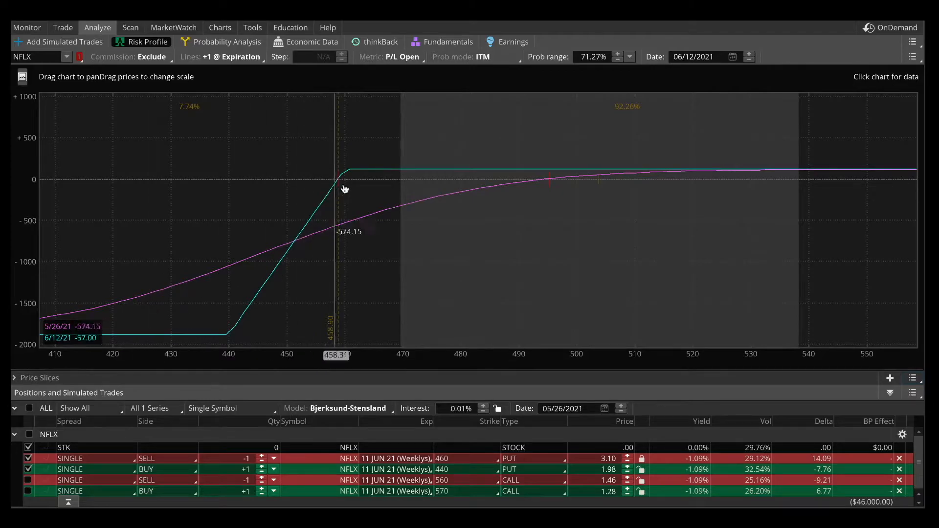
mouse_move(187, 338)
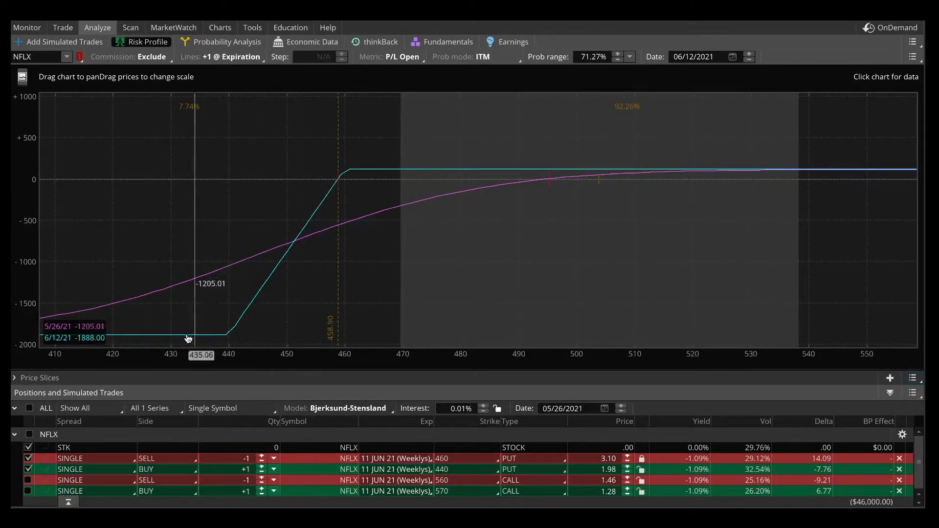
mouse_move(83, 343)
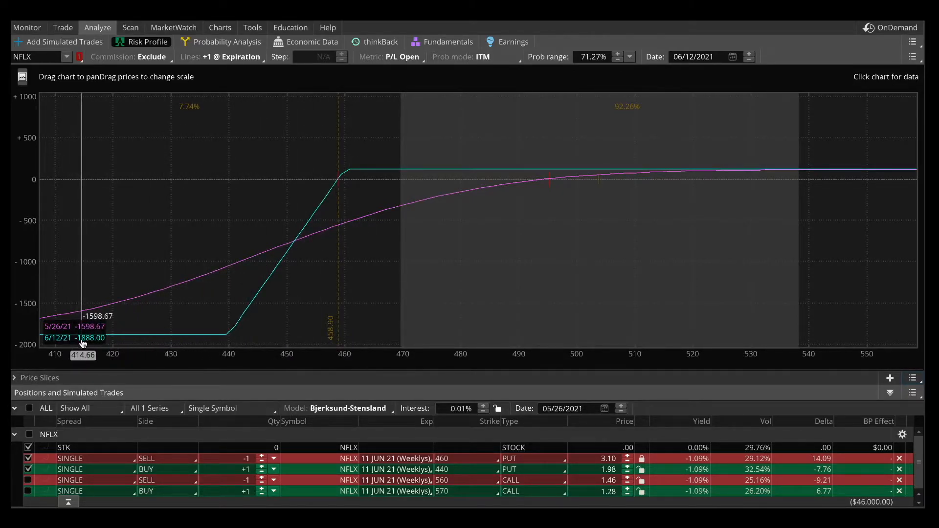
mouse_move(80, 333)
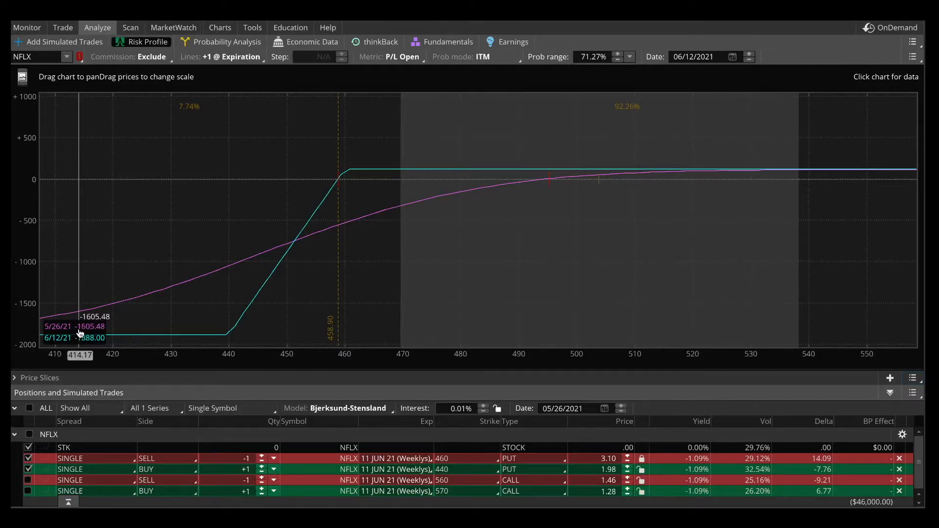
mouse_move(620, 459)
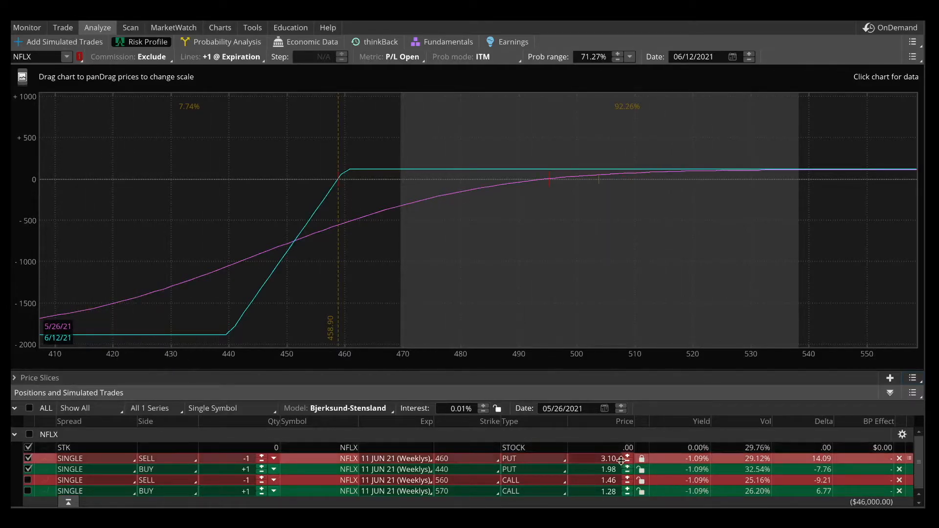
mouse_move(337, 171)
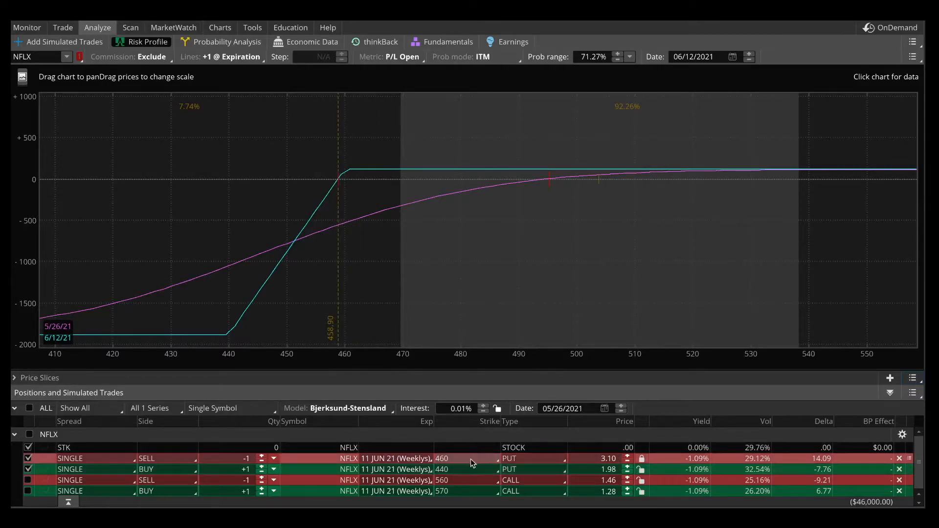
mouse_move(454, 476)
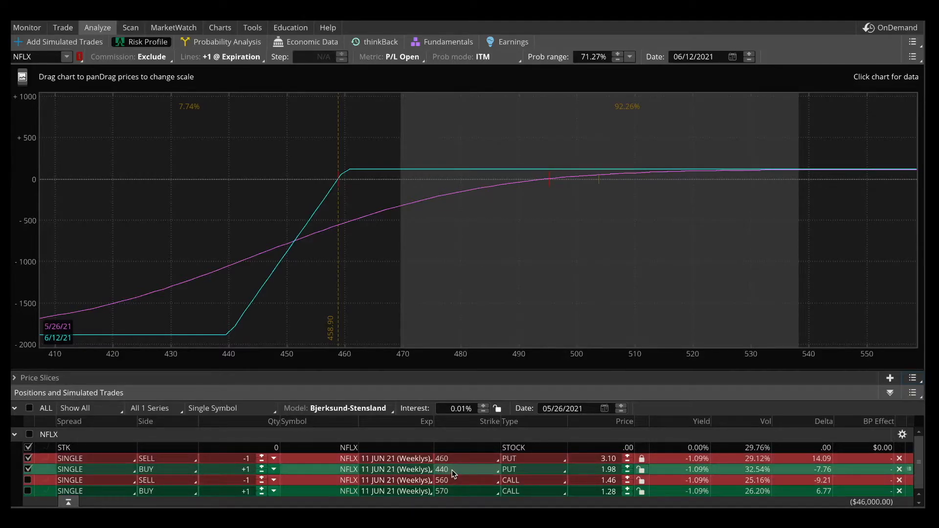
mouse_move(208, 347)
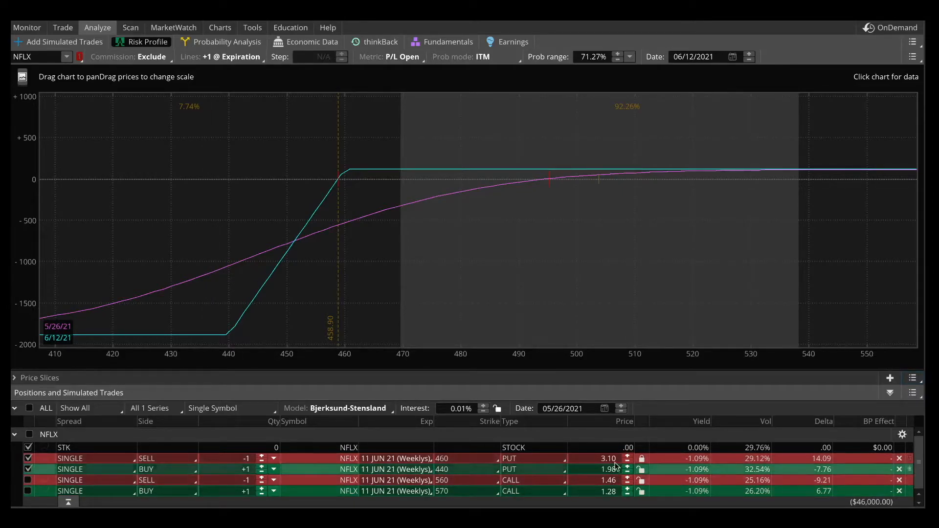
mouse_move(209, 341)
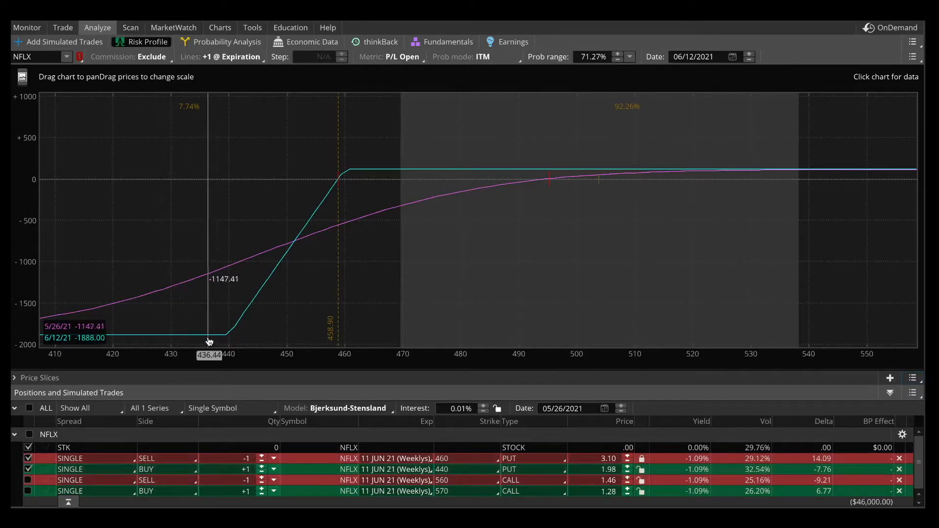
mouse_move(105, 334)
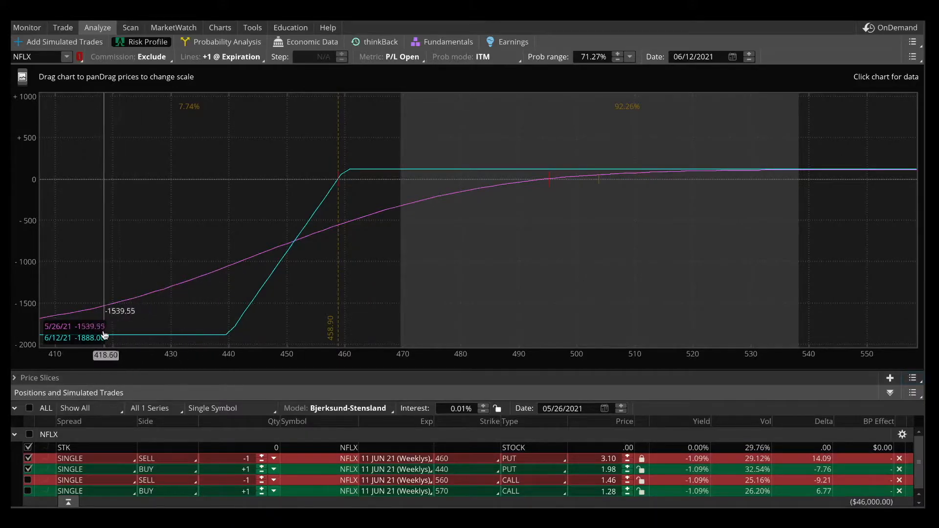
mouse_move(87, 341)
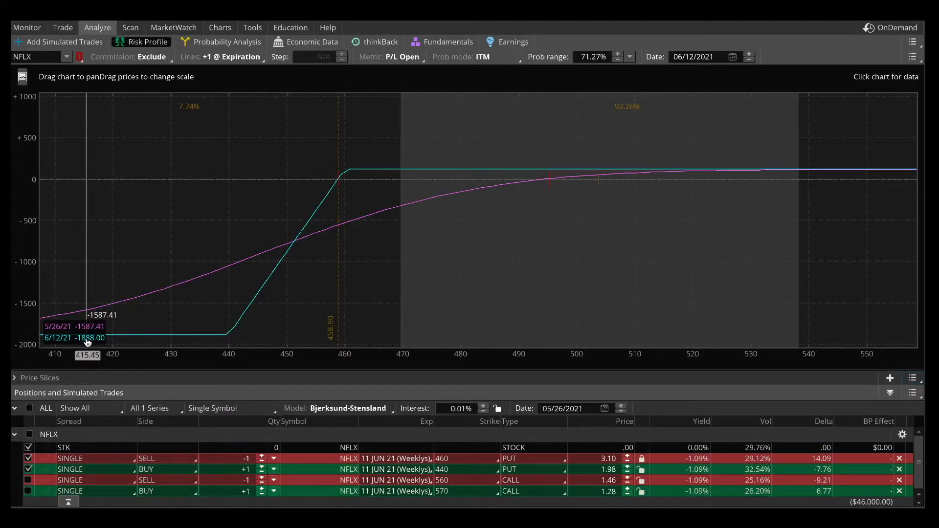
mouse_move(296, 325)
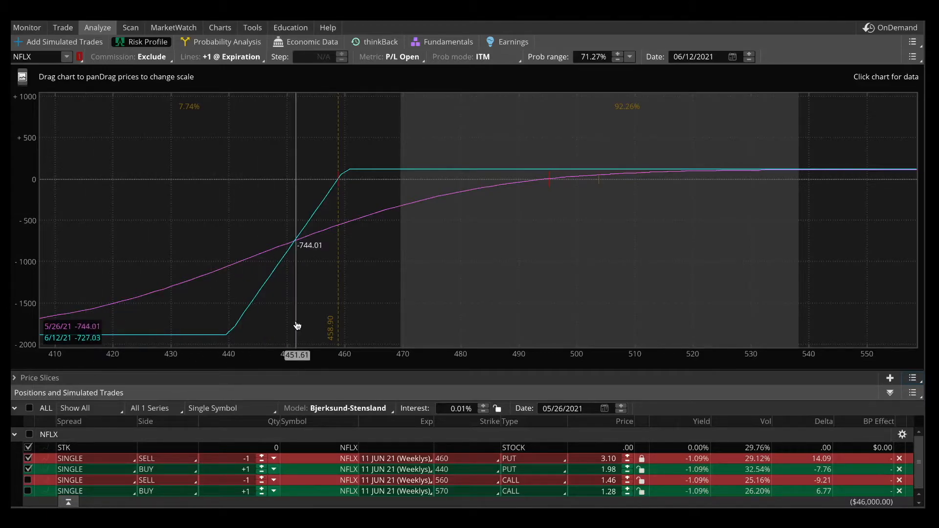
mouse_move(664, 318)
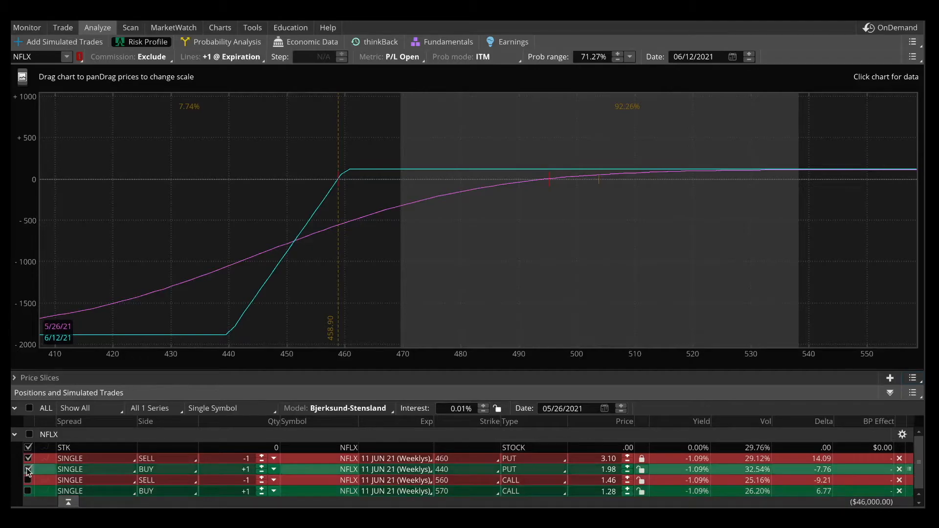
click(27, 469)
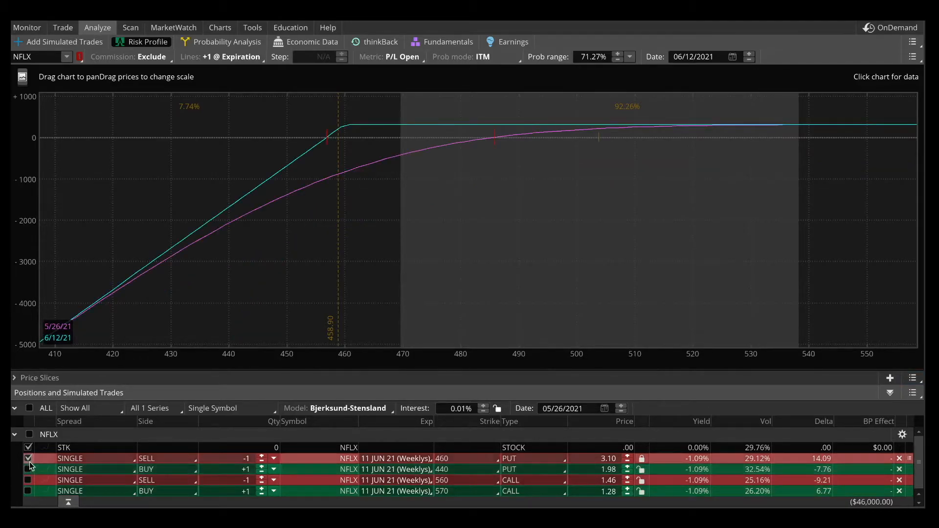
click(28, 459)
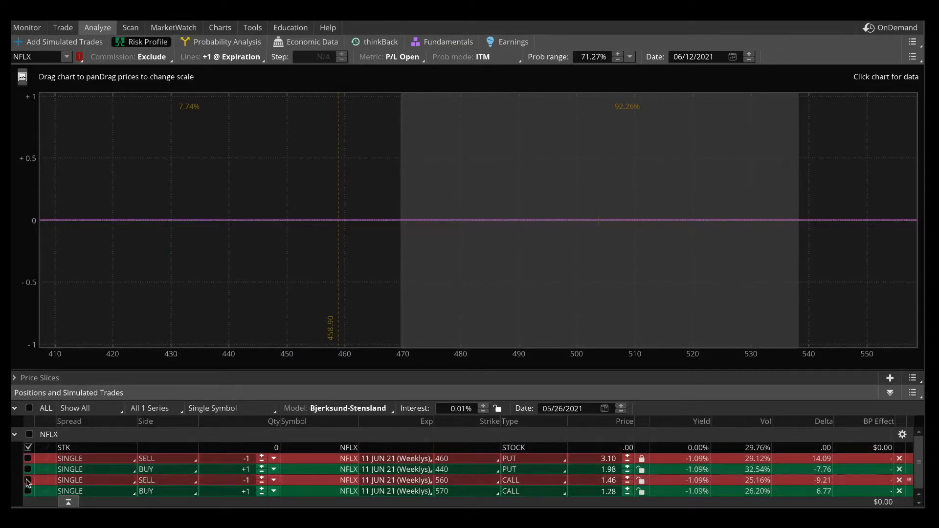
click(27, 480)
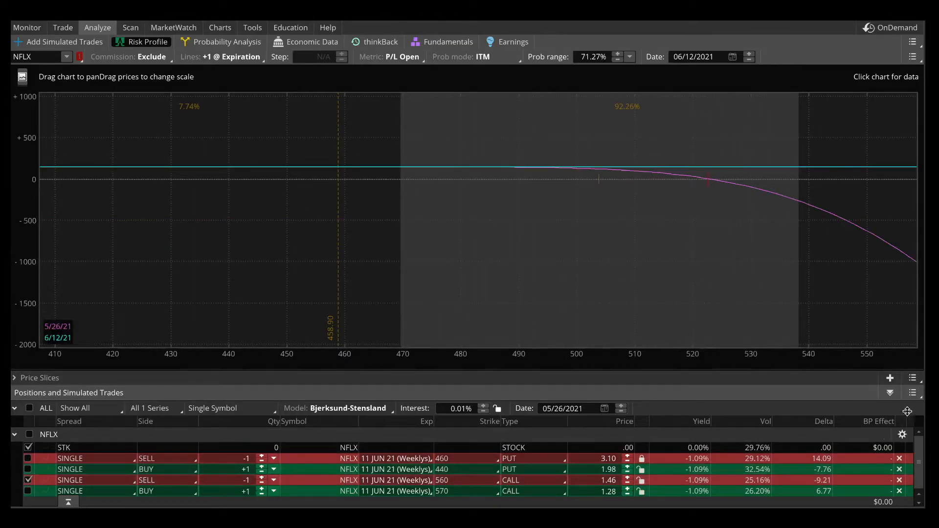
click(911, 378)
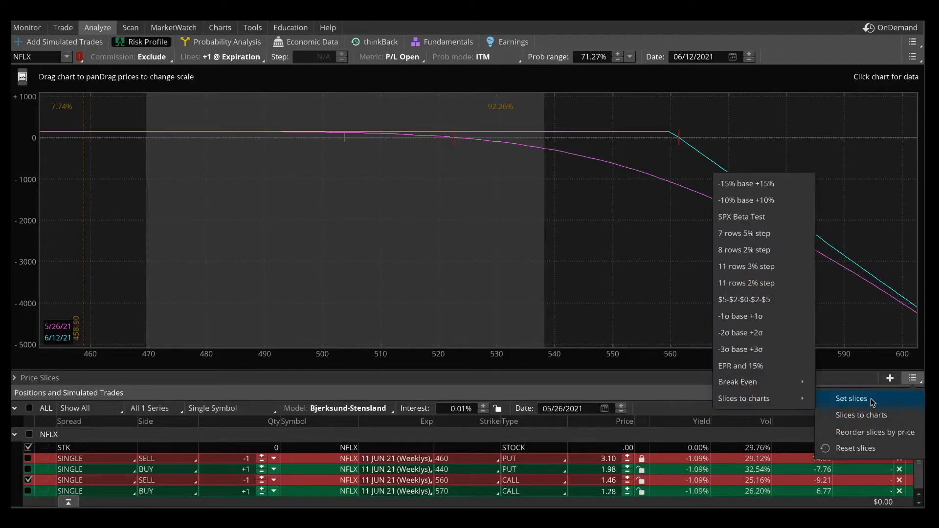
mouse_move(748, 374)
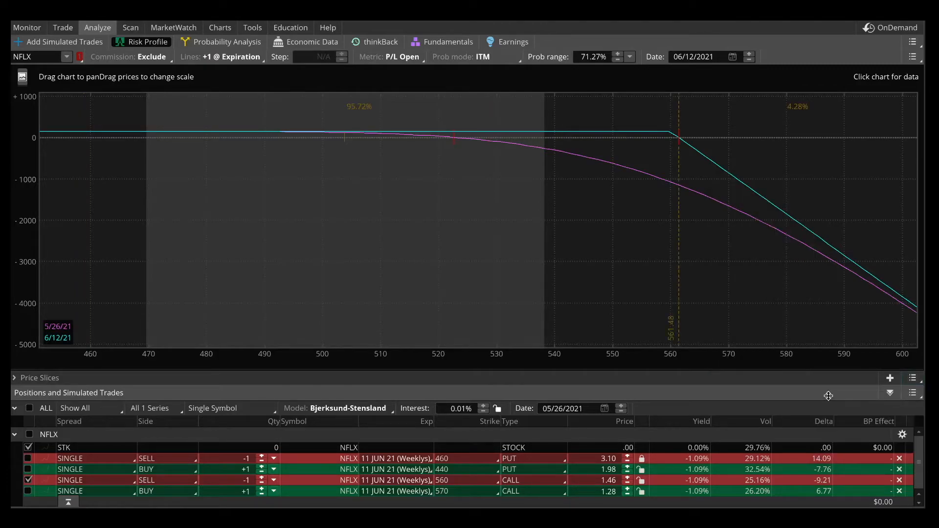
mouse_move(754, 189)
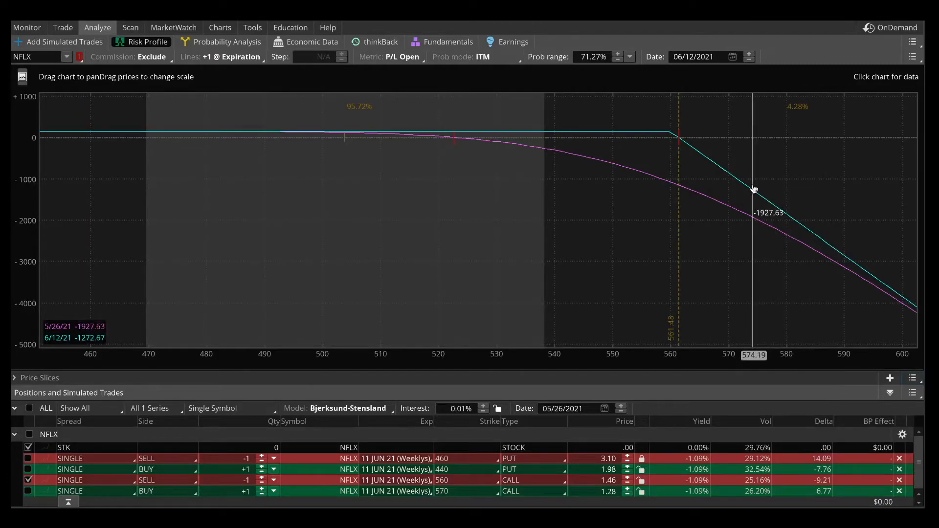
mouse_move(655, 189)
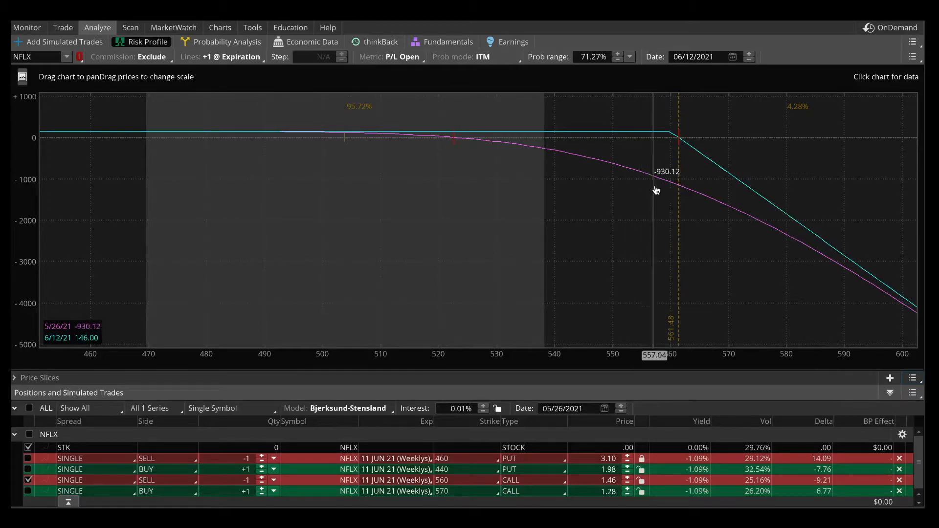
mouse_move(654, 132)
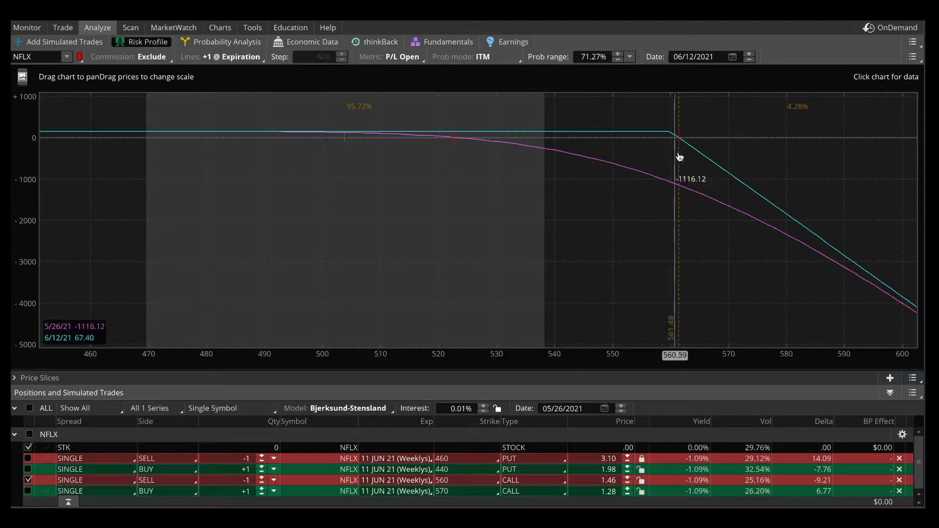
mouse_move(483, 128)
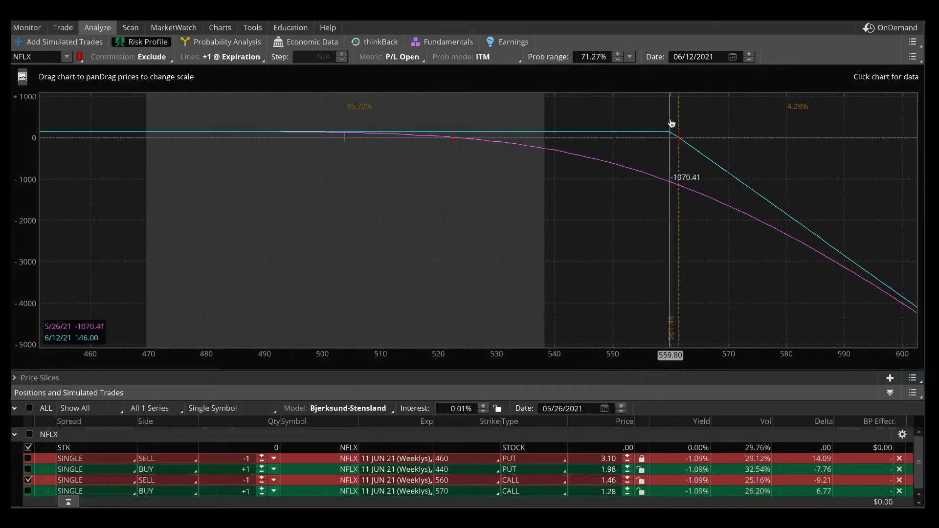
mouse_move(678, 124)
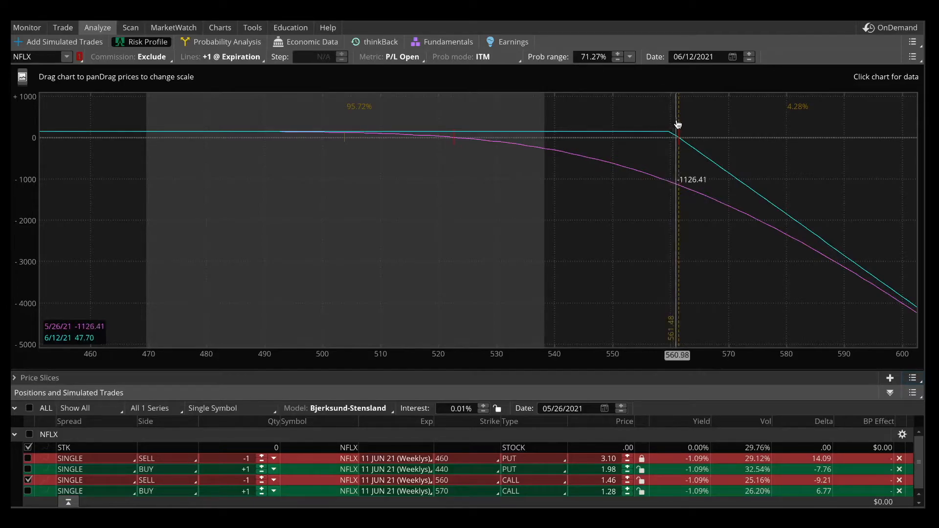
mouse_move(732, 252)
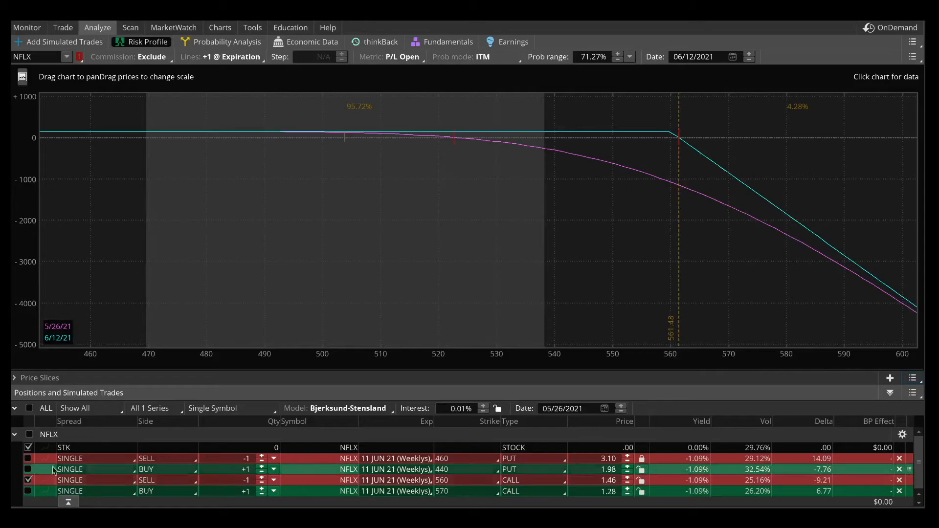
Step: Include the short 460 put with the short 560 call and open price slice presets
click(27, 458)
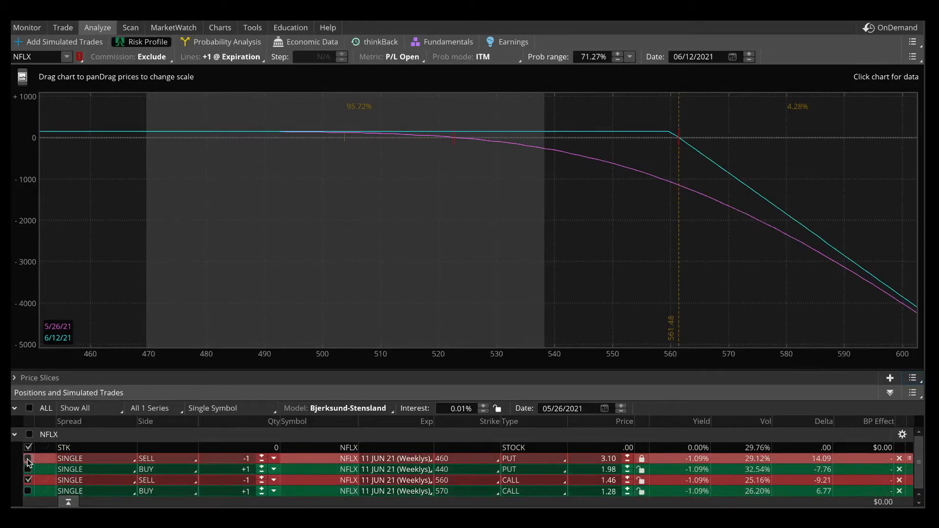
click(27, 459)
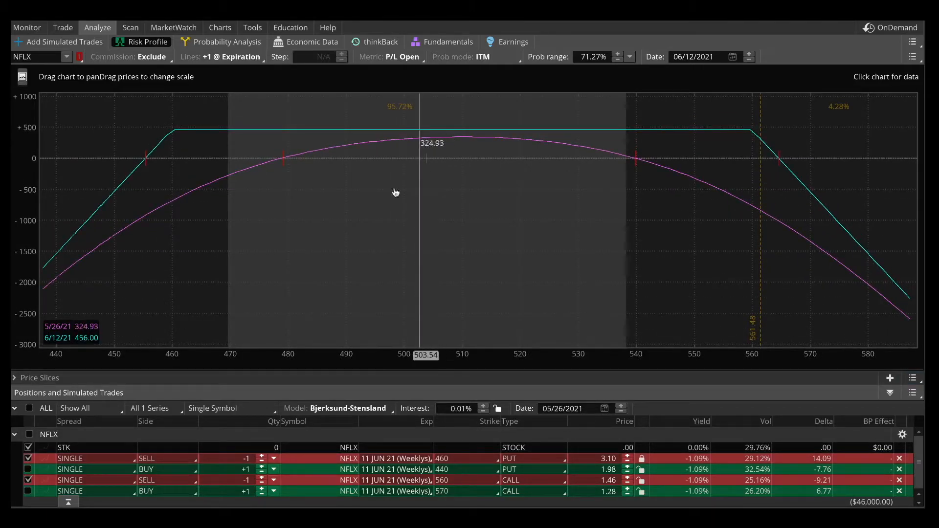
mouse_move(907, 125)
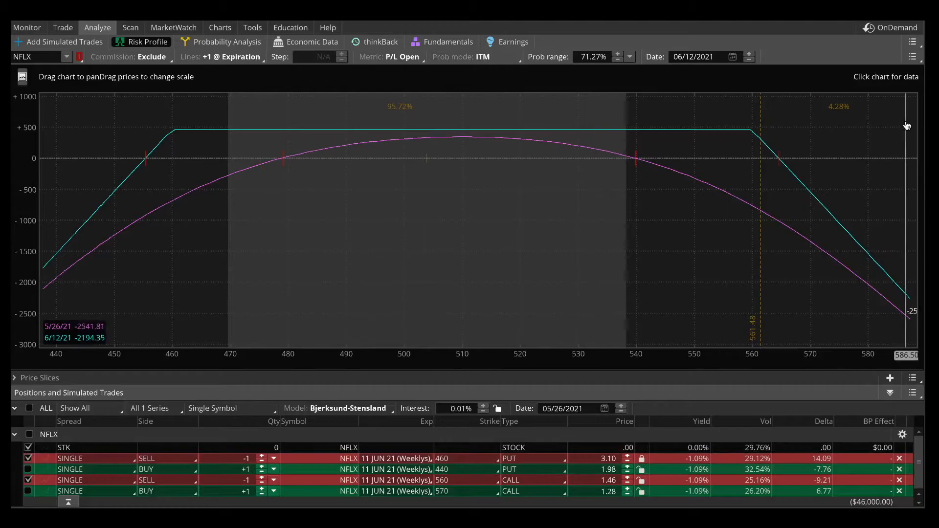
mouse_move(734, 153)
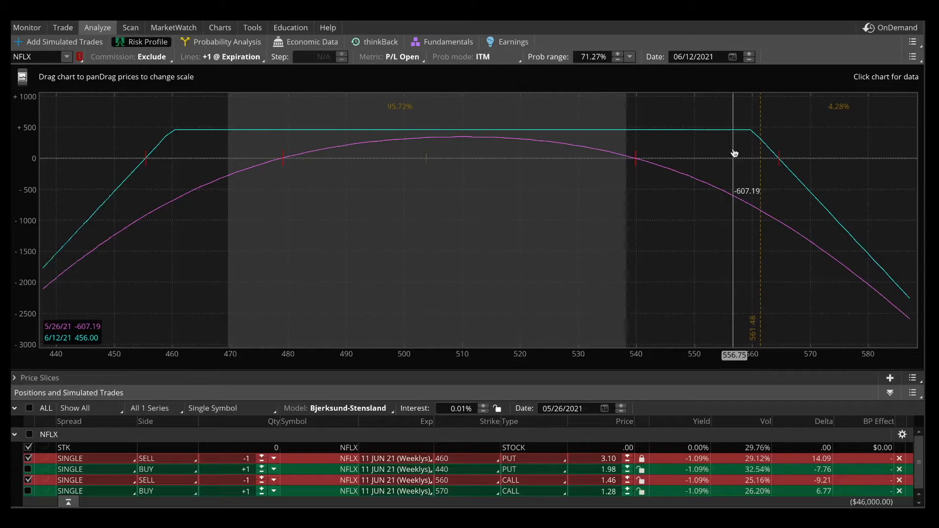
mouse_move(142, 152)
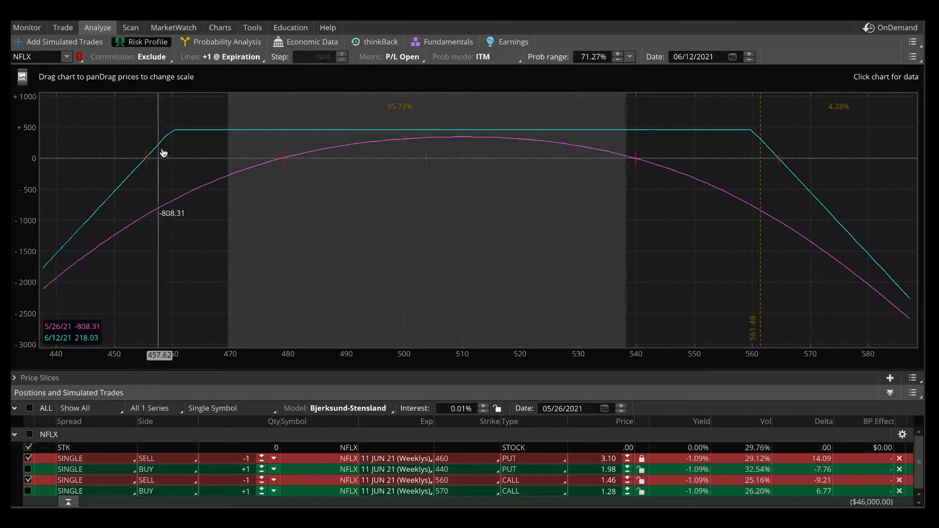
mouse_move(920, 377)
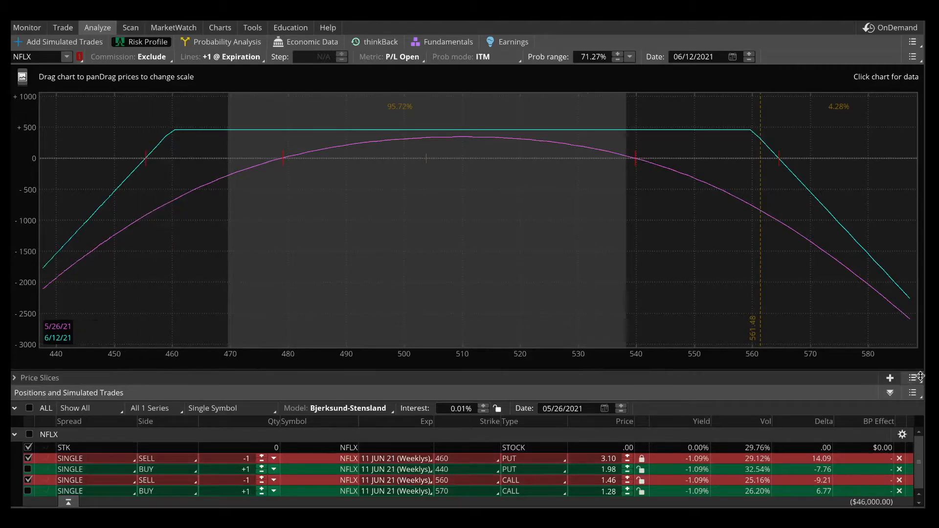
click(913, 378)
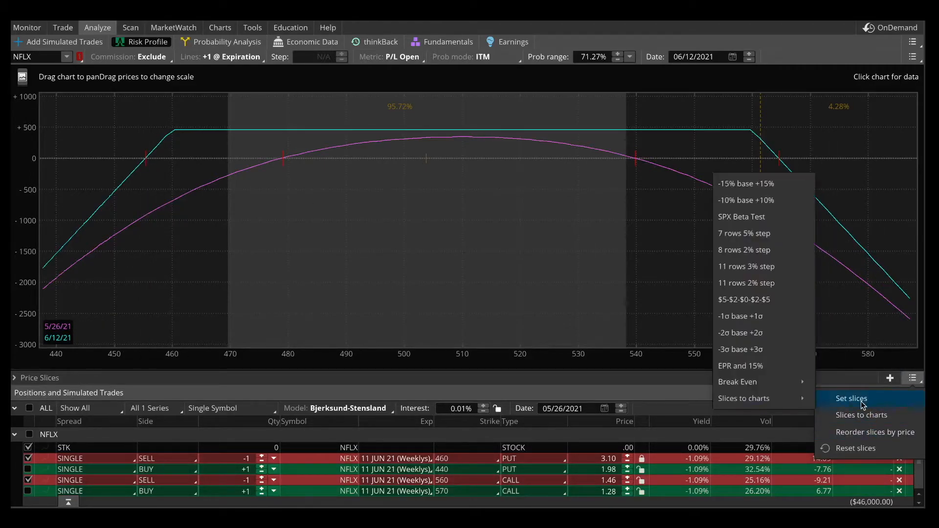
mouse_move(744, 398)
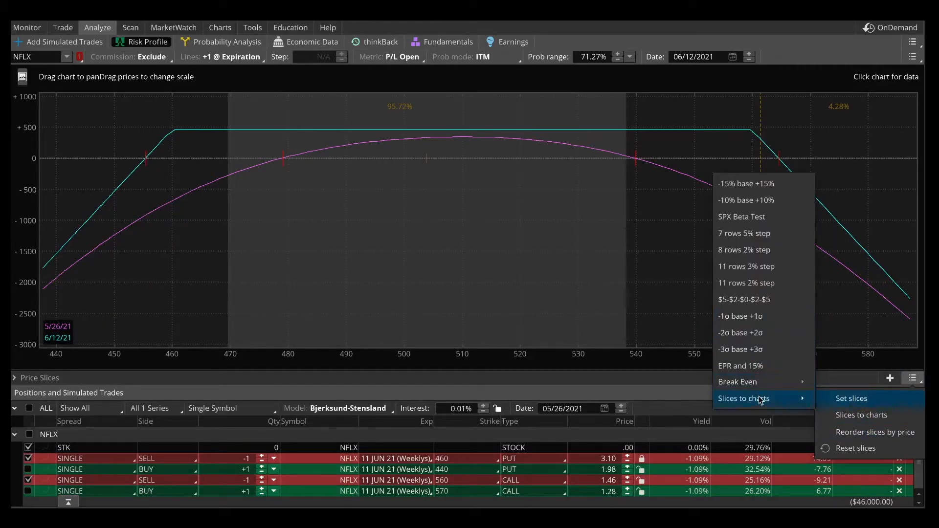
mouse_move(739, 381)
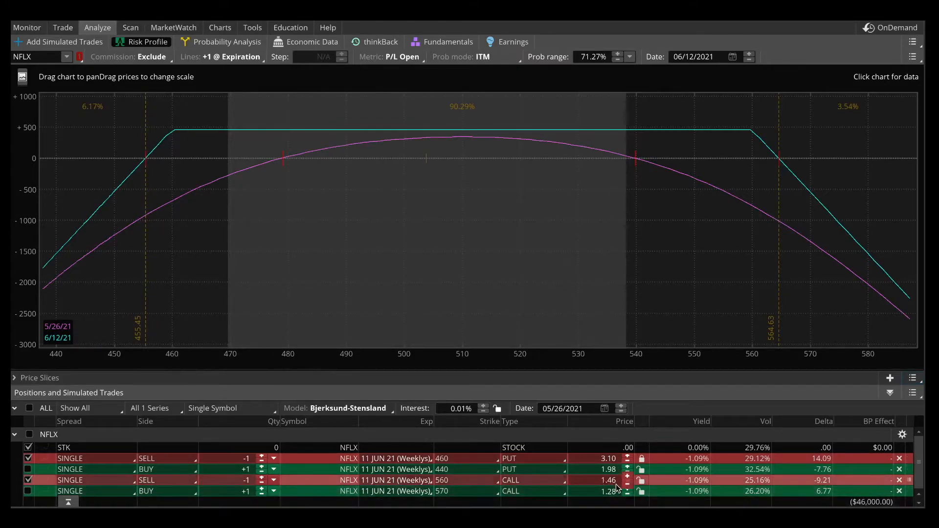
mouse_move(169, 182)
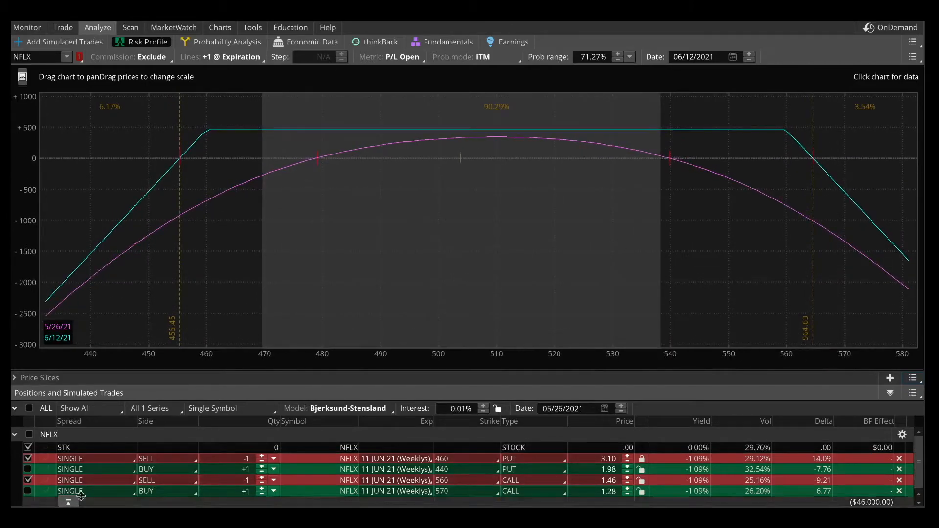
Step: Include the long 570 call, giving breakevens near 455 and 563 and 328 maximum profit
click(29, 492)
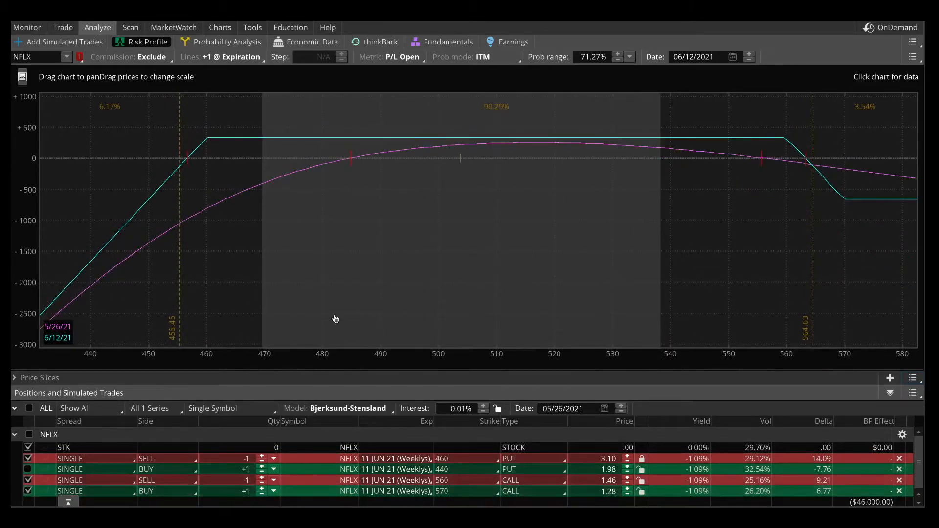
mouse_move(622, 184)
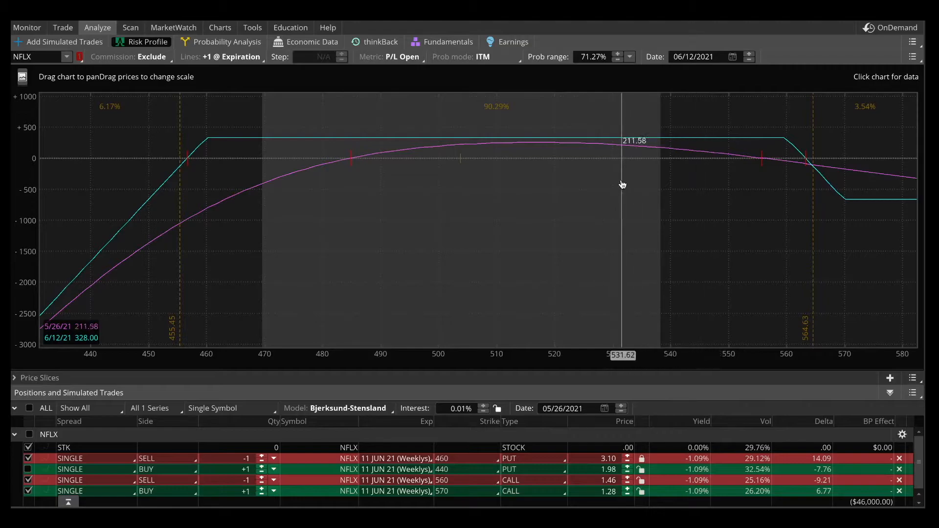
click(913, 378)
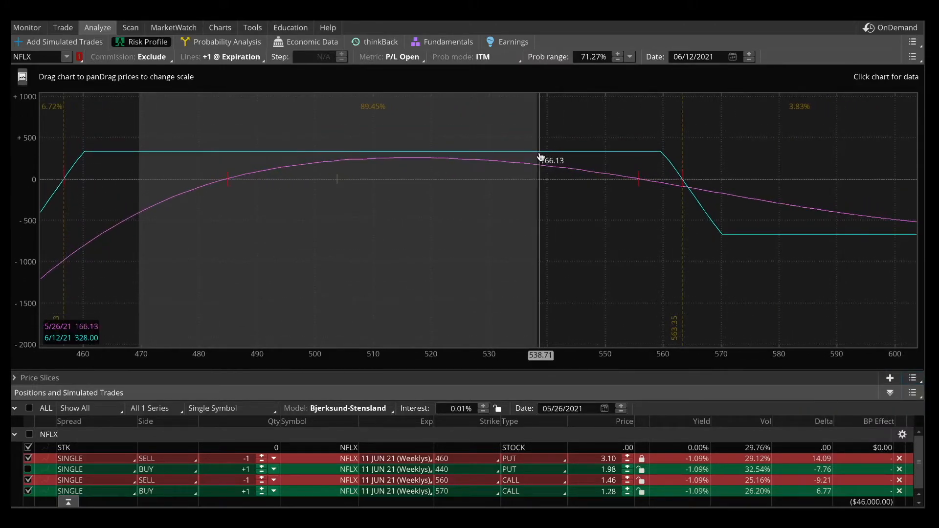
mouse_move(765, 223)
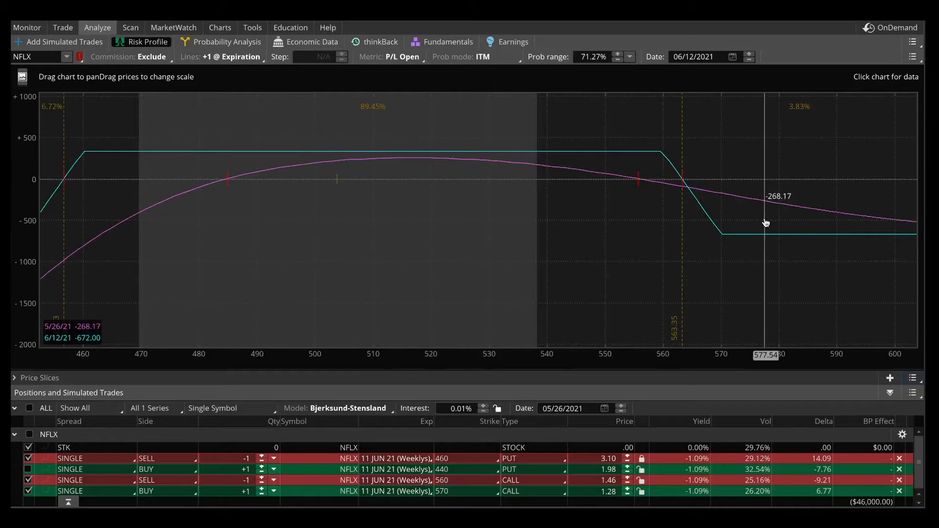
mouse_move(767, 231)
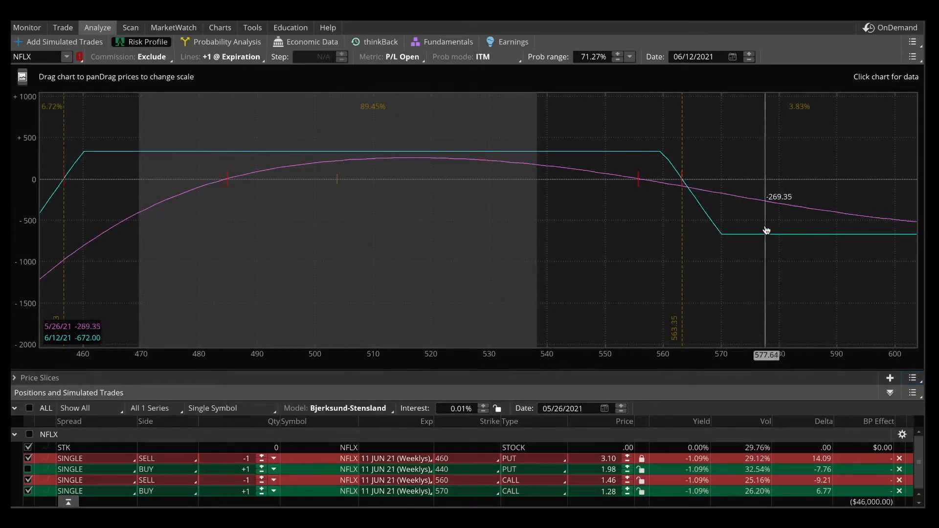
mouse_move(608, 208)
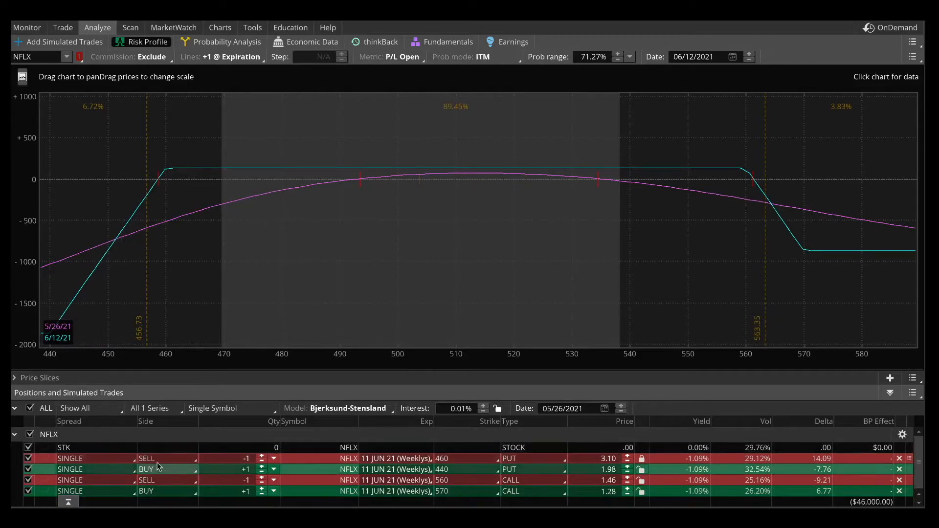
mouse_move(843, 256)
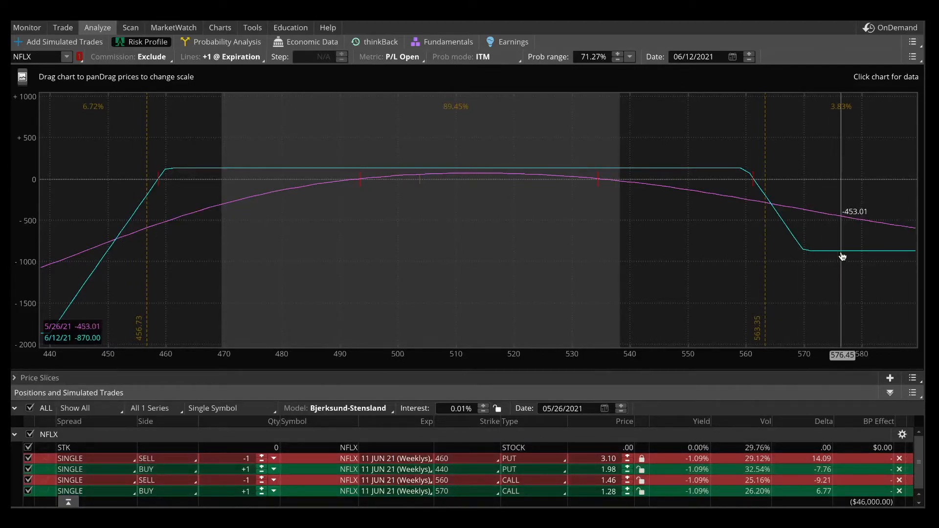
mouse_move(582, 496)
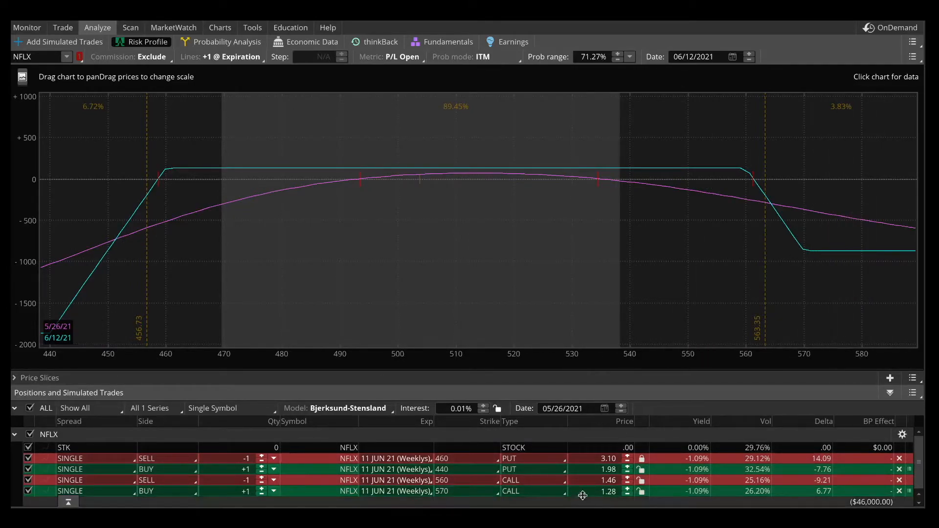
mouse_move(628, 225)
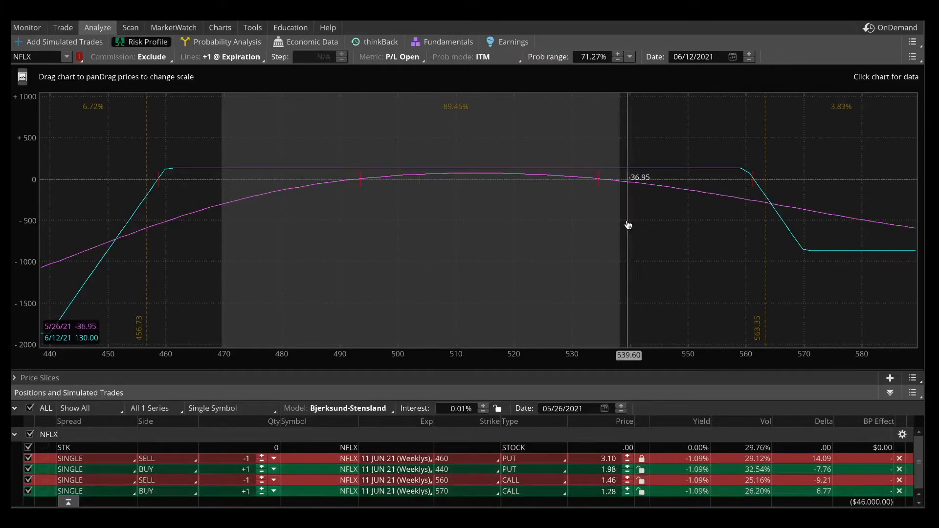
mouse_move(714, 221)
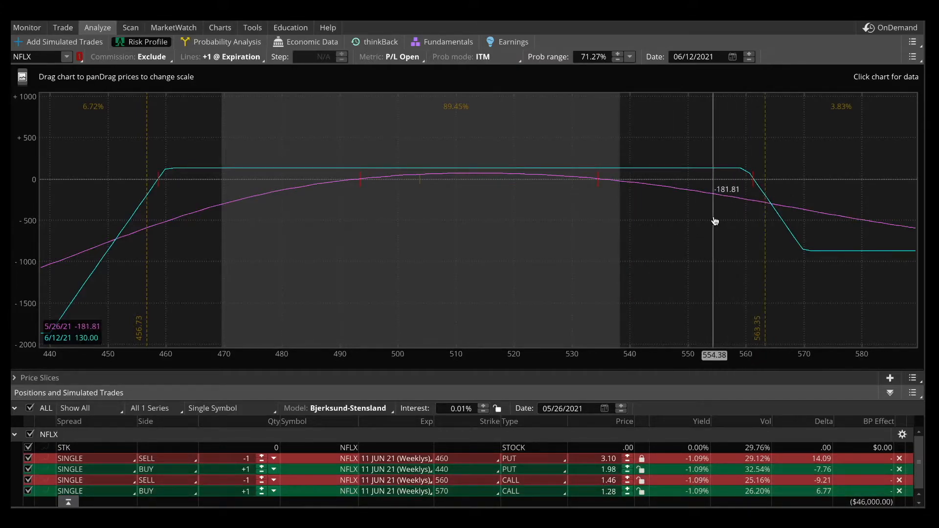
mouse_move(731, 189)
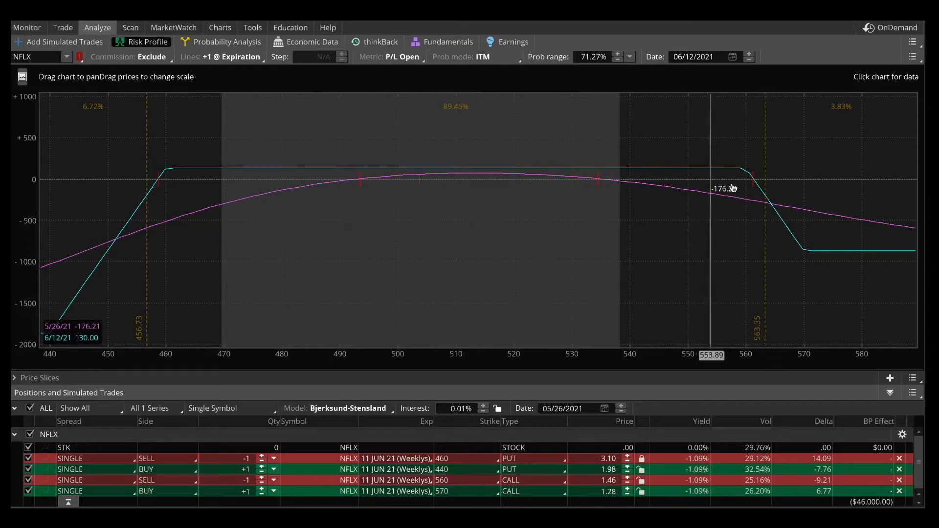
mouse_move(270, 197)
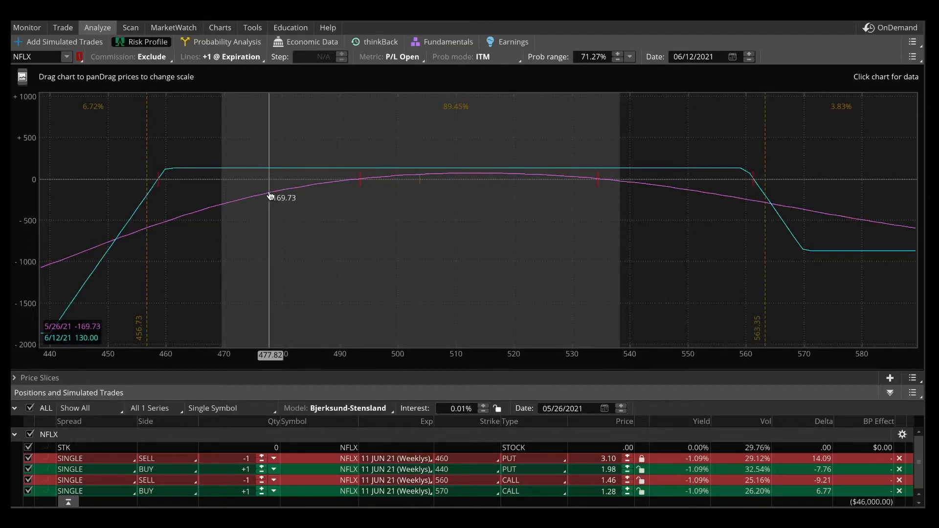
mouse_move(286, 229)
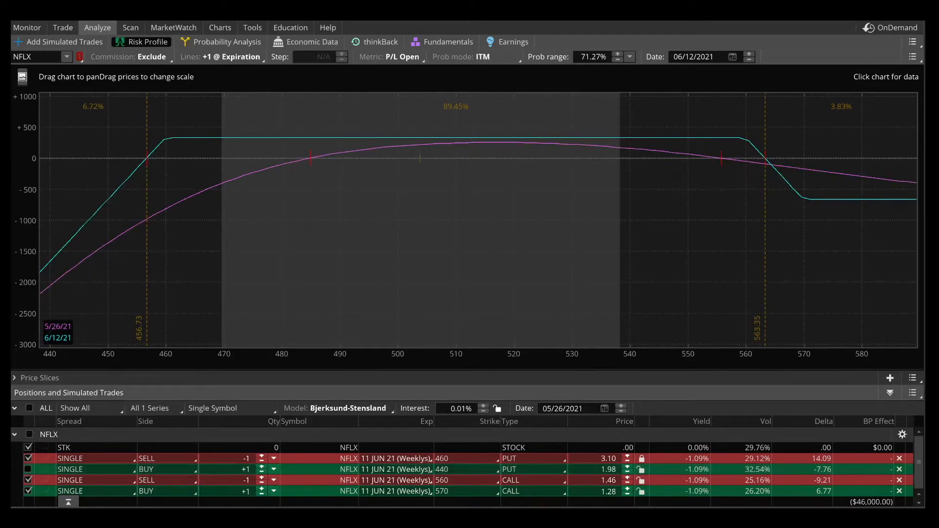
mouse_move(761, 207)
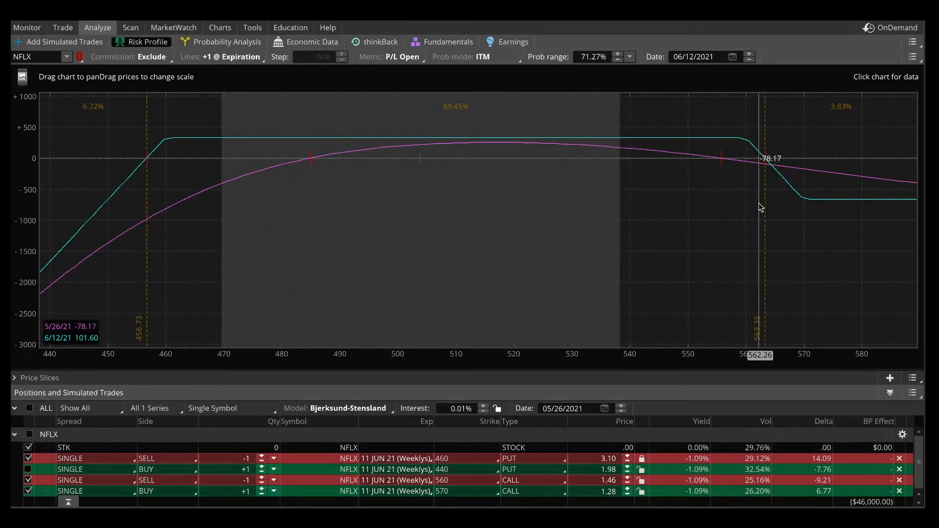
mouse_move(436, 209)
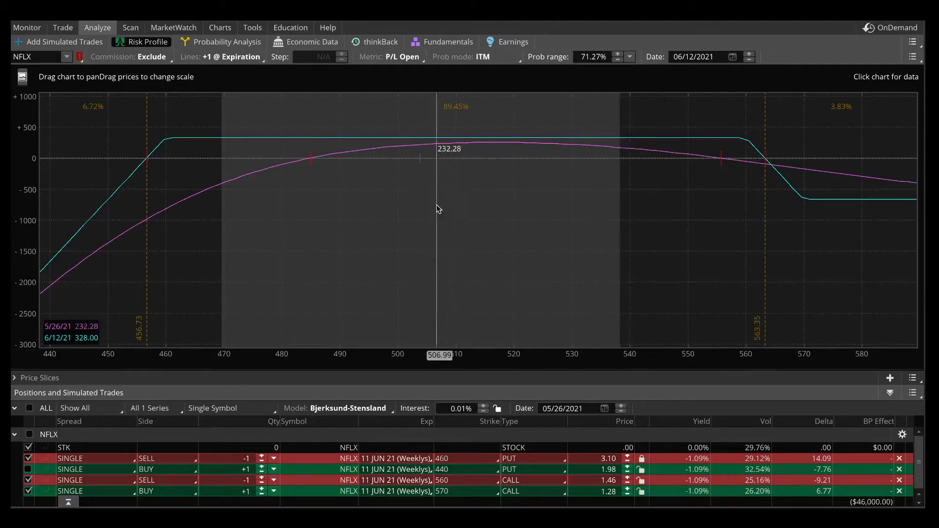
mouse_move(183, 241)
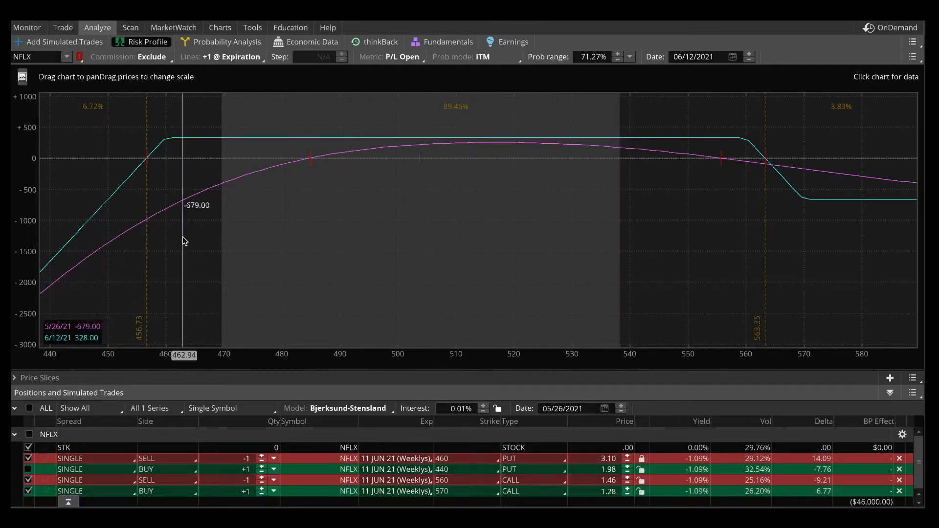
mouse_move(849, 222)
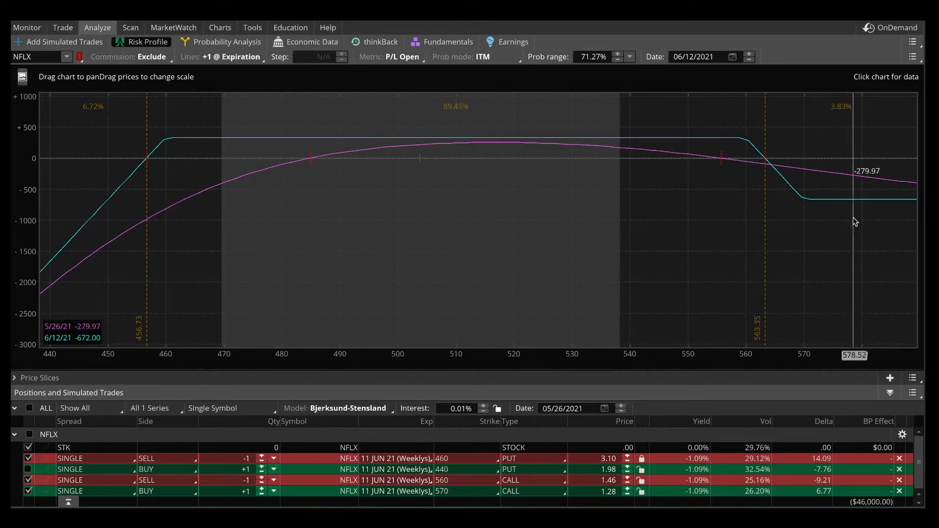
mouse_move(890, 258)
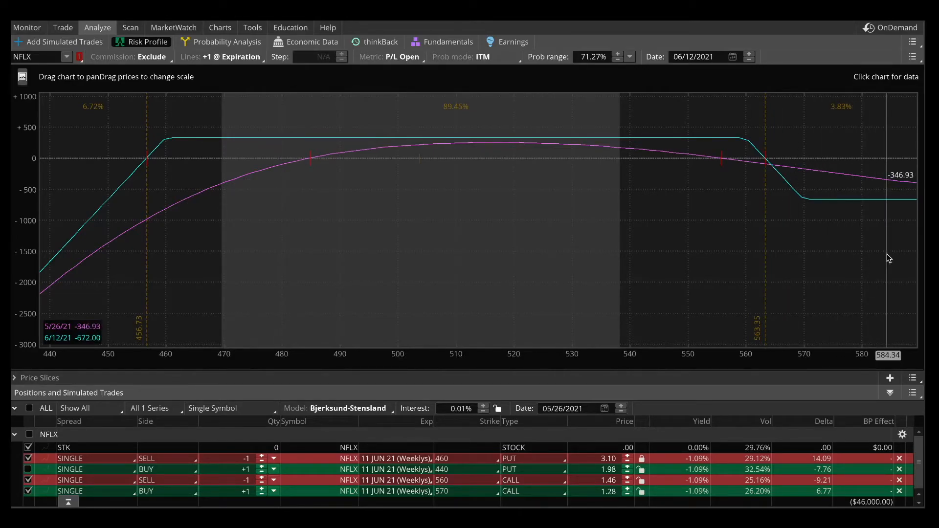
mouse_move(255, 424)
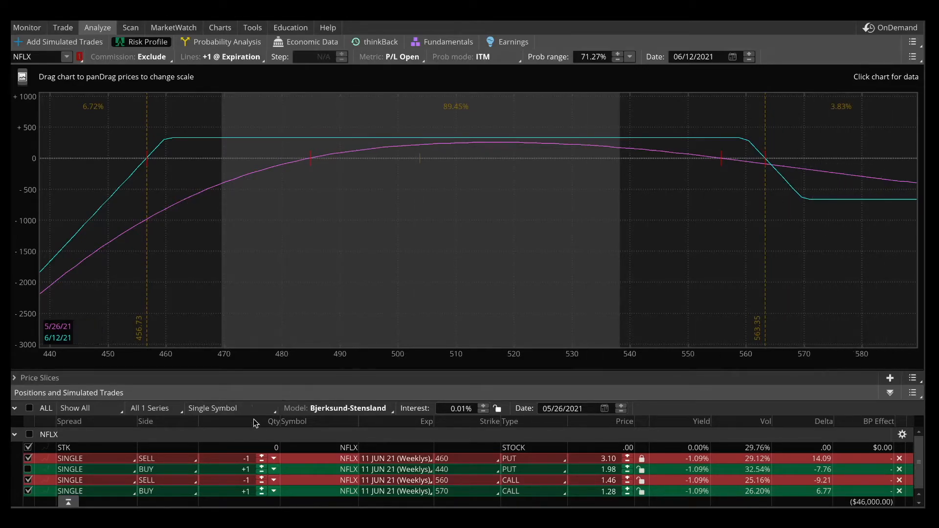
Step: Change the sold put's strike from 460 to 490 and view the put chain prices
click(443, 458)
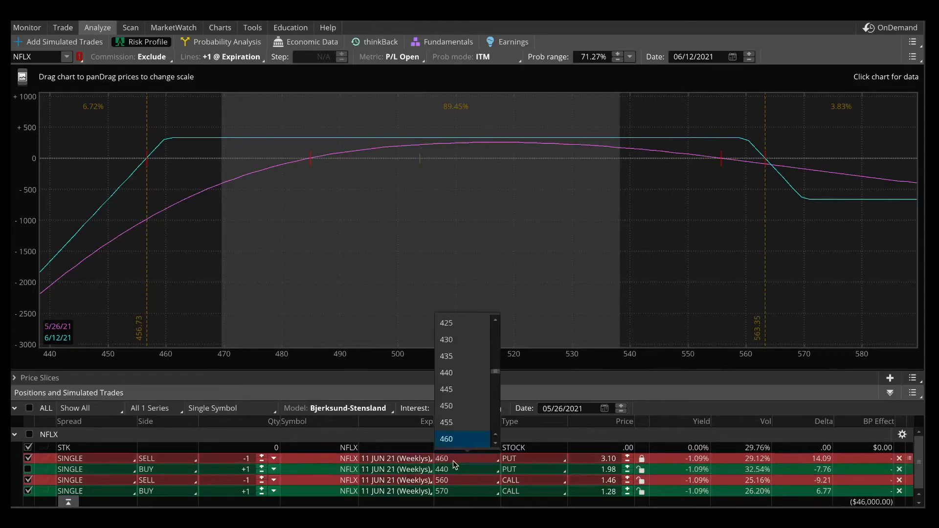
scroll(down, 3)
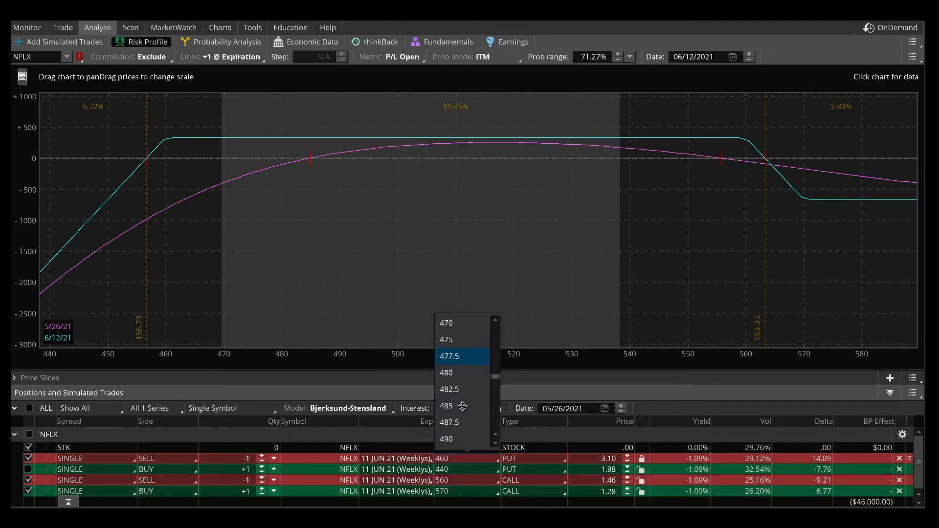
click(446, 439)
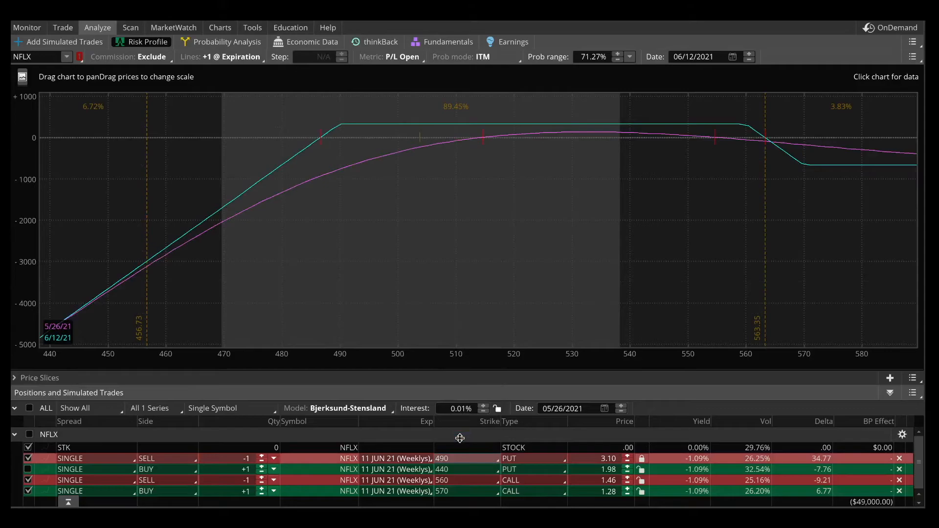
click(62, 27)
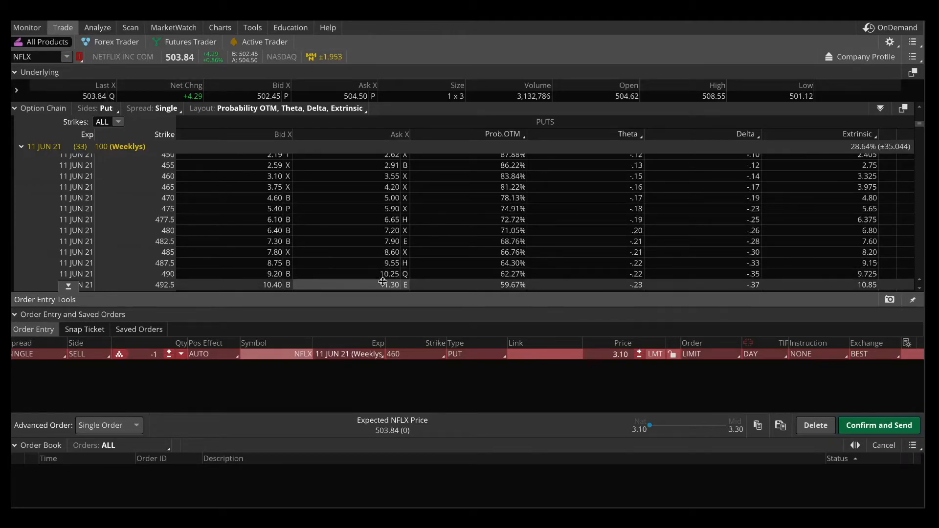
Step: Return to the Risk Profile analysis for the sold 490 put combination
click(97, 28)
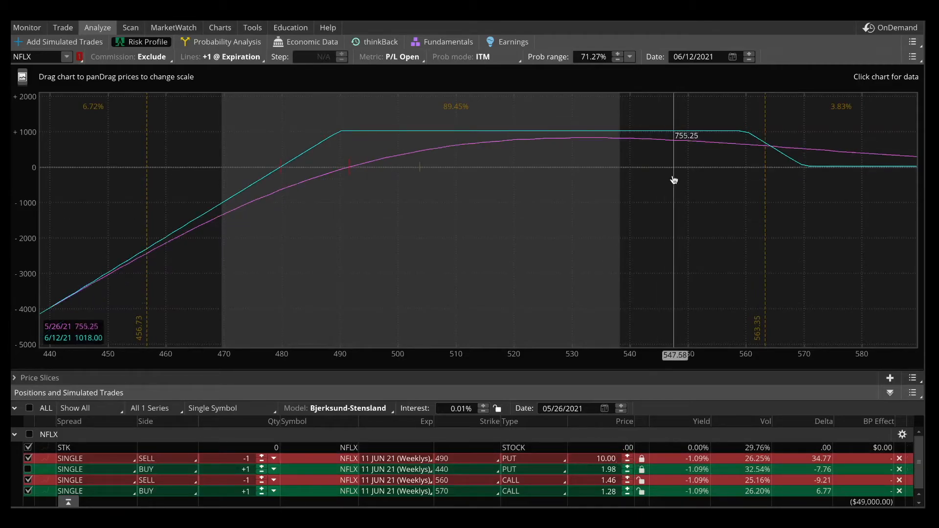
mouse_move(823, 200)
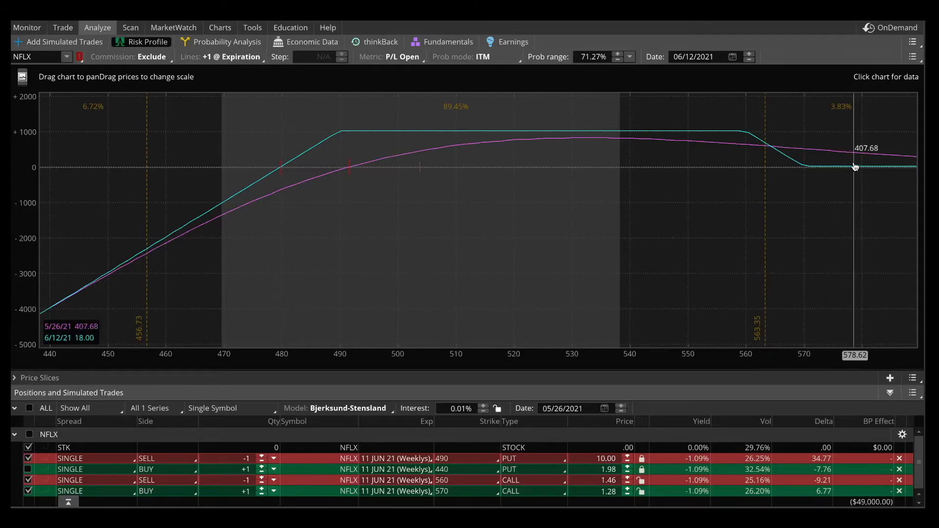
mouse_move(375, 130)
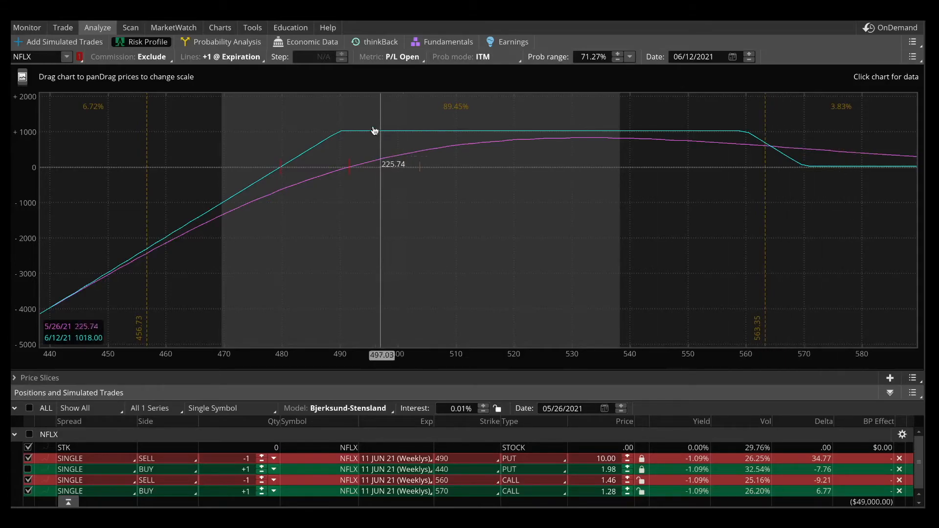
mouse_move(133, 267)
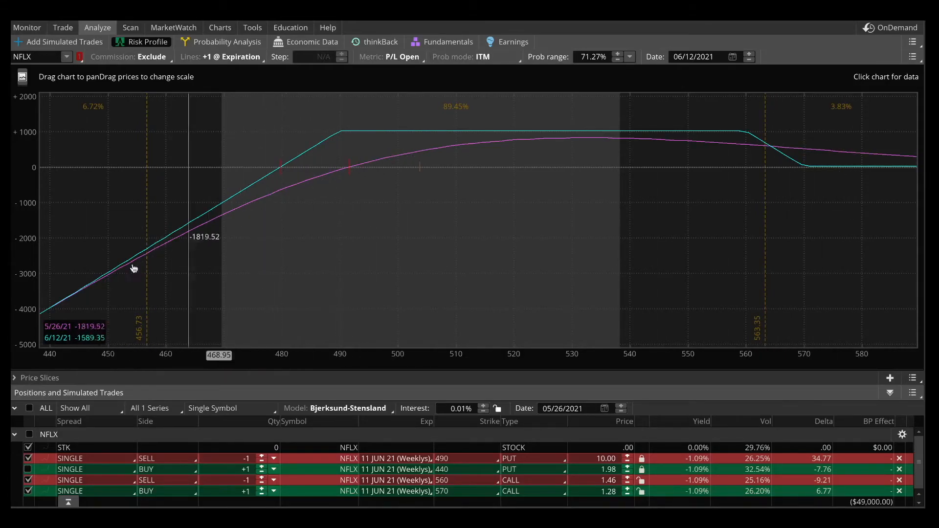
mouse_move(472, 205)
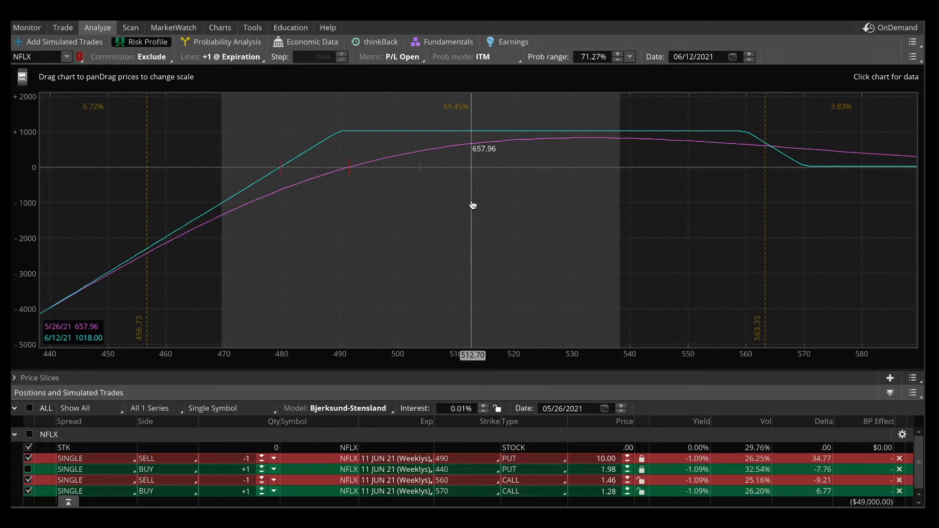
mouse_move(435, 494)
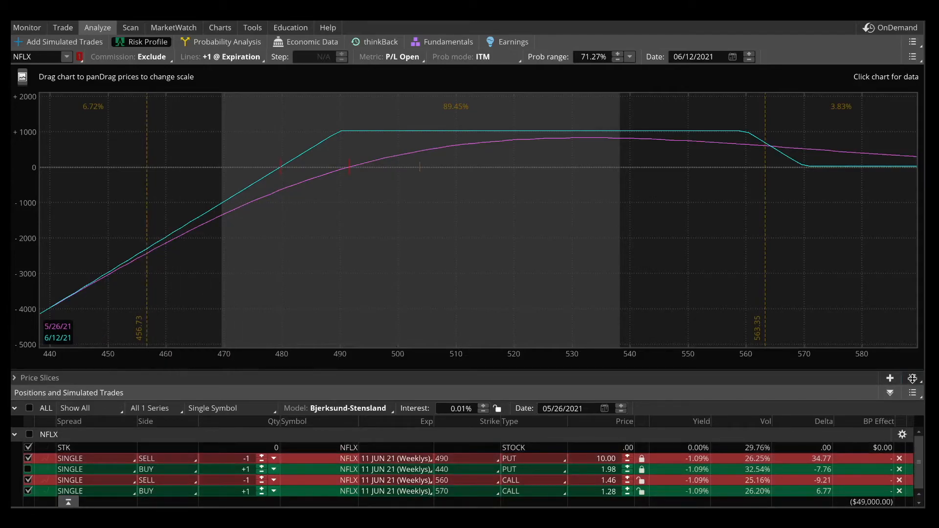
Step: Add a breakeven slice near 479.79, splitting 23.28% and 76.72%
click(914, 378)
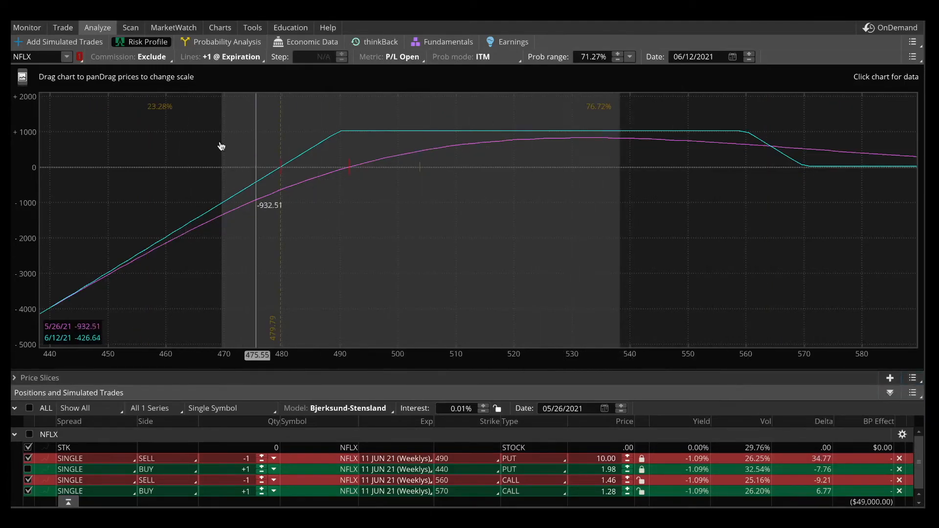
mouse_move(616, 108)
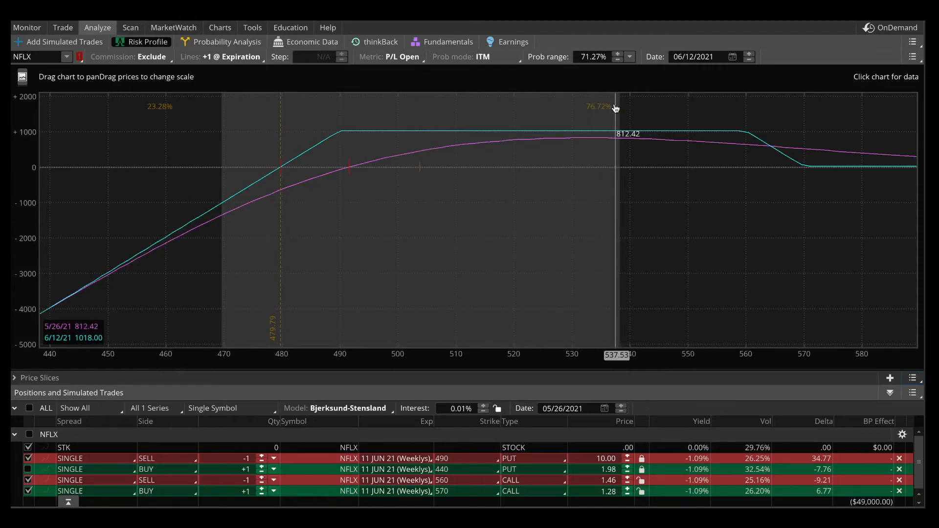
mouse_move(713, 104)
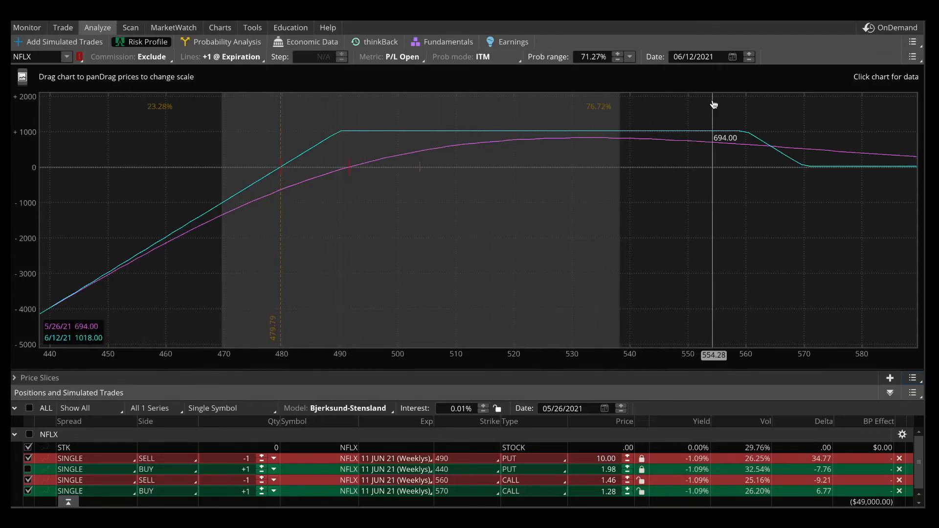
mouse_move(686, 138)
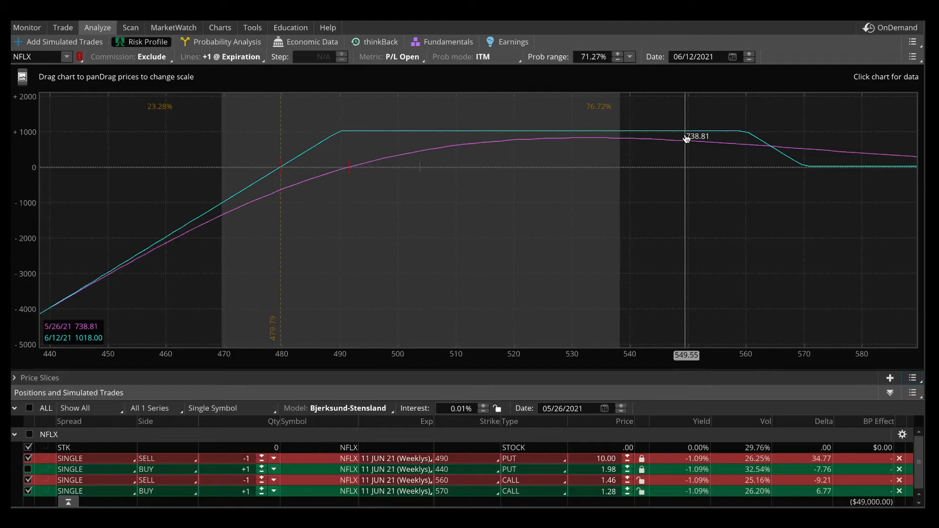
mouse_move(138, 75)
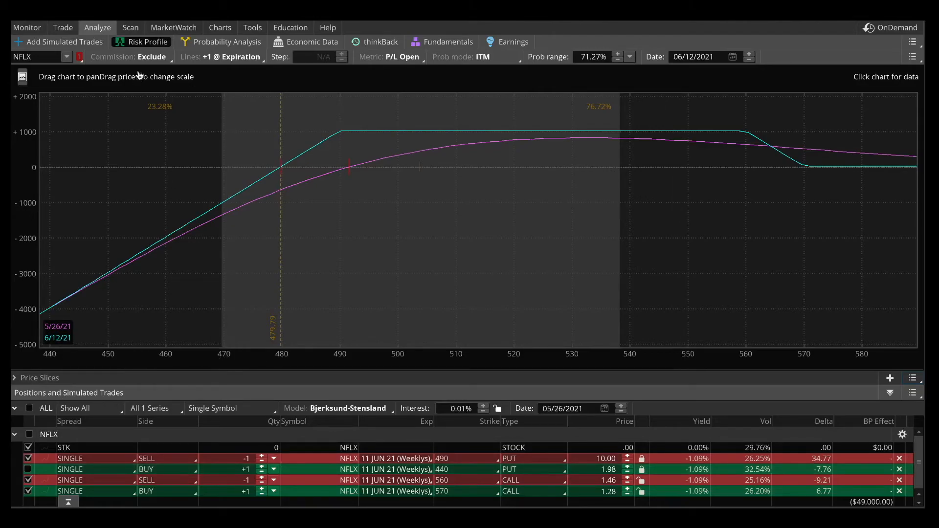
mouse_move(90, 42)
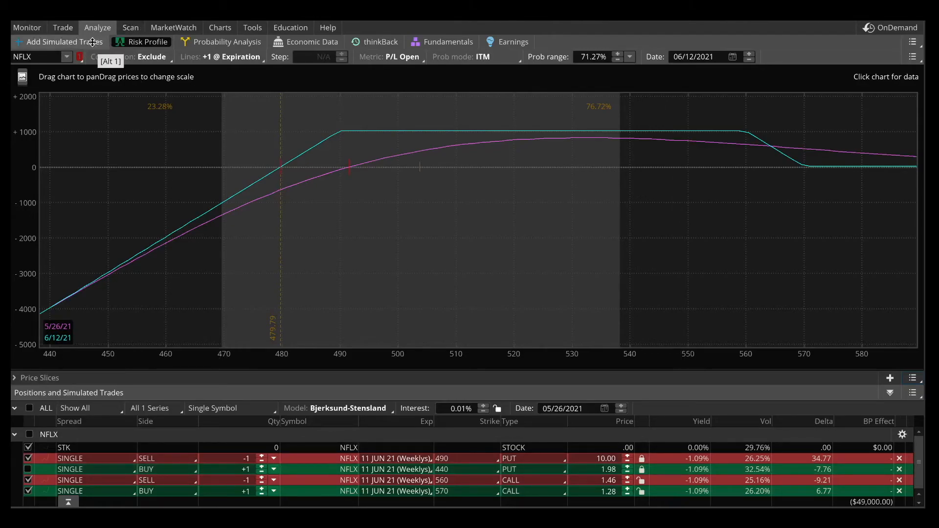
mouse_move(732, 198)
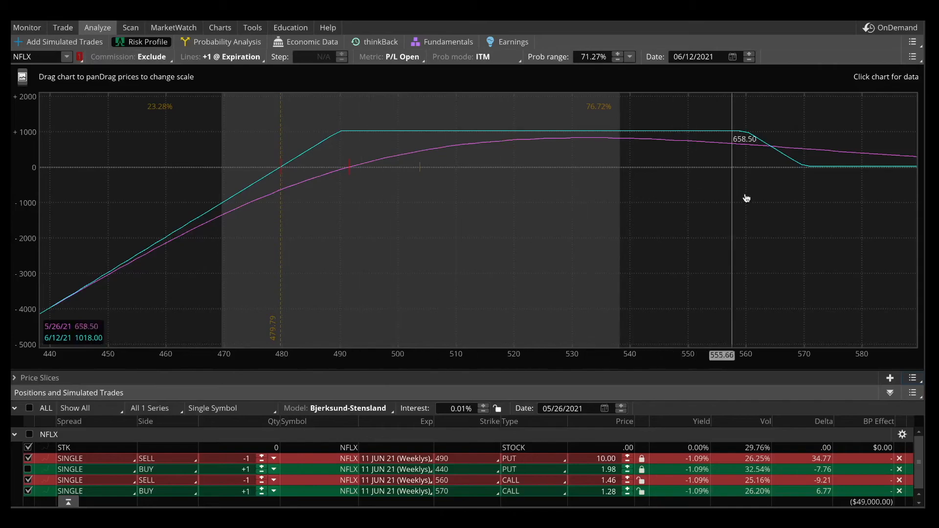
mouse_move(491, 176)
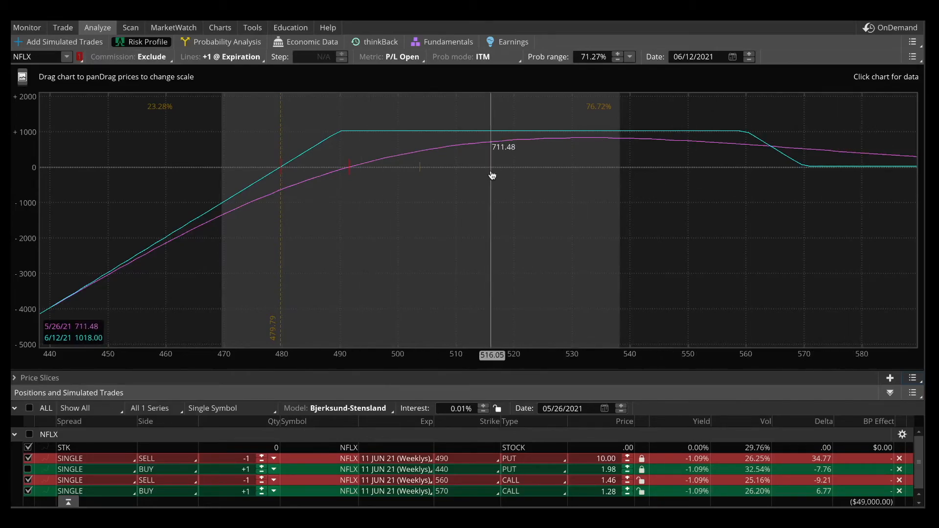
mouse_move(598, 100)
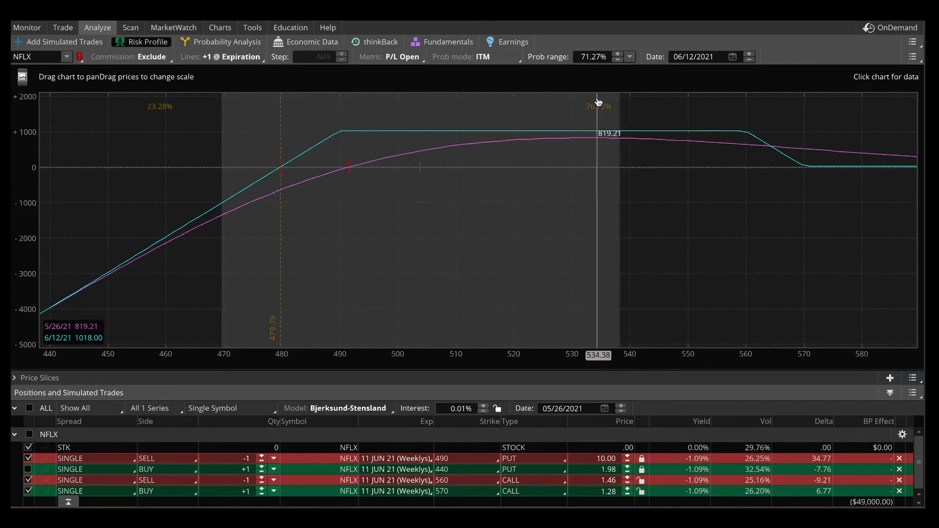
mouse_move(592, 118)
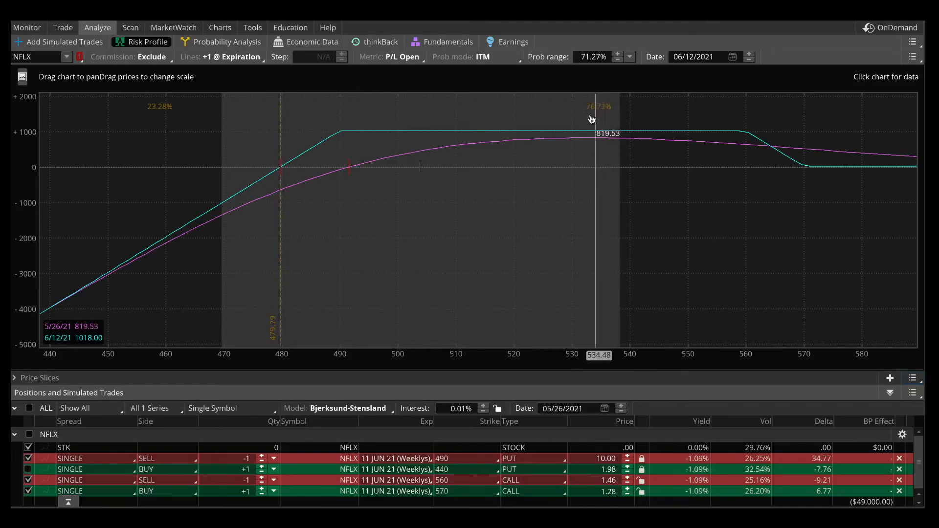
mouse_move(687, 148)
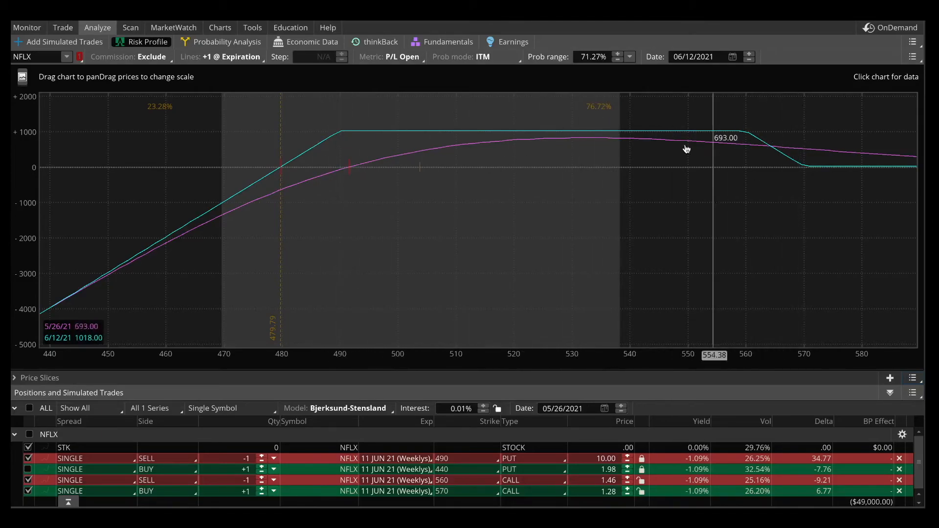
mouse_move(791, 190)
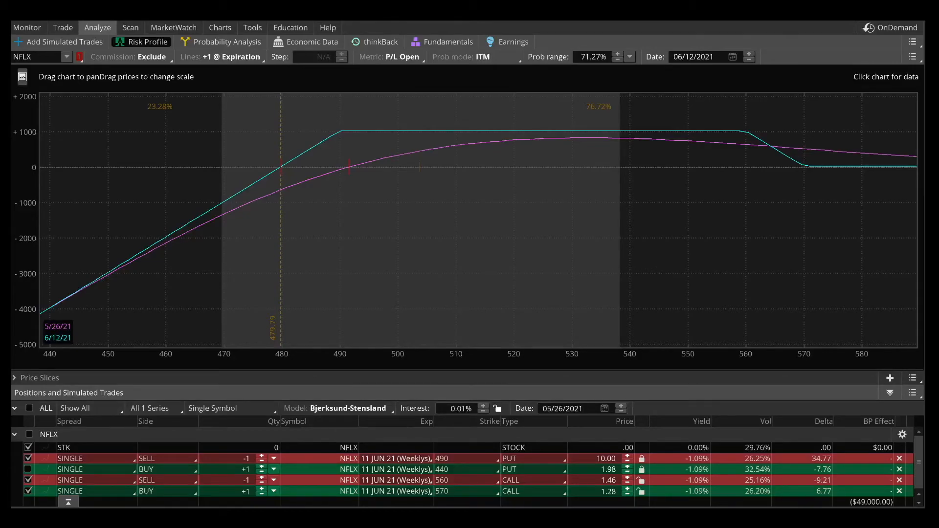
mouse_move(535, 232)
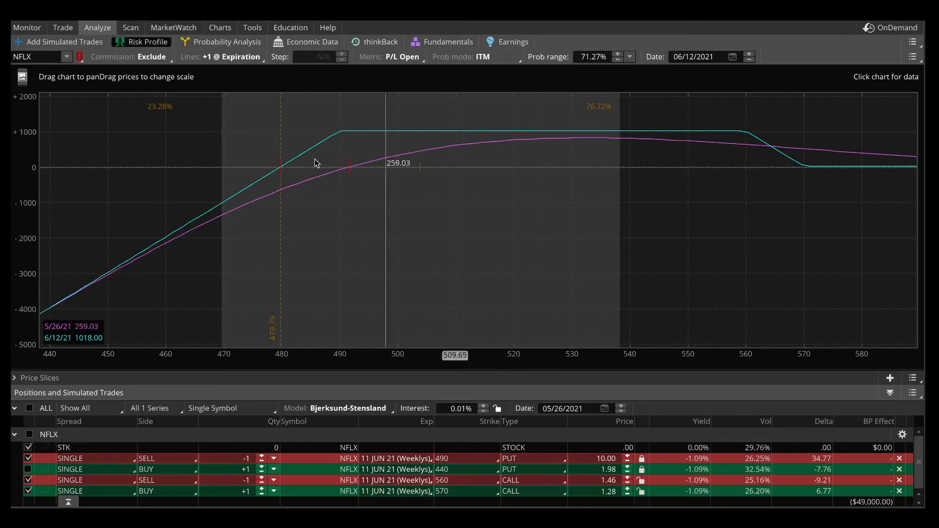
mouse_move(806, 197)
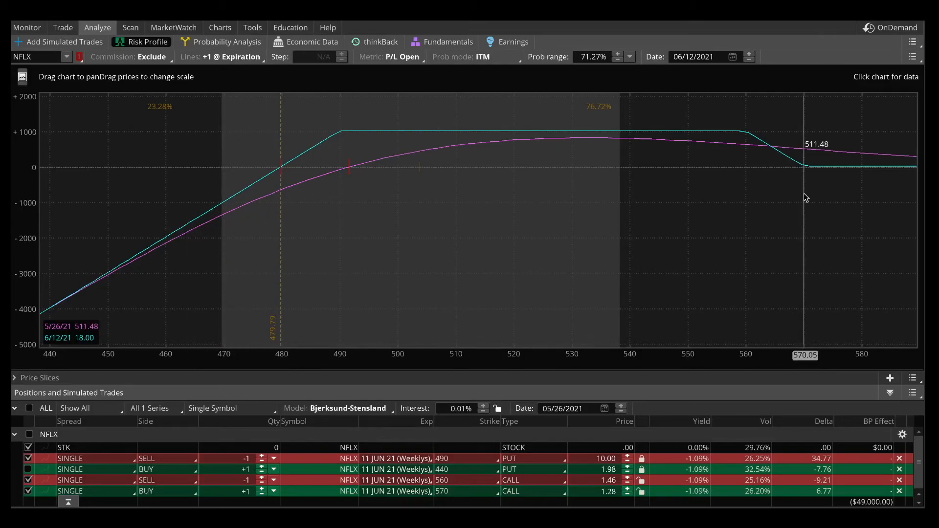
mouse_move(707, 202)
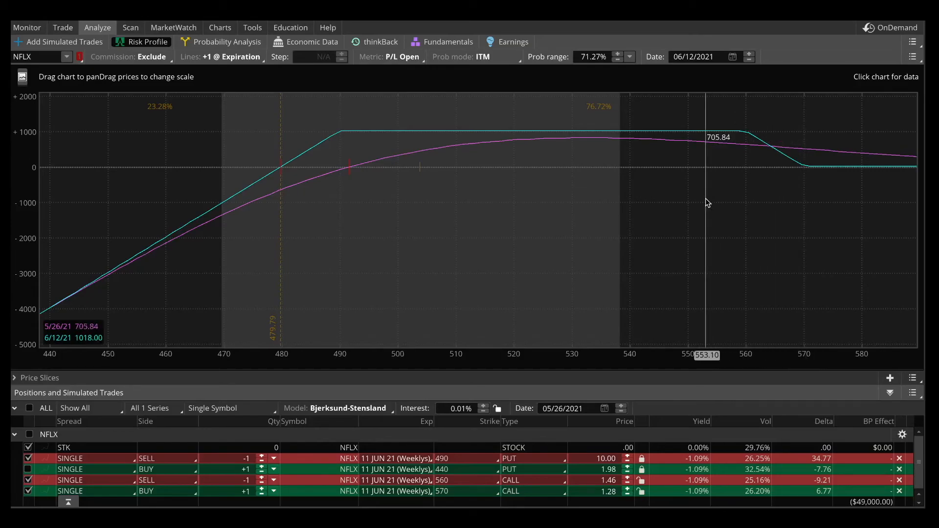
mouse_move(377, 171)
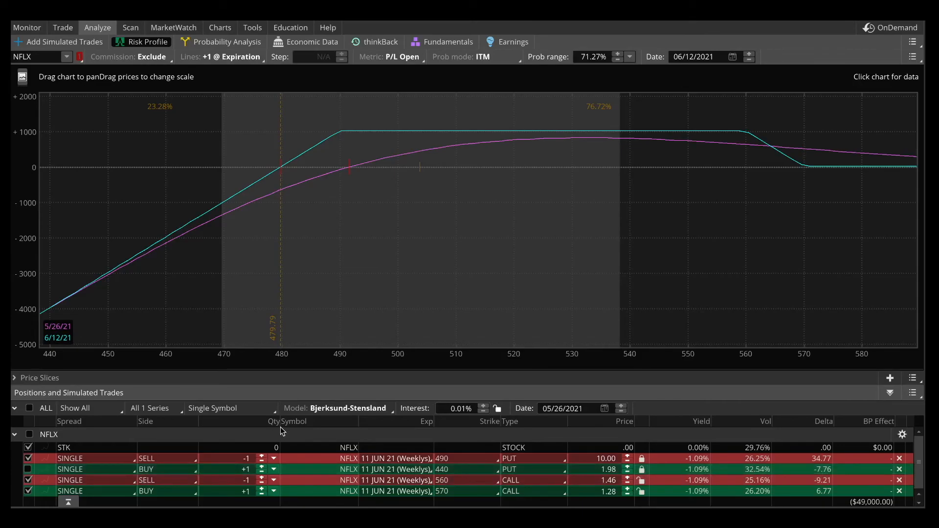
mouse_move(323, 364)
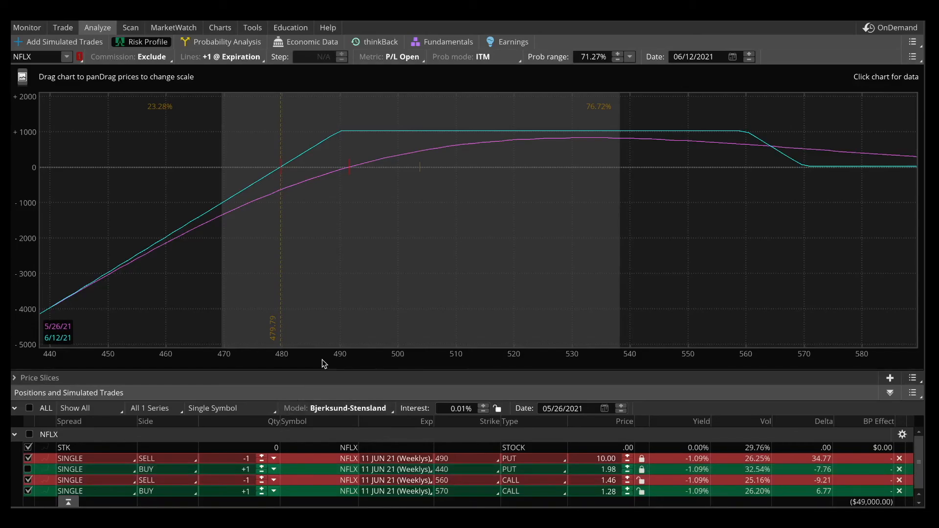